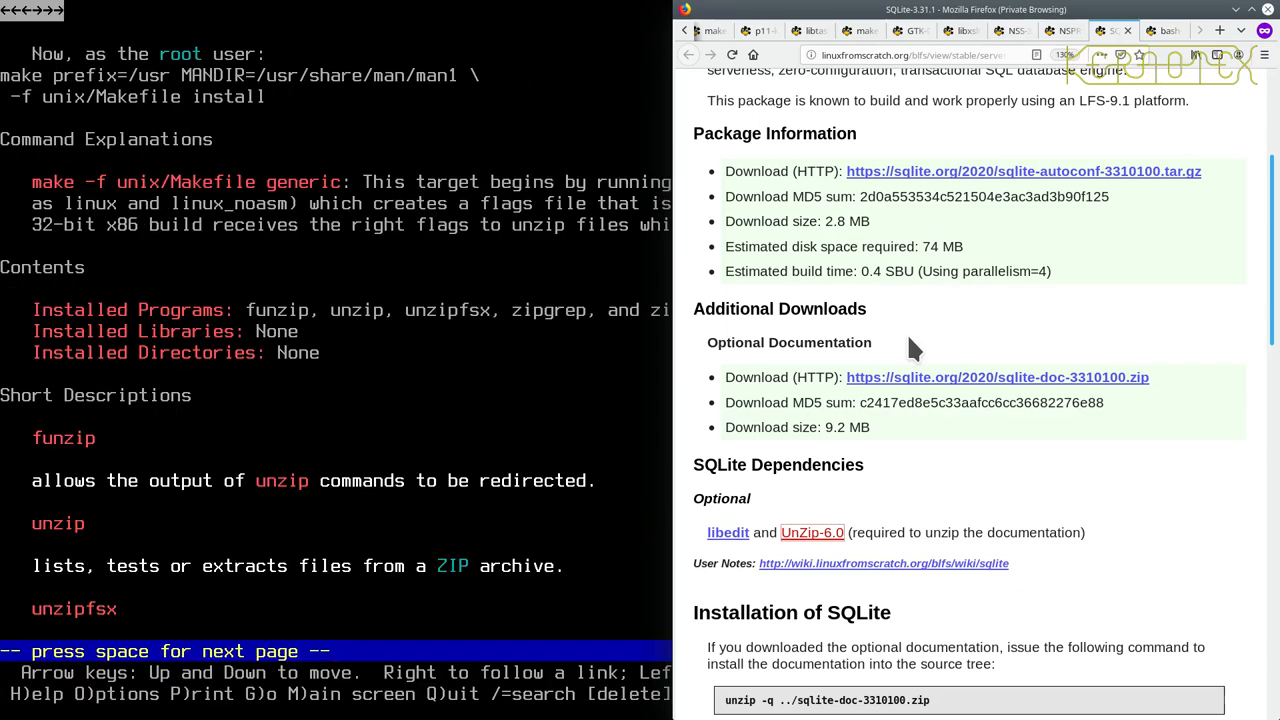
Step: Return to the BLFS contents, search for 'sq' and follow the SQLite-3.31.1 link
key("space")
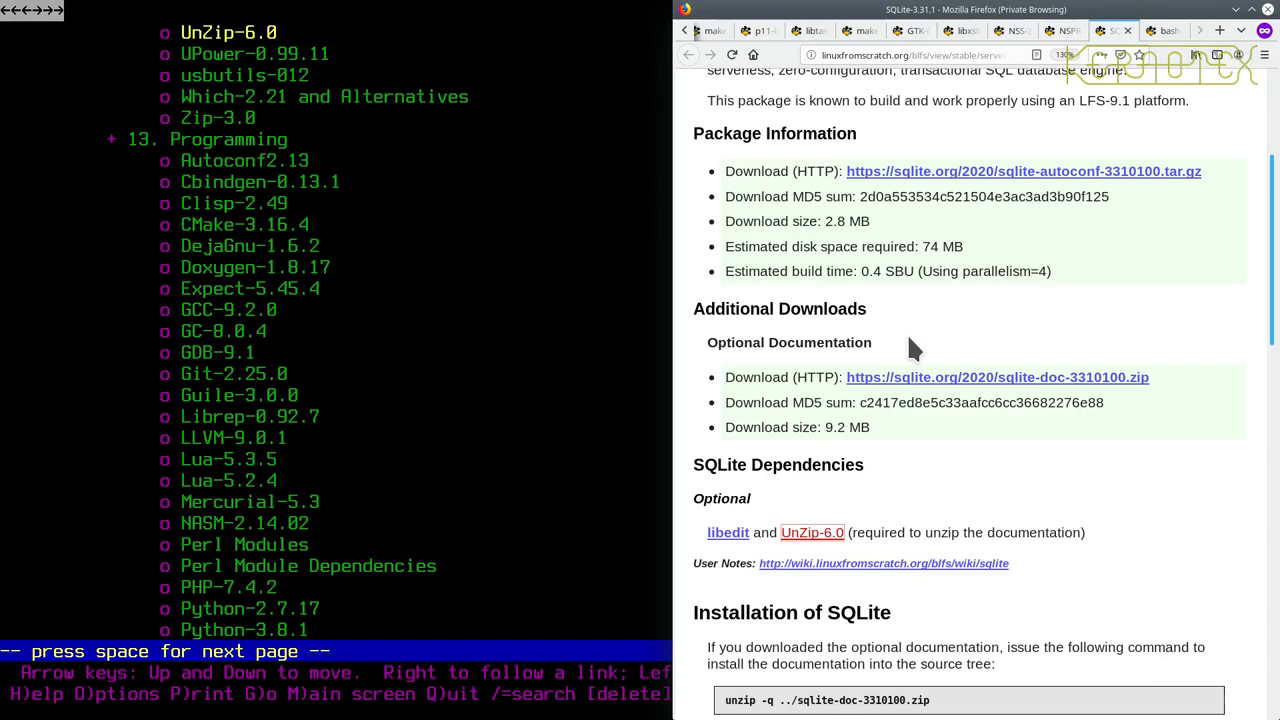
type("sq")
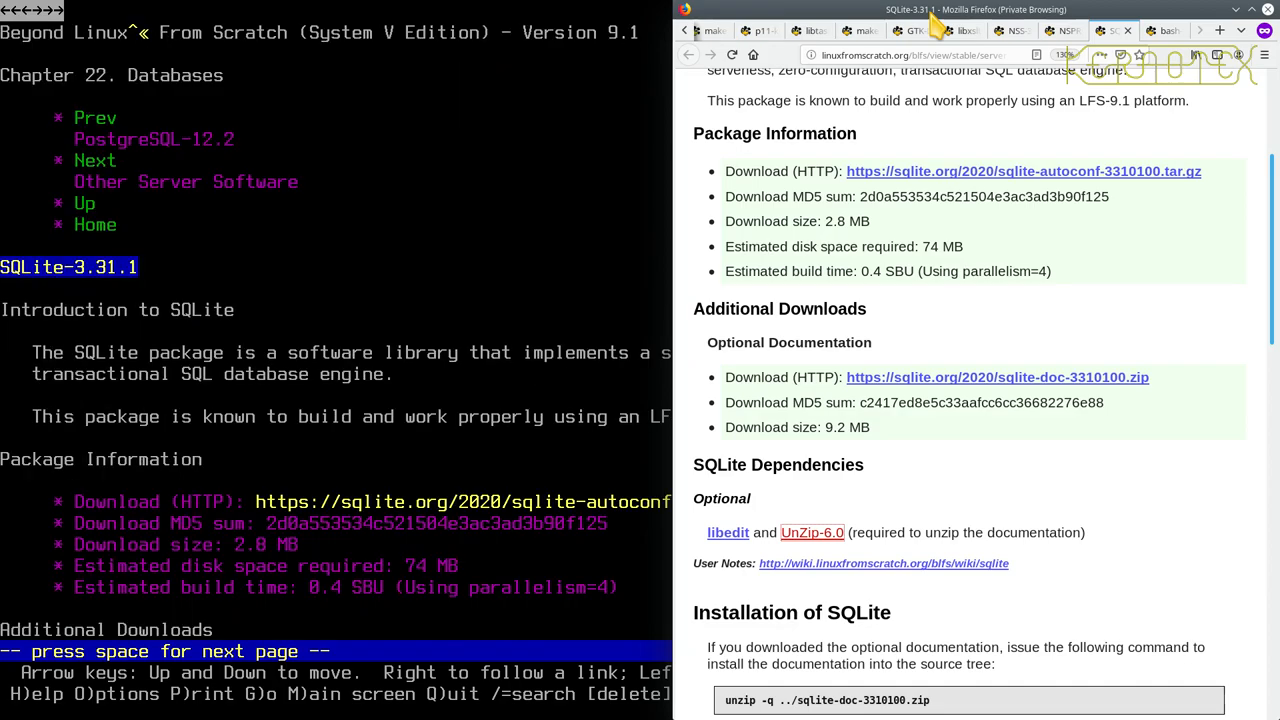
Step: Download sqlite-autoconf-3310100.tar.gz, saving it under its suggested filename
key("space")
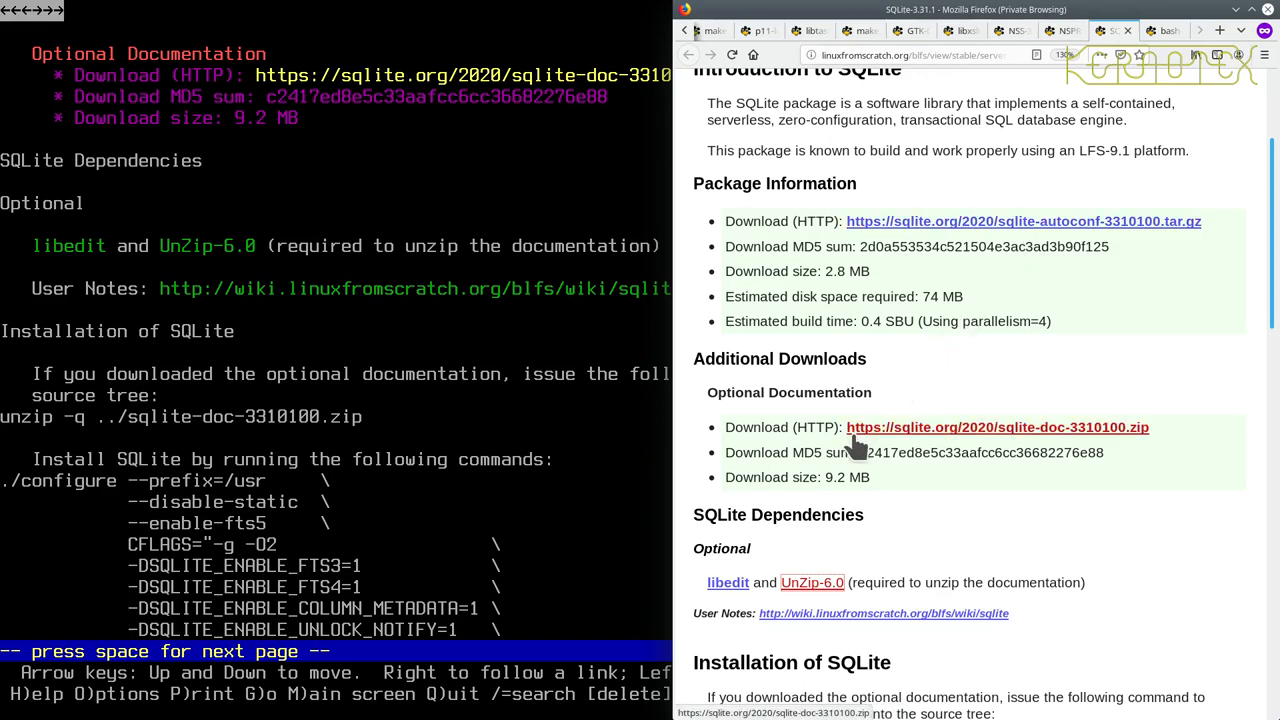
mouse_move(905, 442)
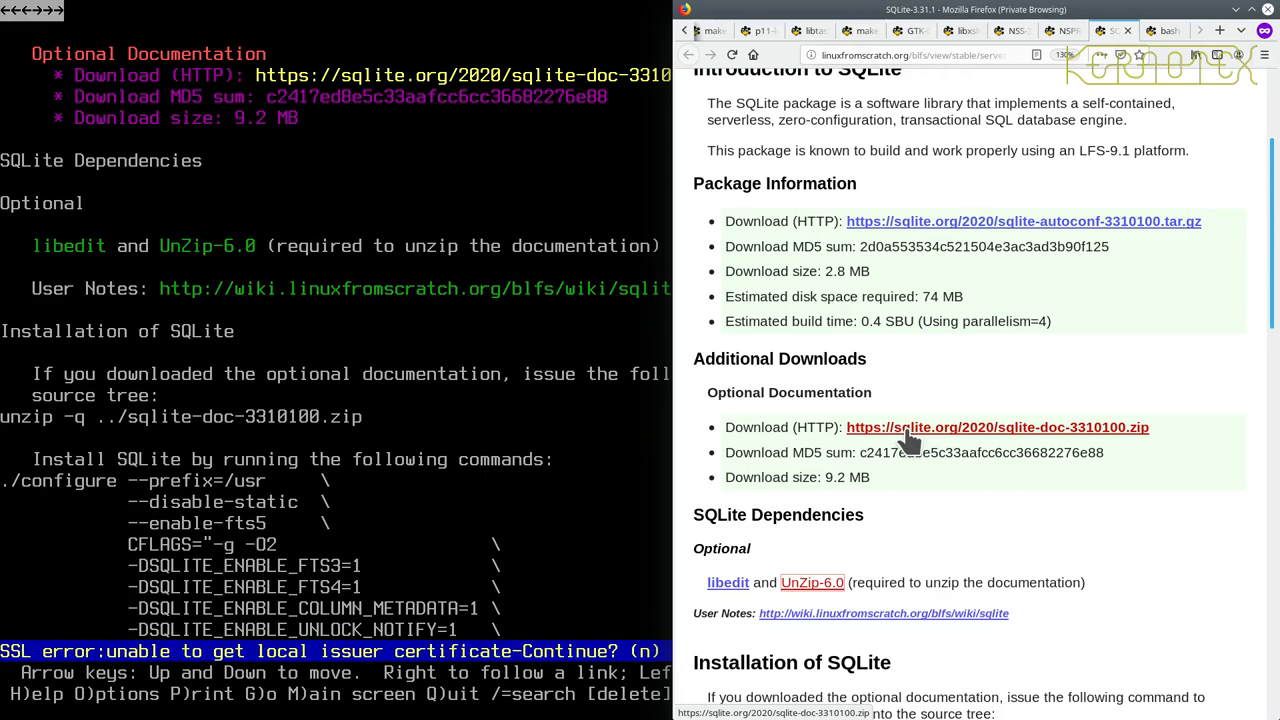
mouse_move(588, 650)
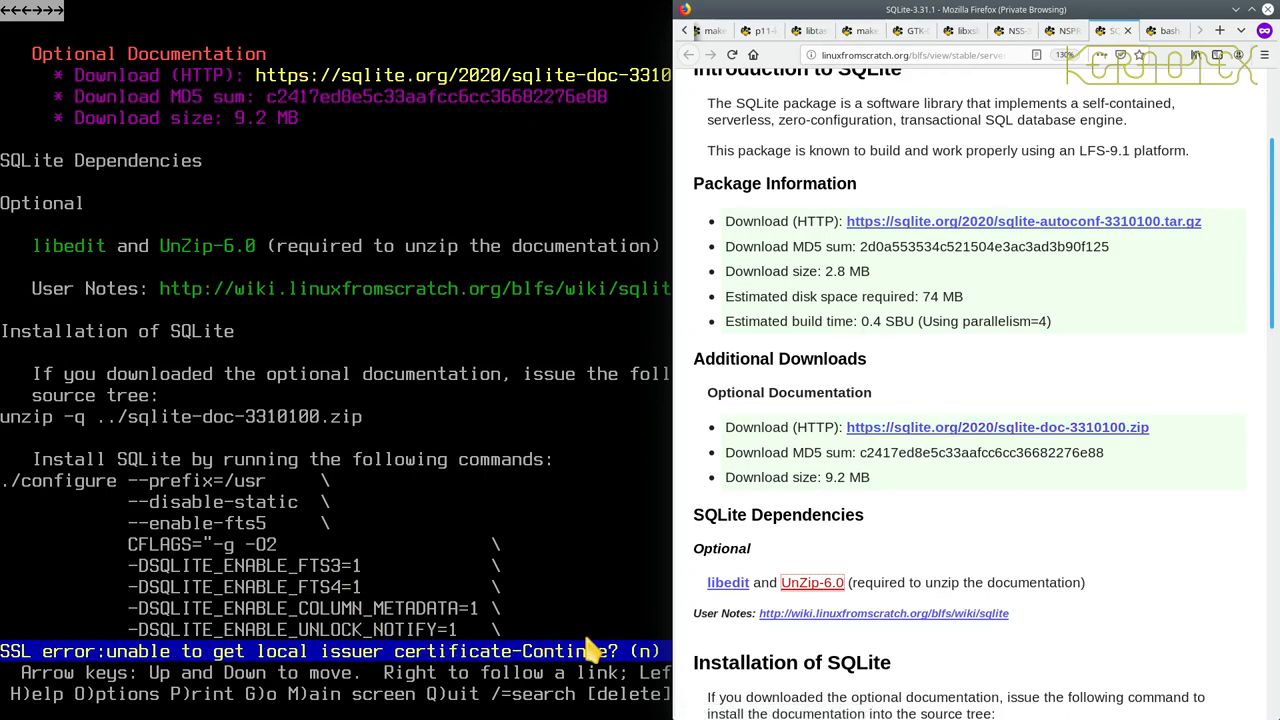
mouse_move(603, 555)
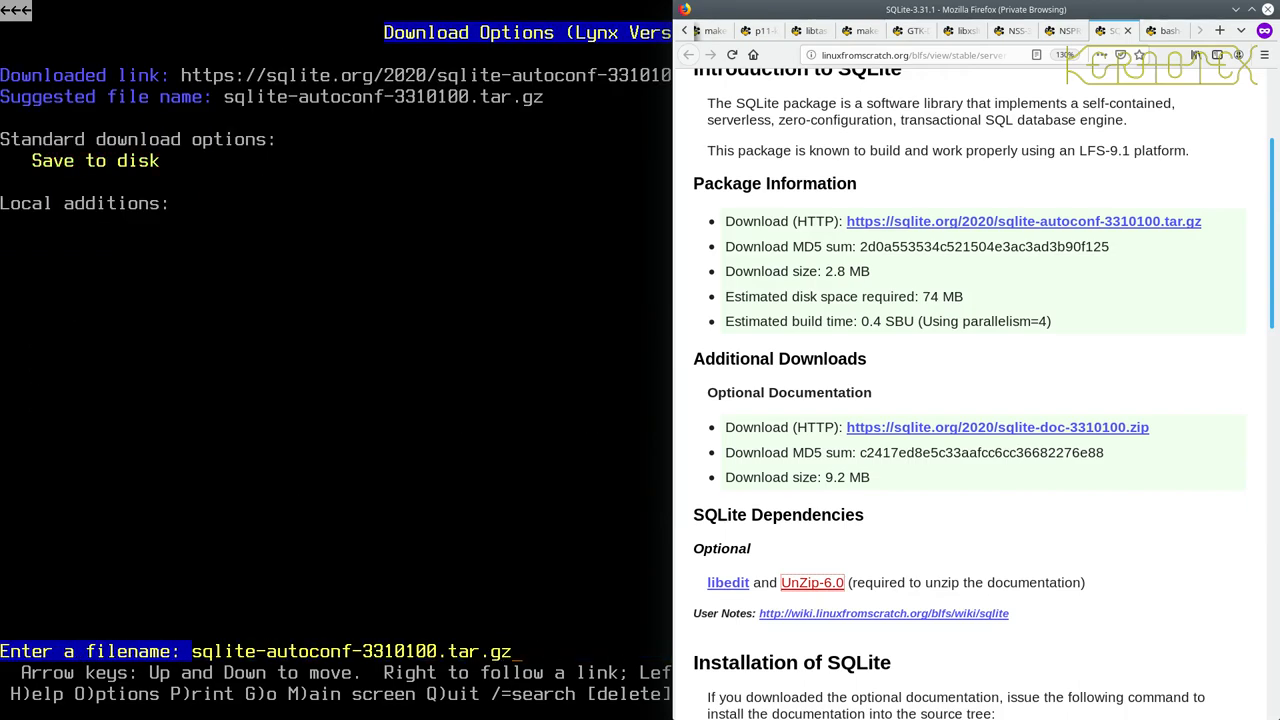
key("Return")
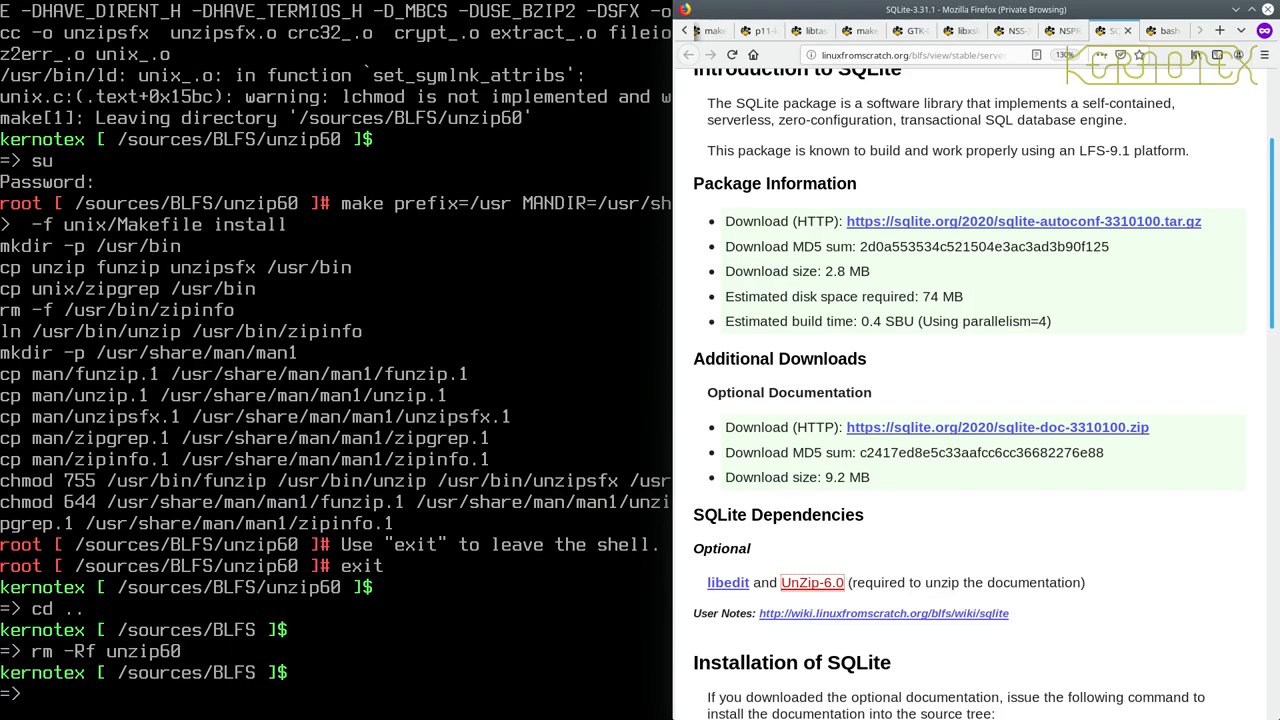
Step: Extract sqlite-autoconf-3310100.tar.gz with tar -xvf and cd into sqlite-autoconf-3310100
scroll("down", 3)
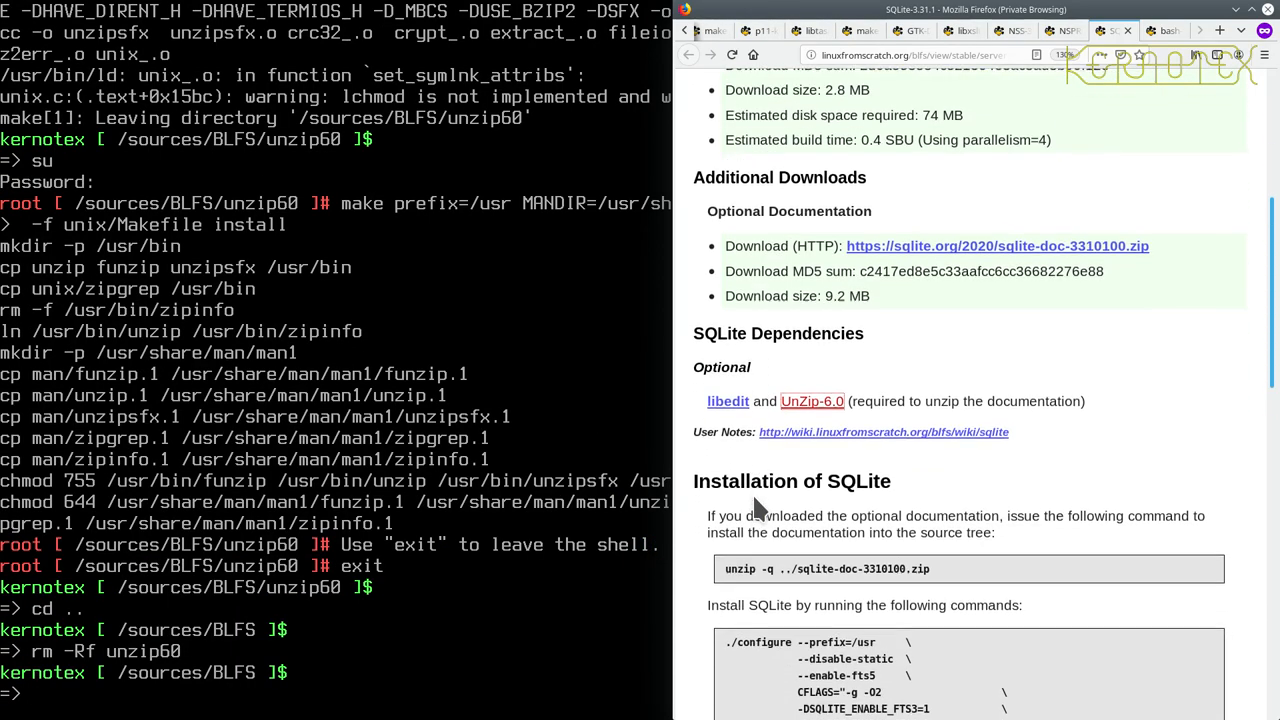
scroll("down", 3)
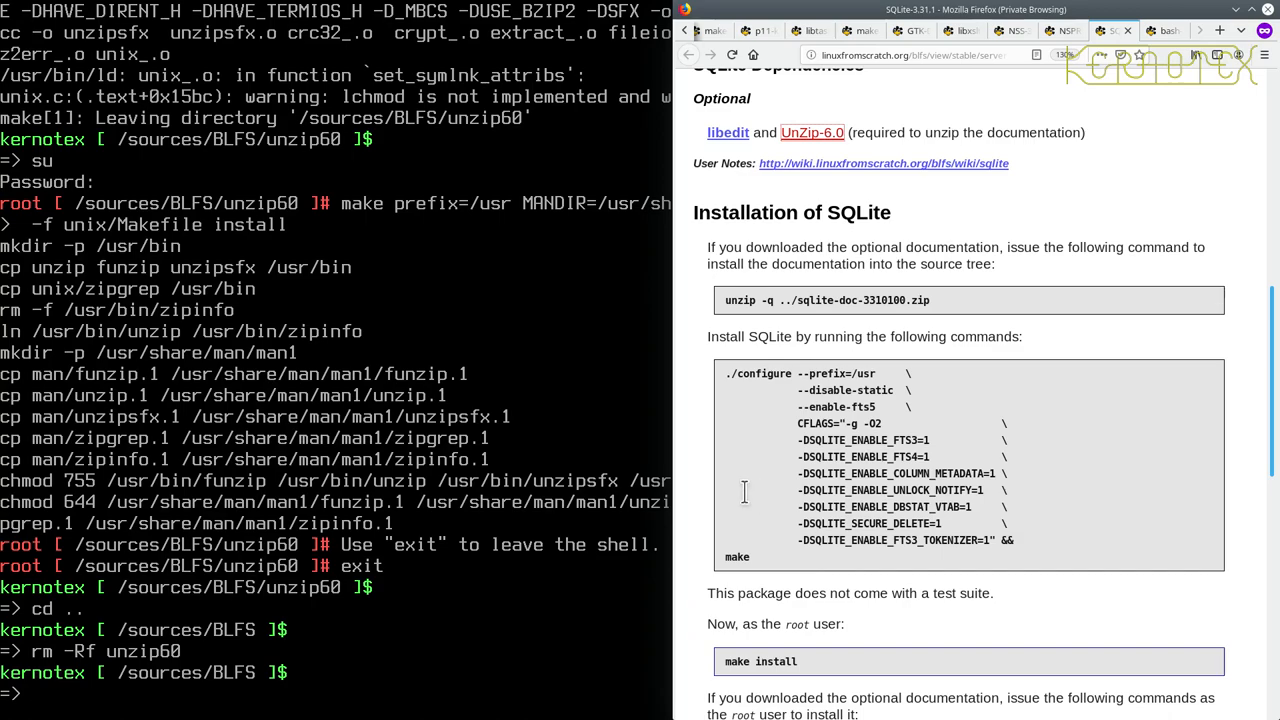
type("tar -xvf sqlite-")
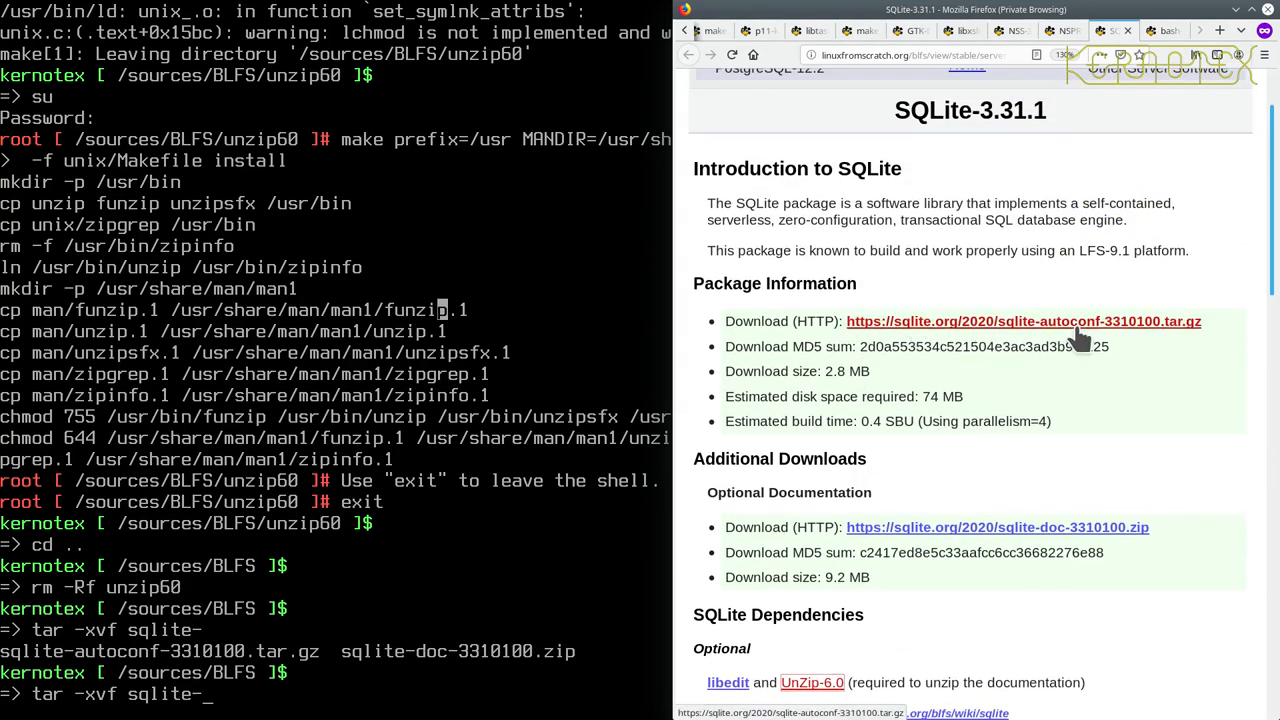
scroll("down", 3)
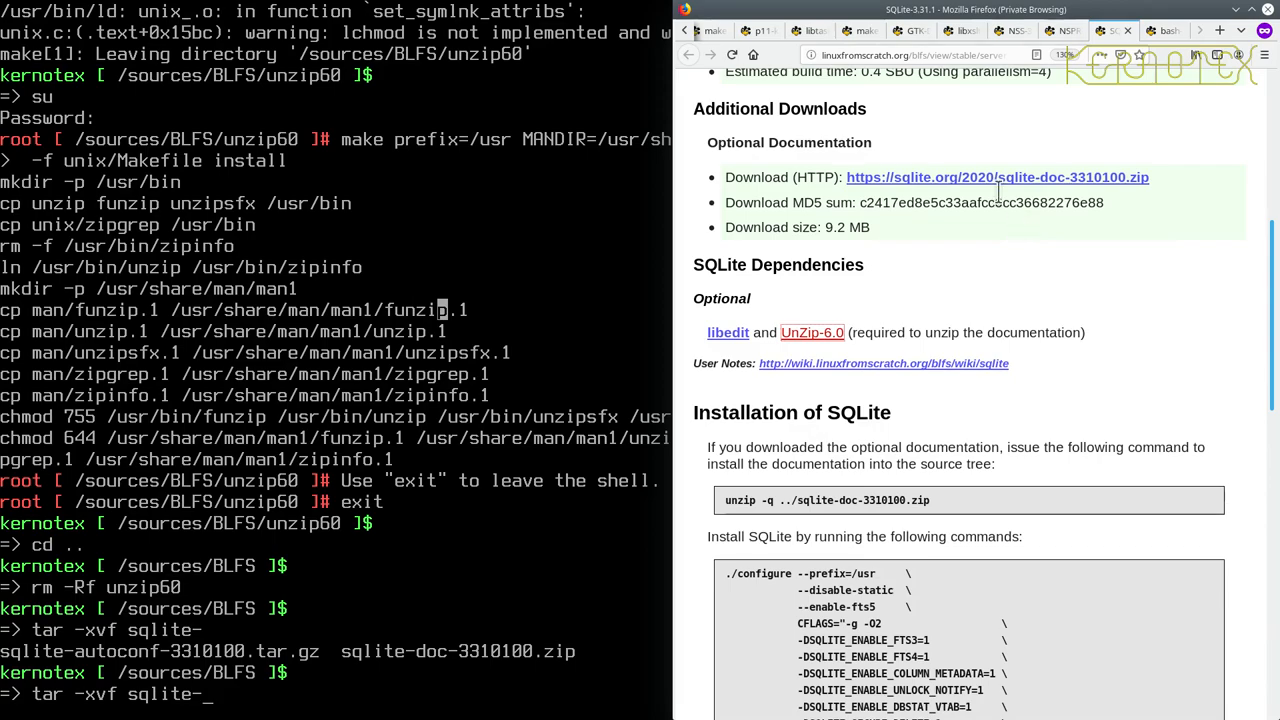
mouse_move(568, 483)
type("autoconf-3310100.tar.gz")
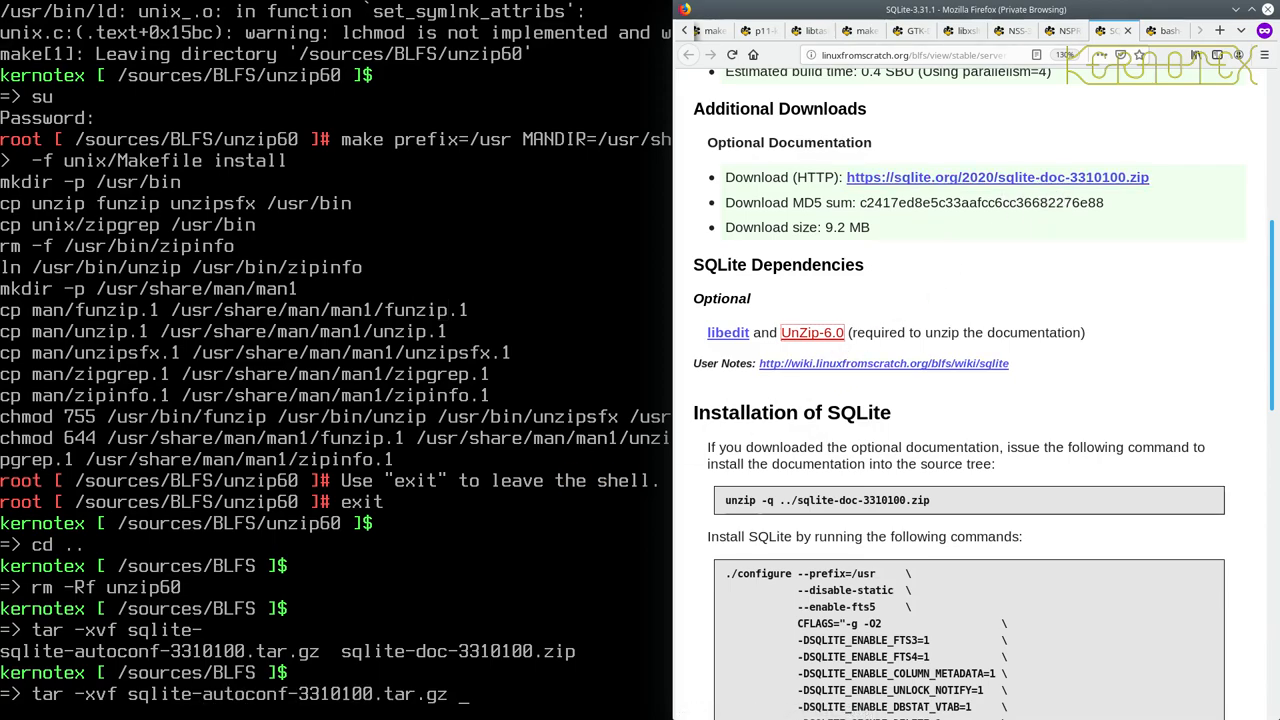
key("Return")
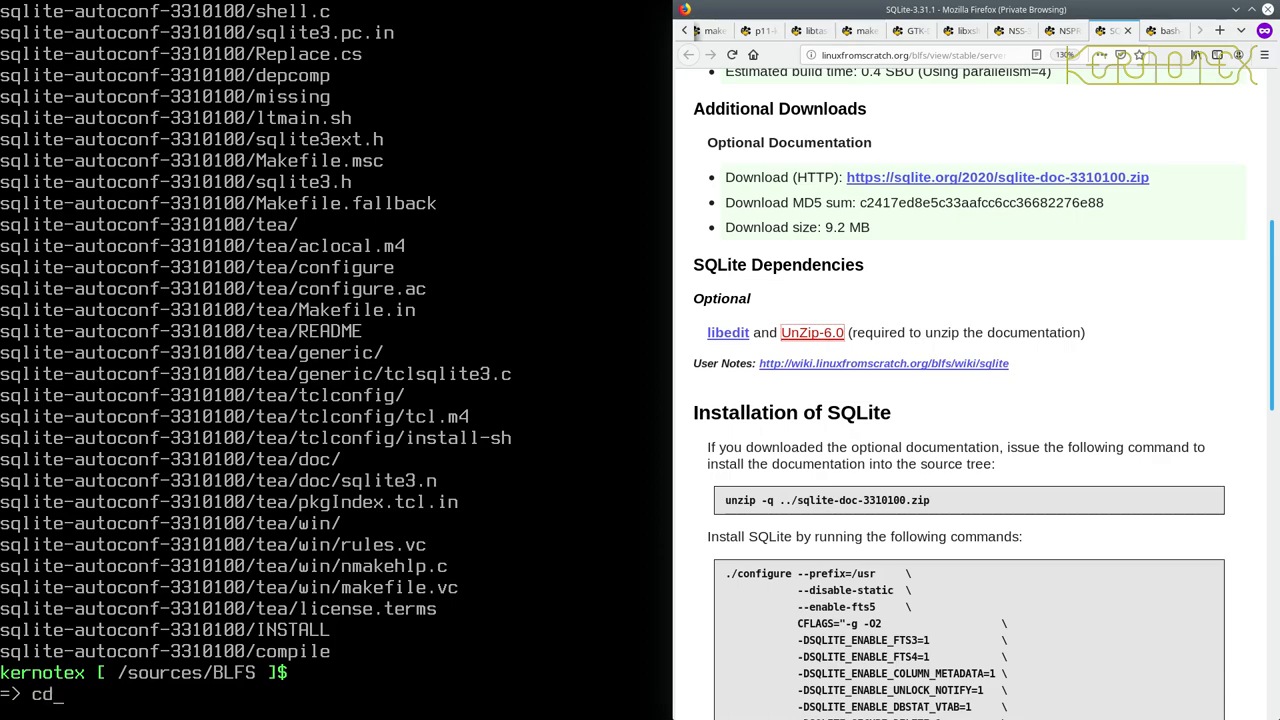
type("sqlite-")
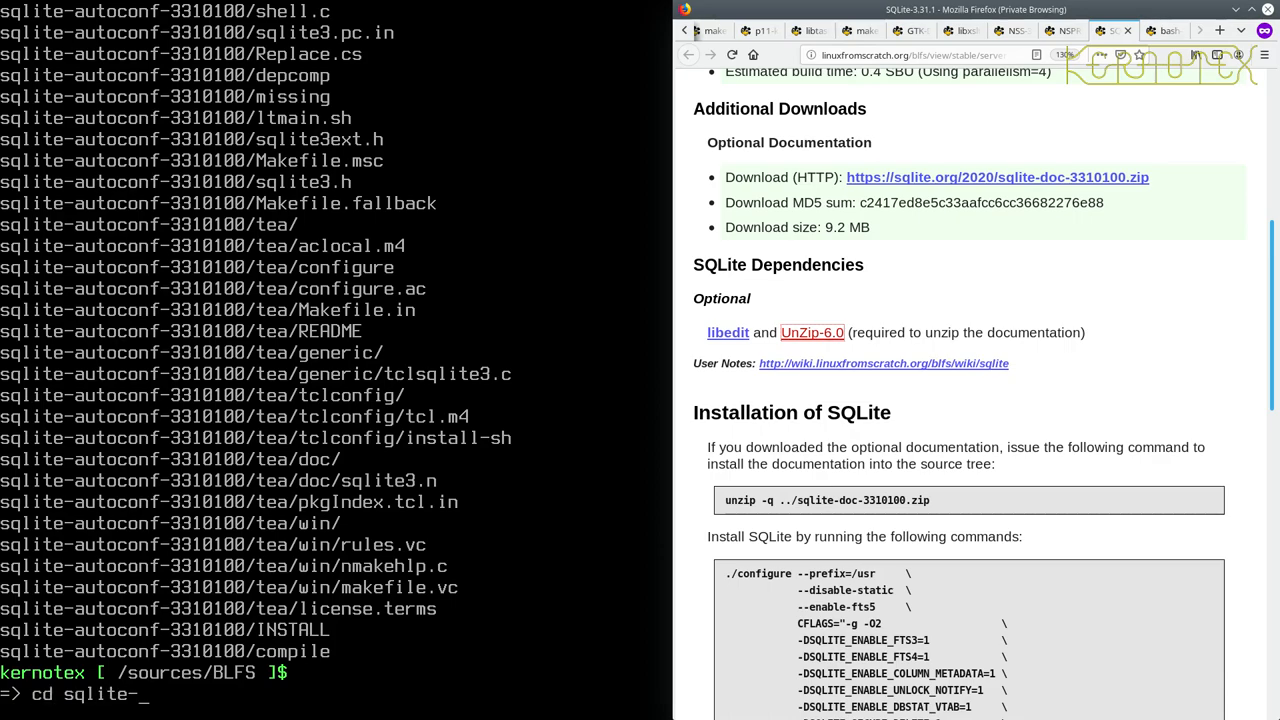
type("autoconf-3310100")
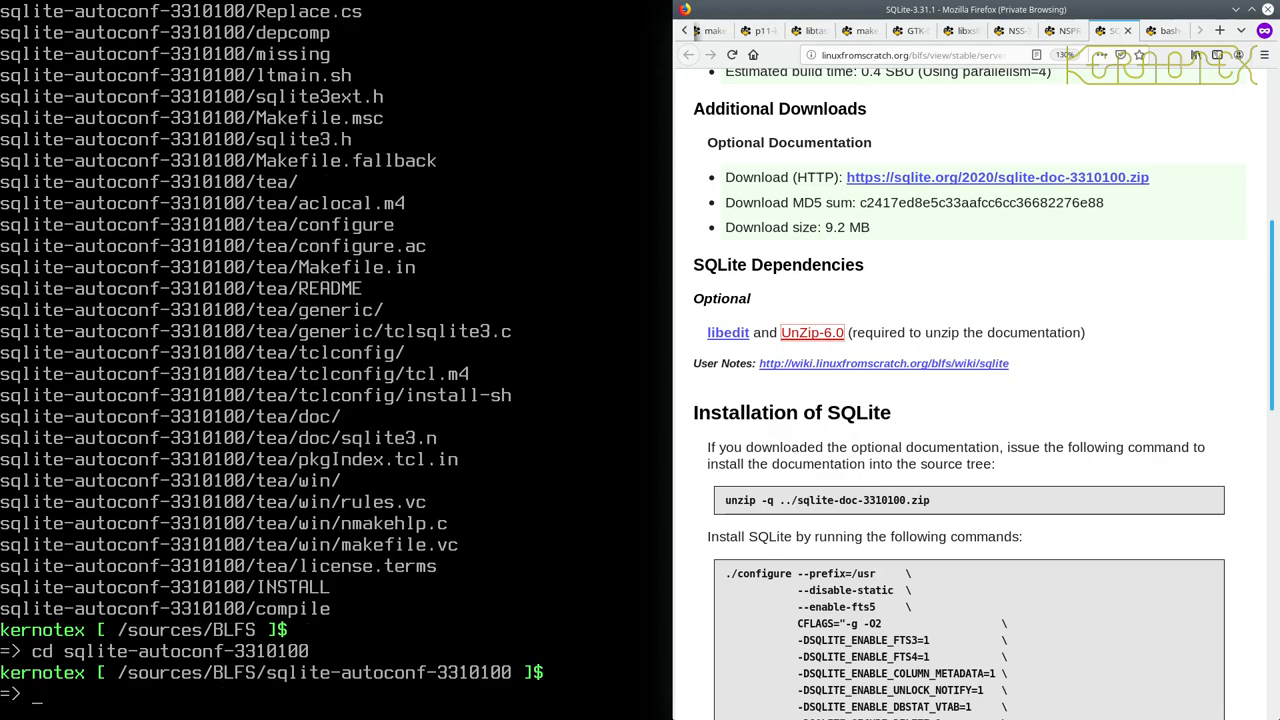
Step: Run unzip -q ../sqlite-doc-3310100.zip to add the documentation into the source tree
scroll("down", 3)
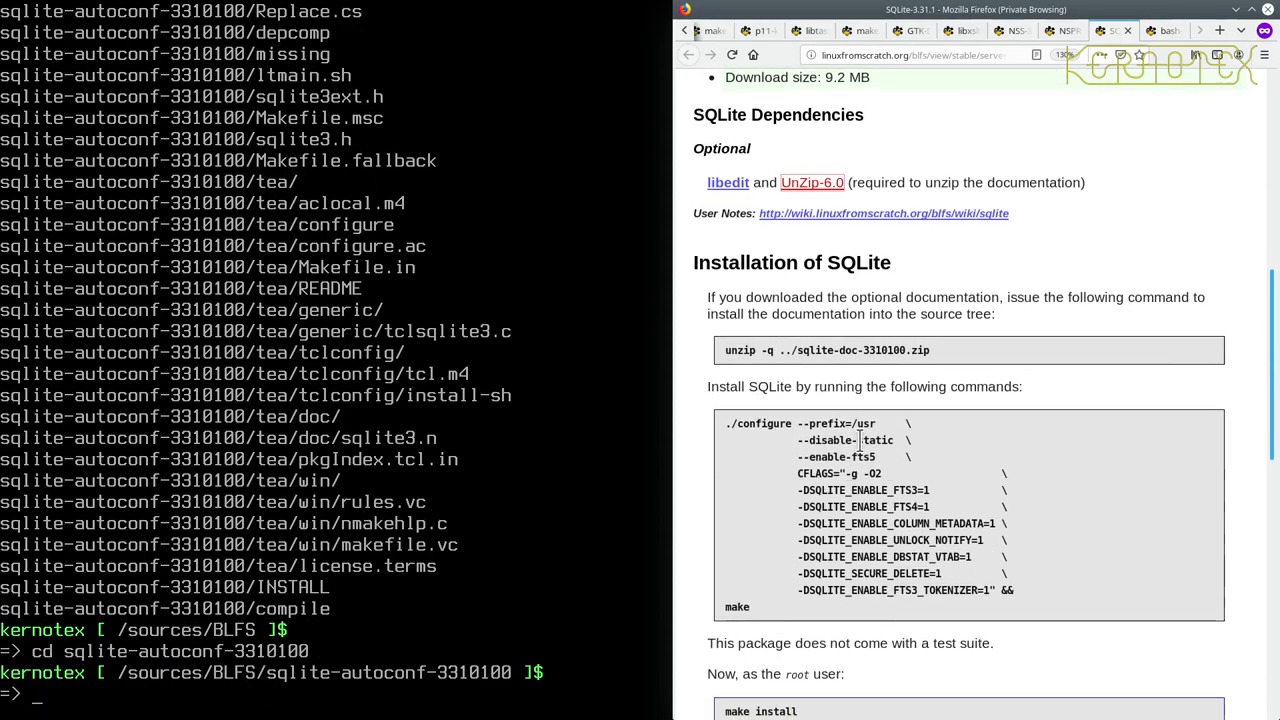
scroll("down", 3)
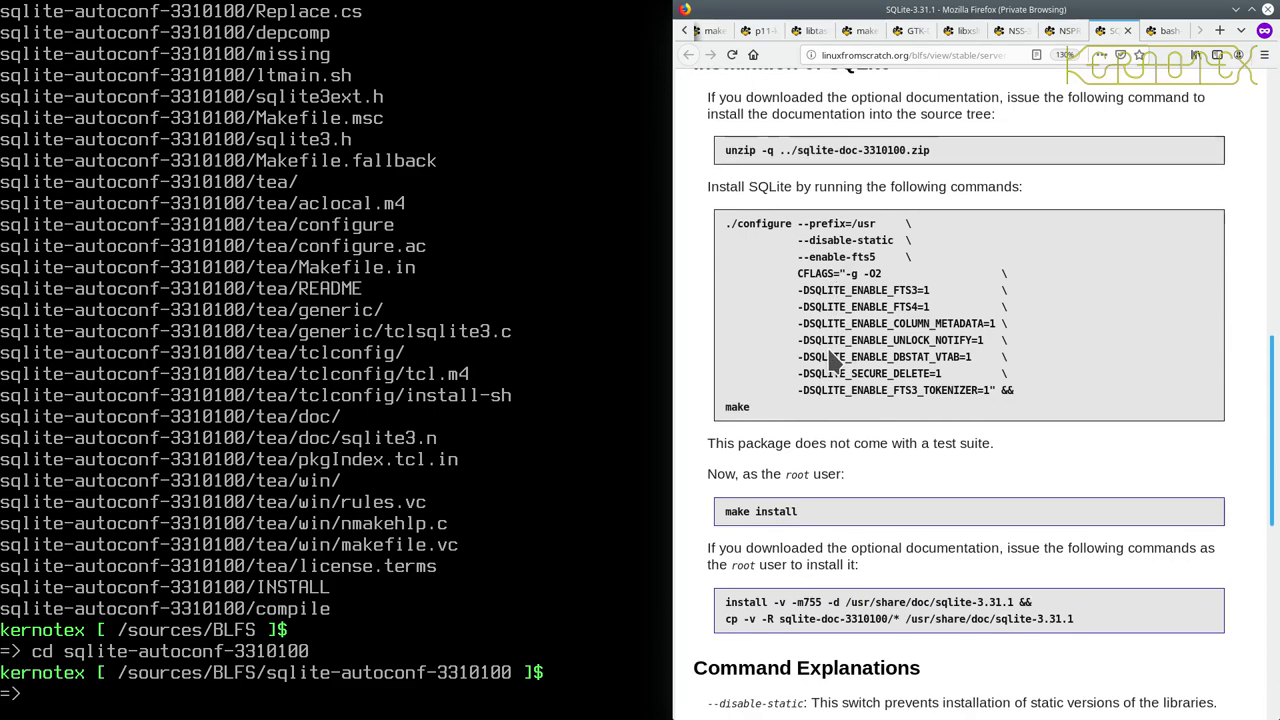
key("Return")
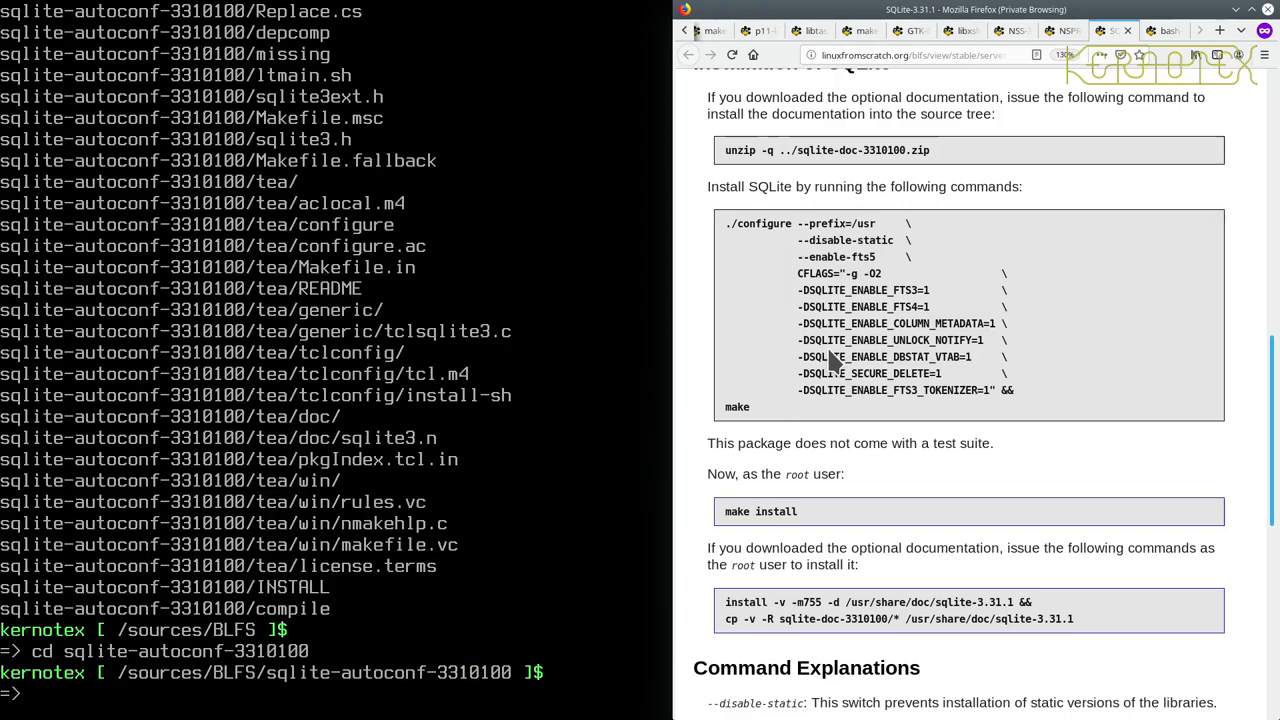
type("unzip")
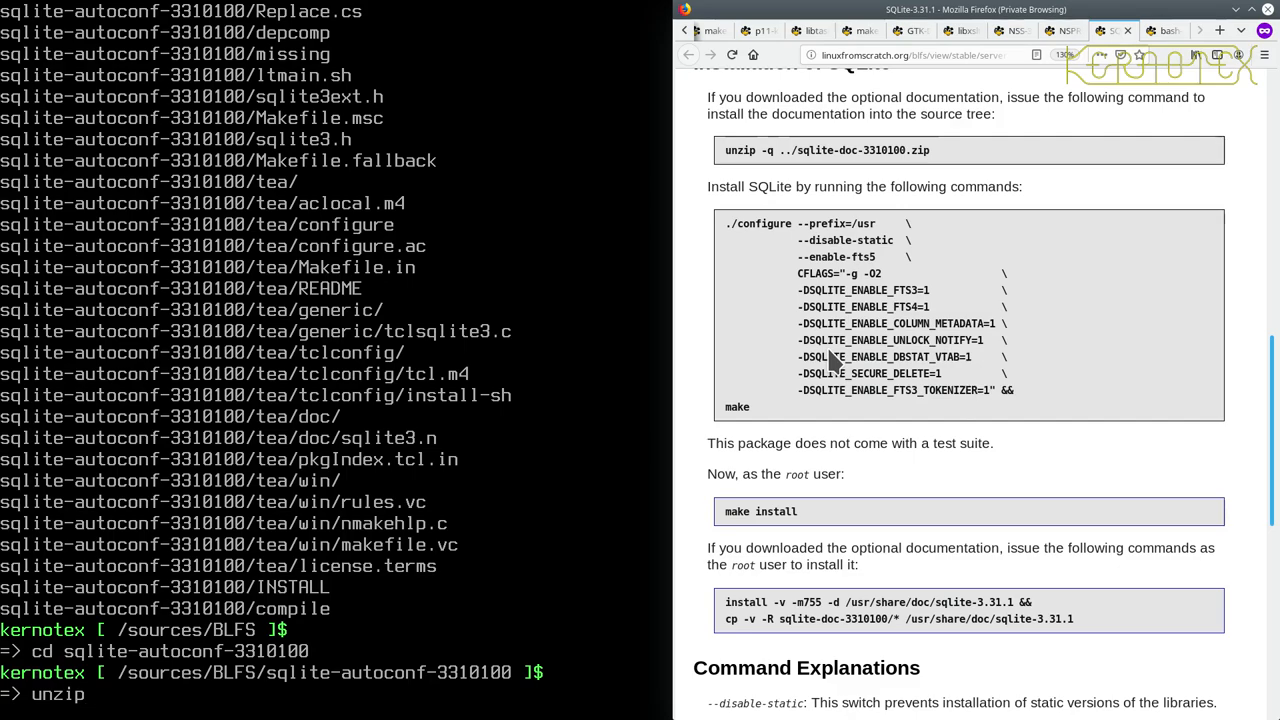
type("-q")
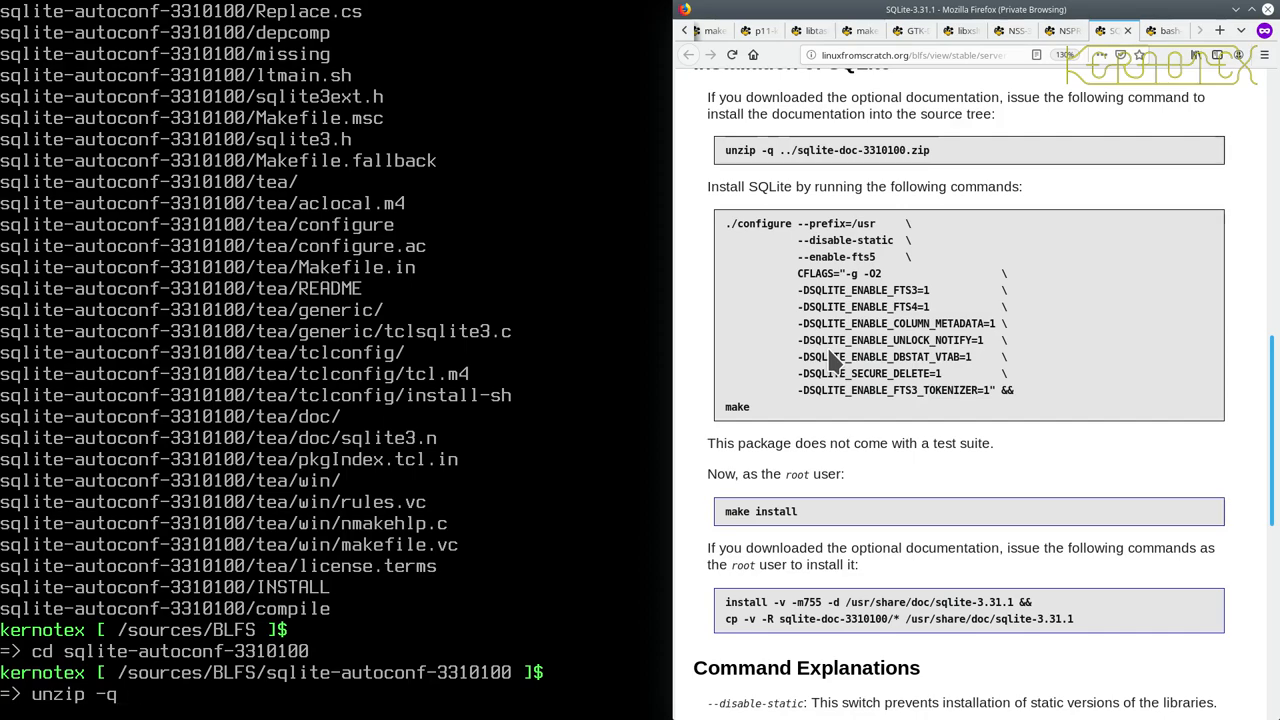
type("../")
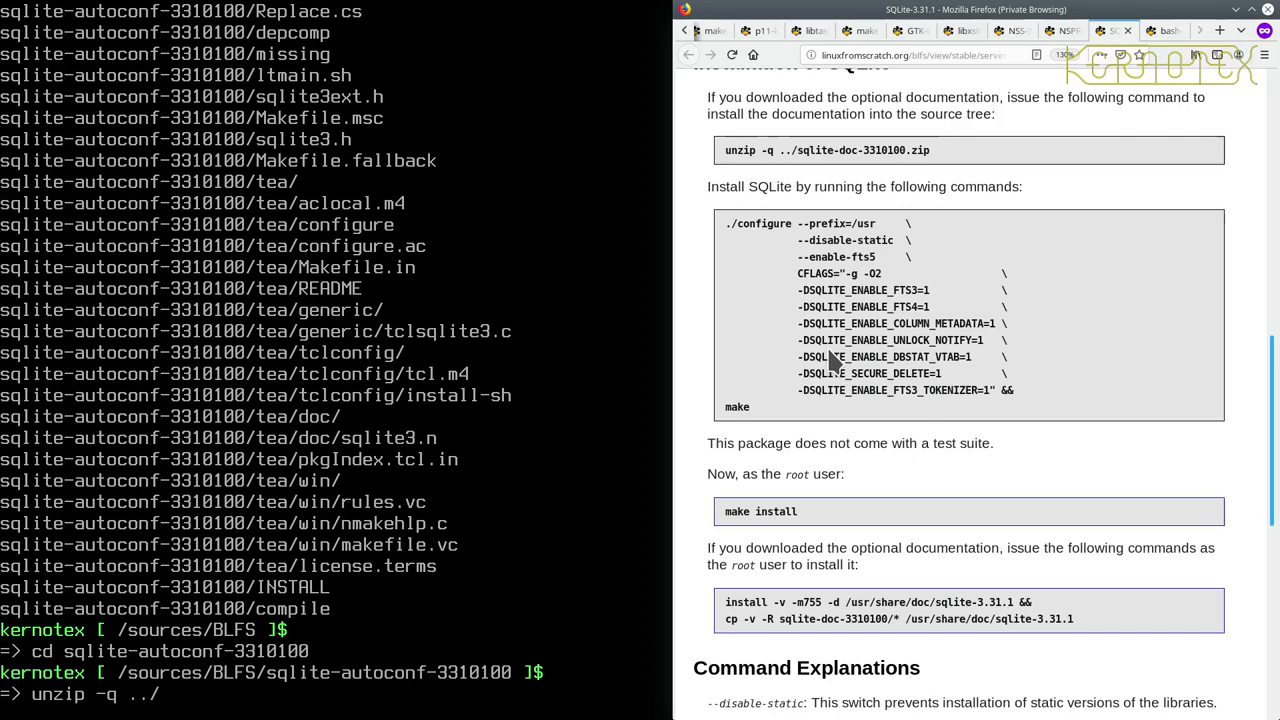
type("sqlite-doc-3310100.zip")
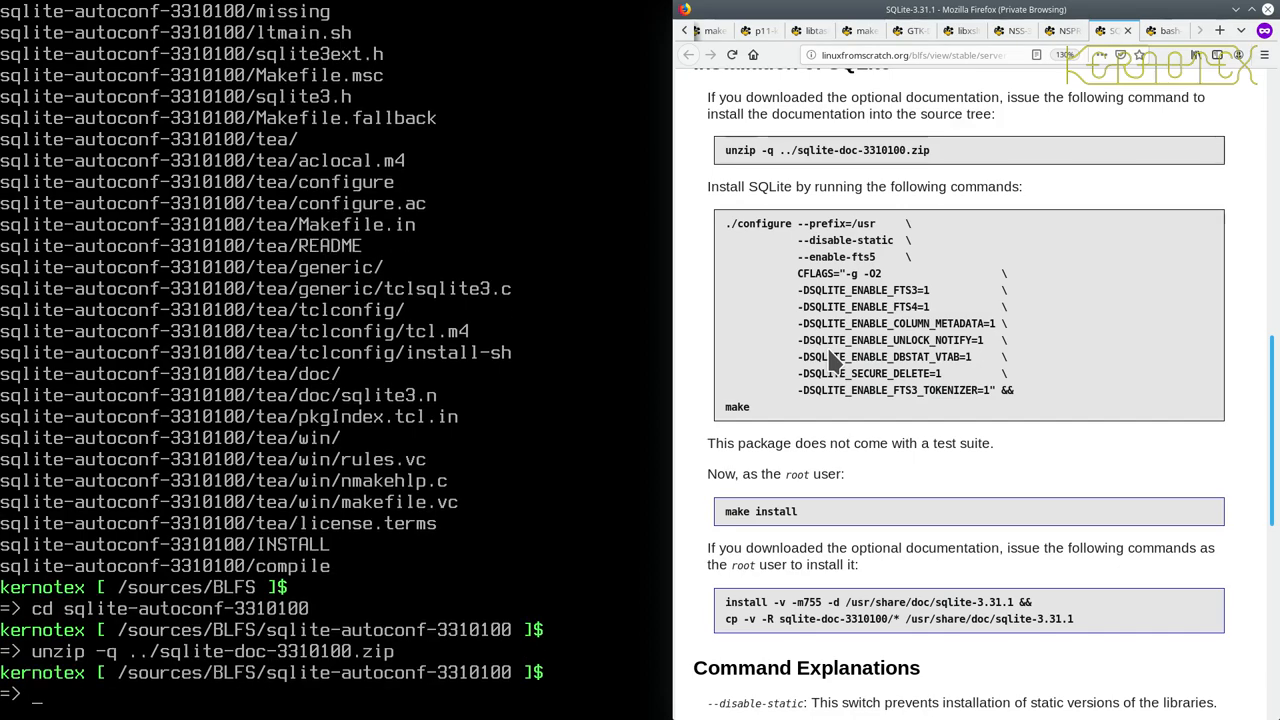
mouse_move(780, 277)
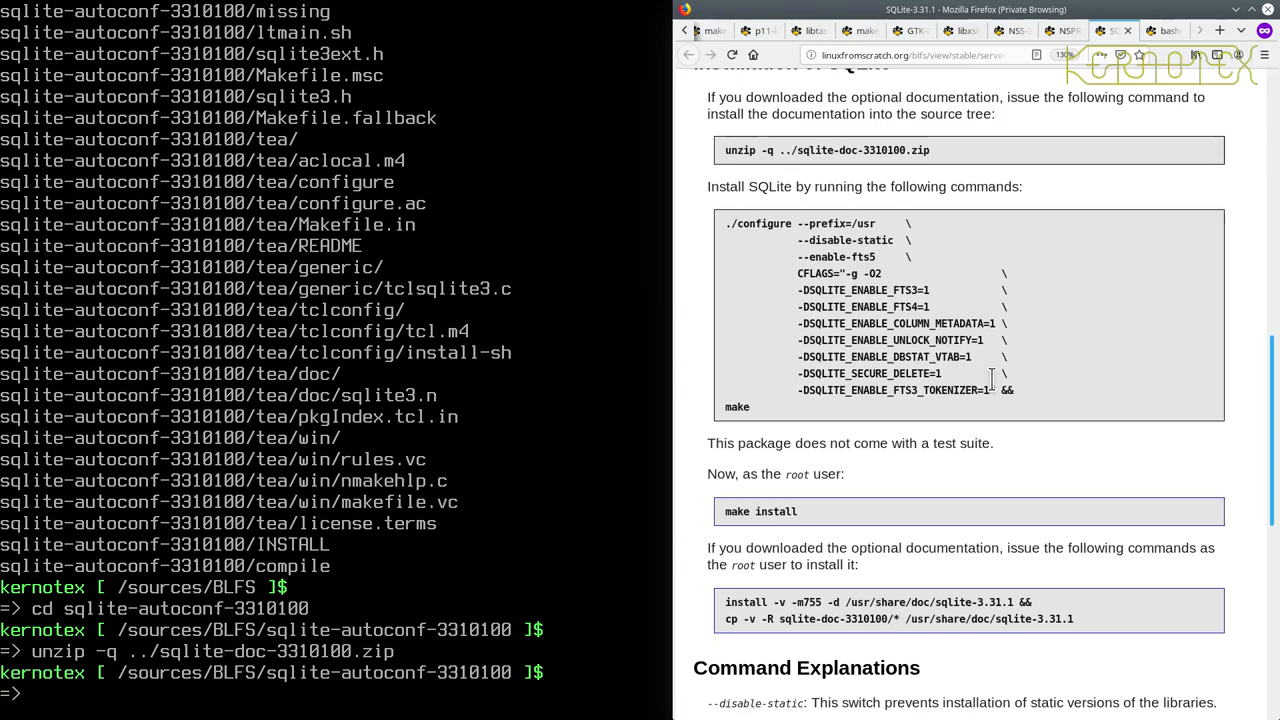
mouse_move(1005, 383)
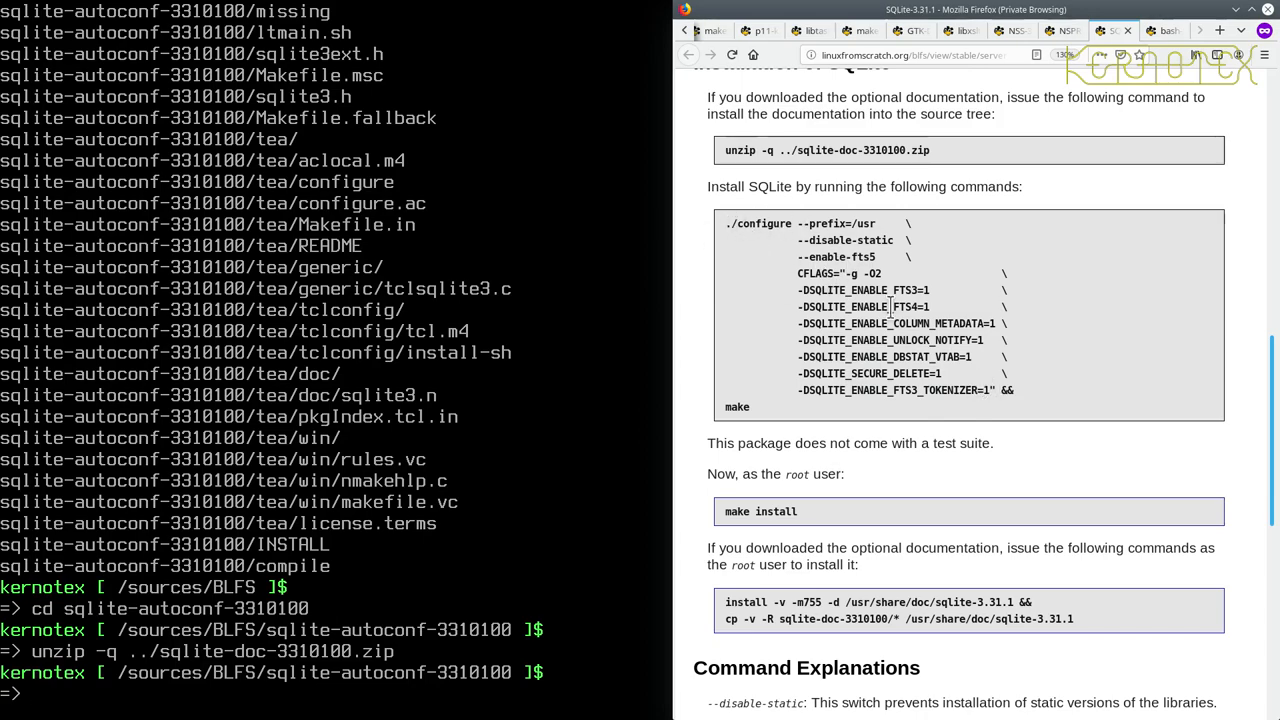
mouse_move(775, 417)
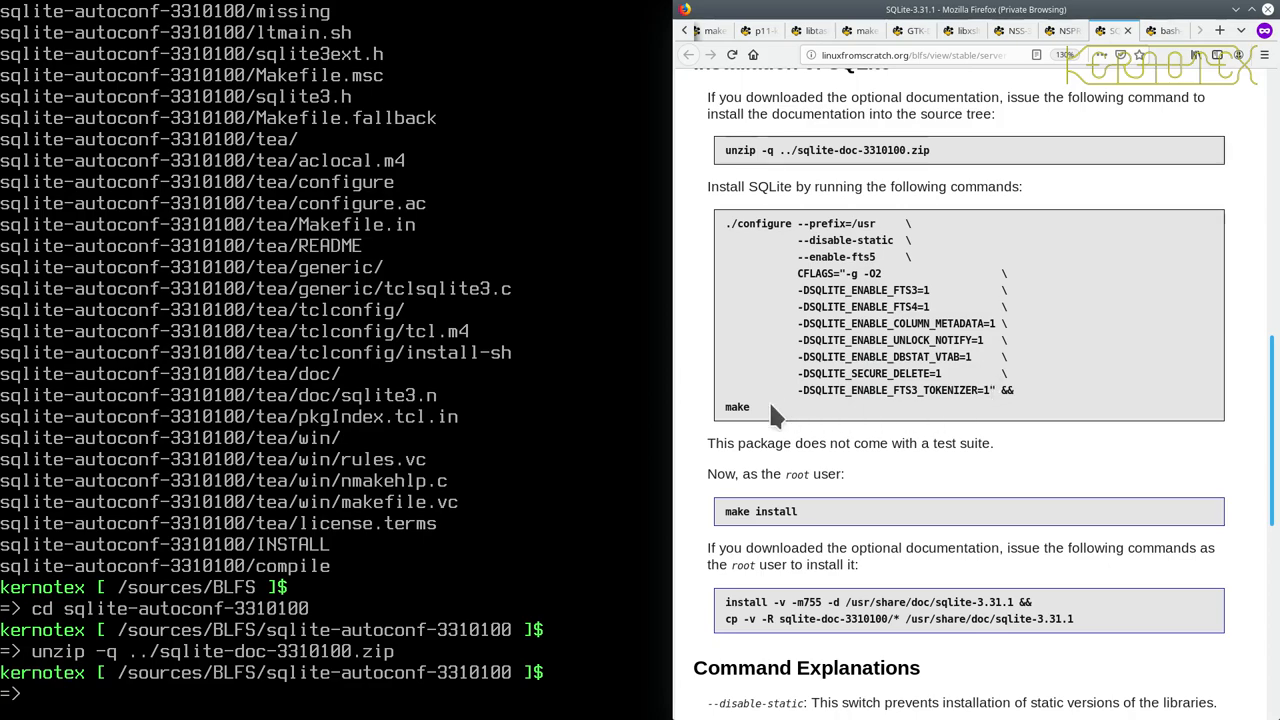
mouse_move(978, 393)
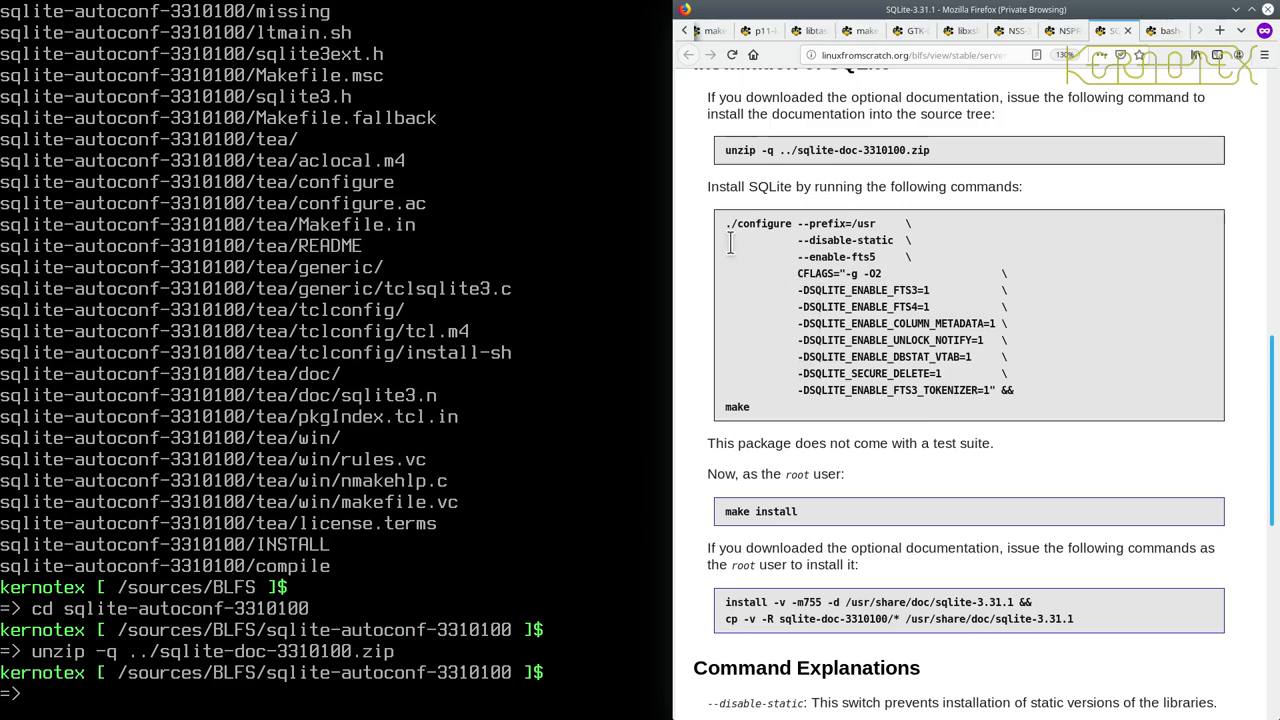
mouse_move(745, 265)
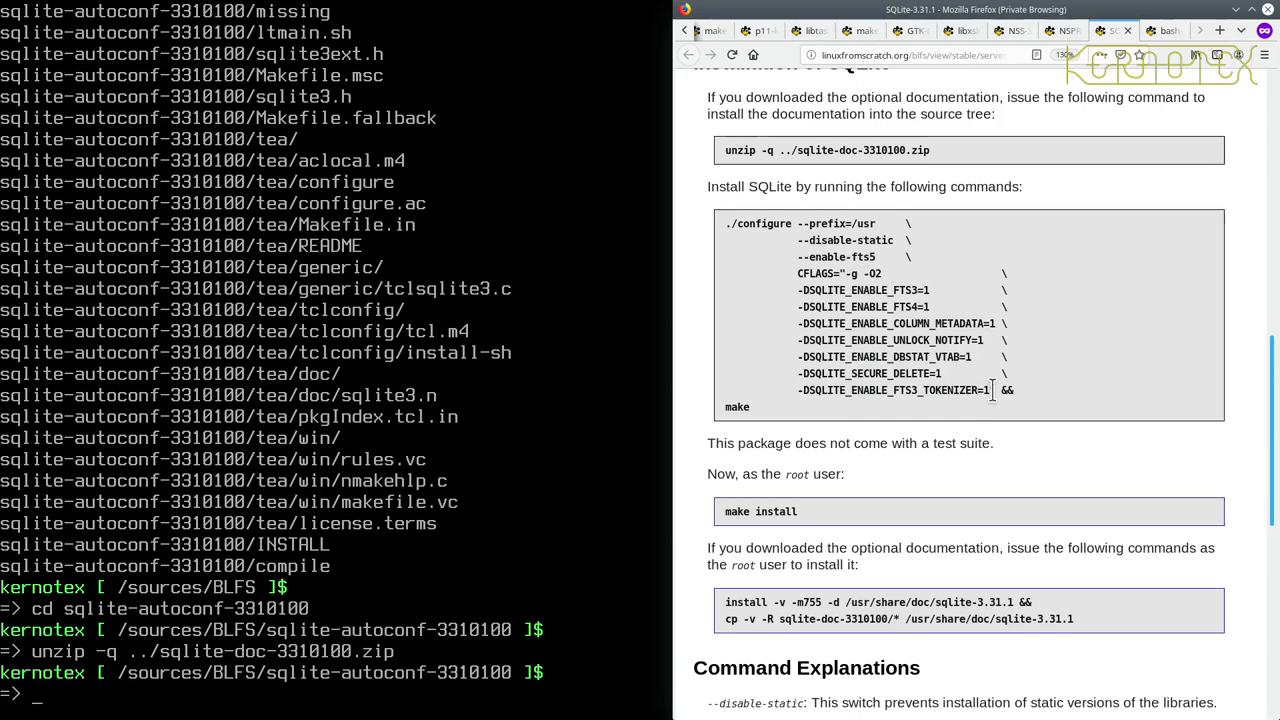
mouse_move(777, 428)
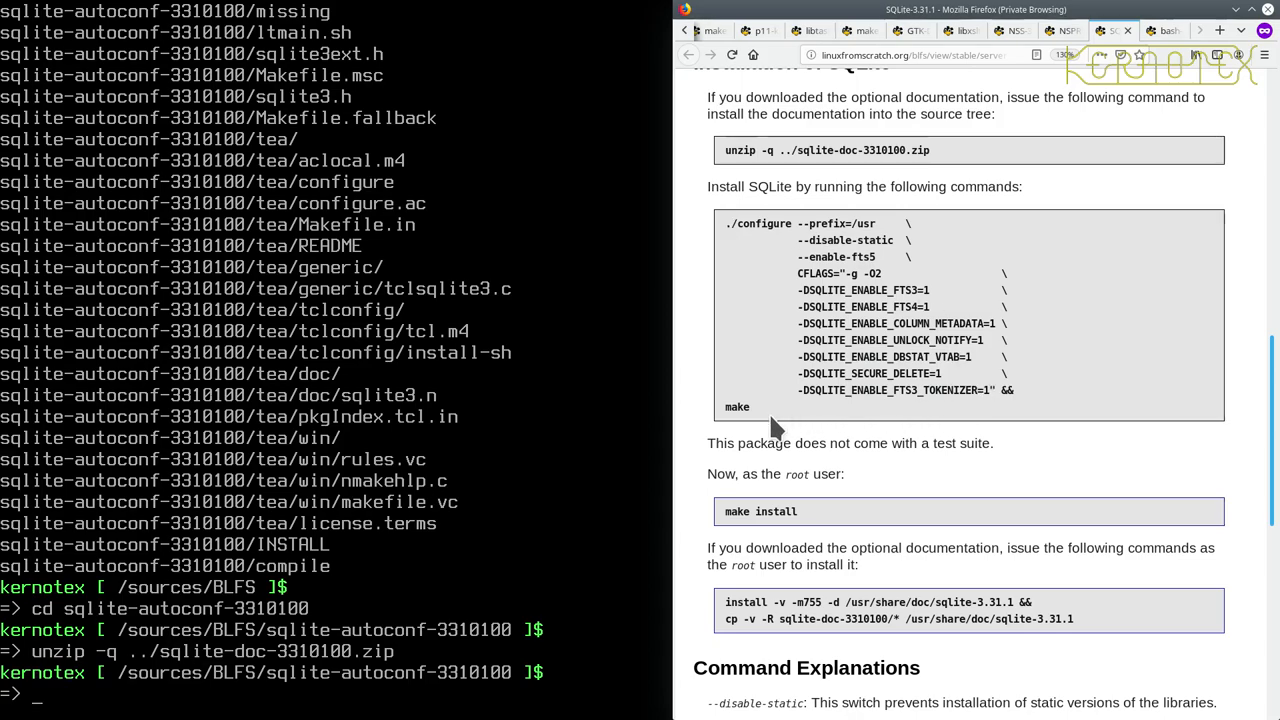
mouse_move(765, 425)
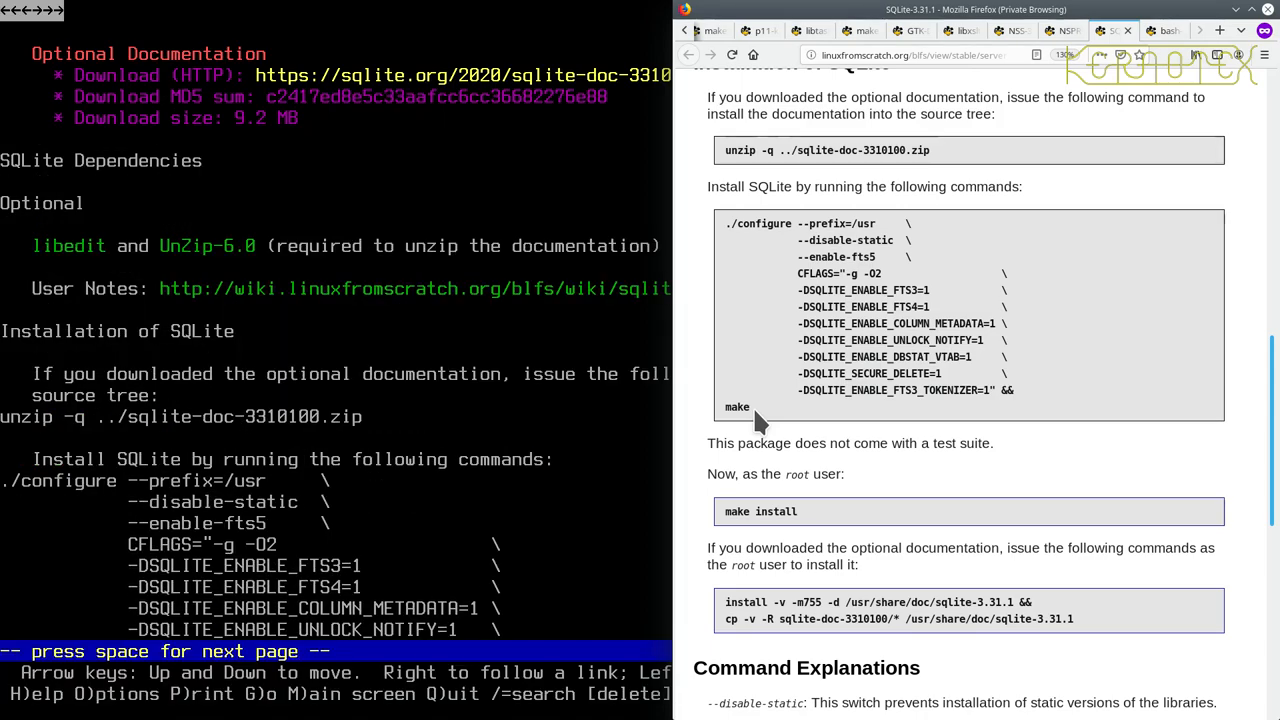
Step: Quit lynx and run ./configure --prefix=/usr --disable-static --enable-fts5 with the extra CFLAGS
key("space")
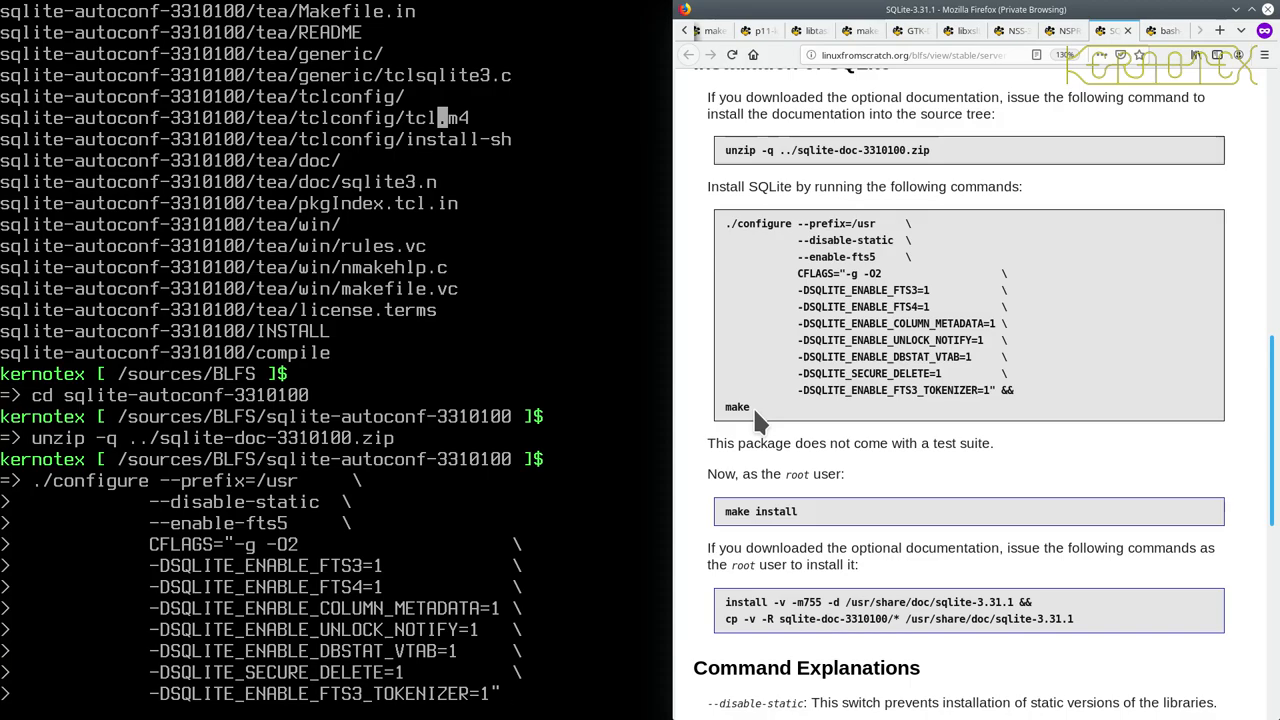
key("Return")
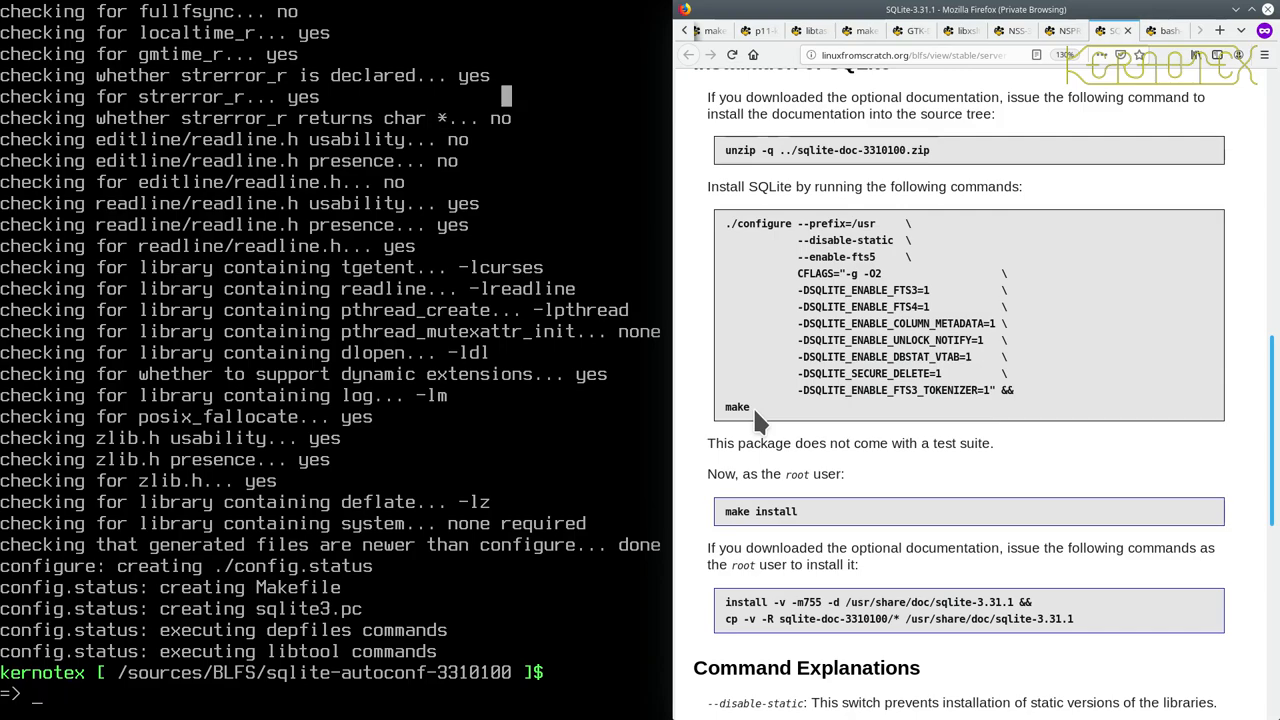
scroll("down", 3)
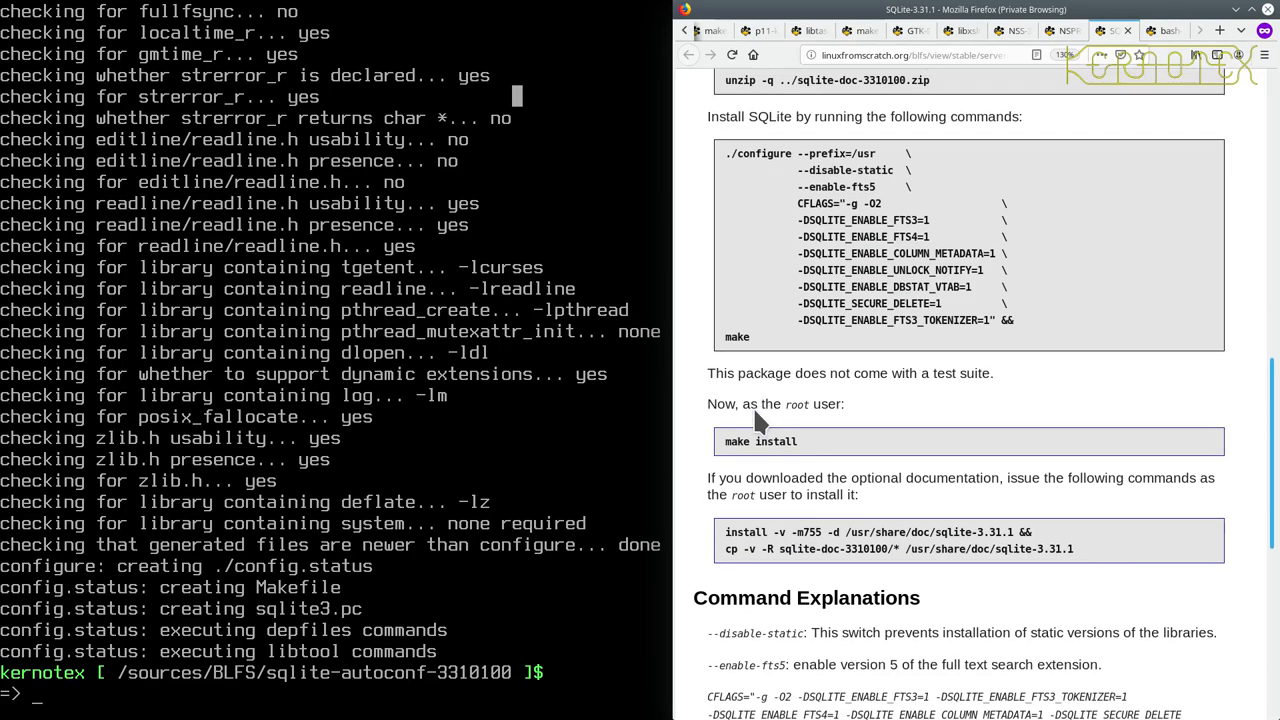
scroll("down", 3)
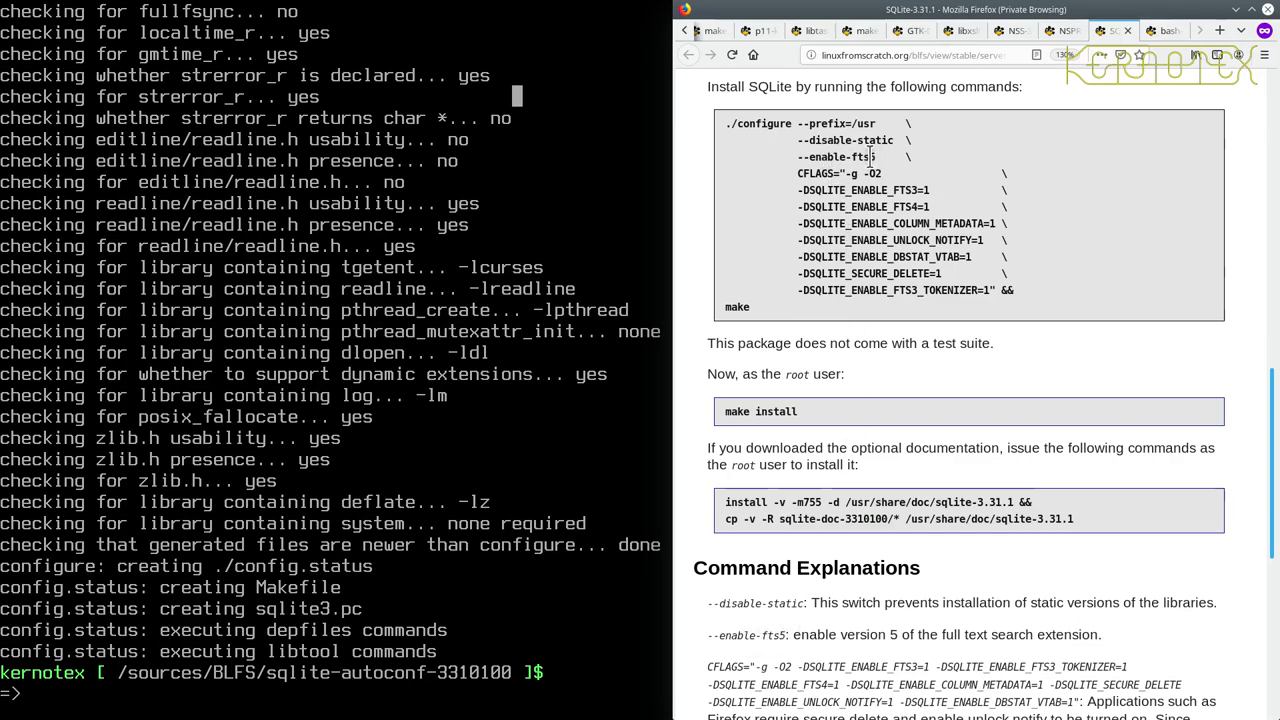
scroll("down", 3)
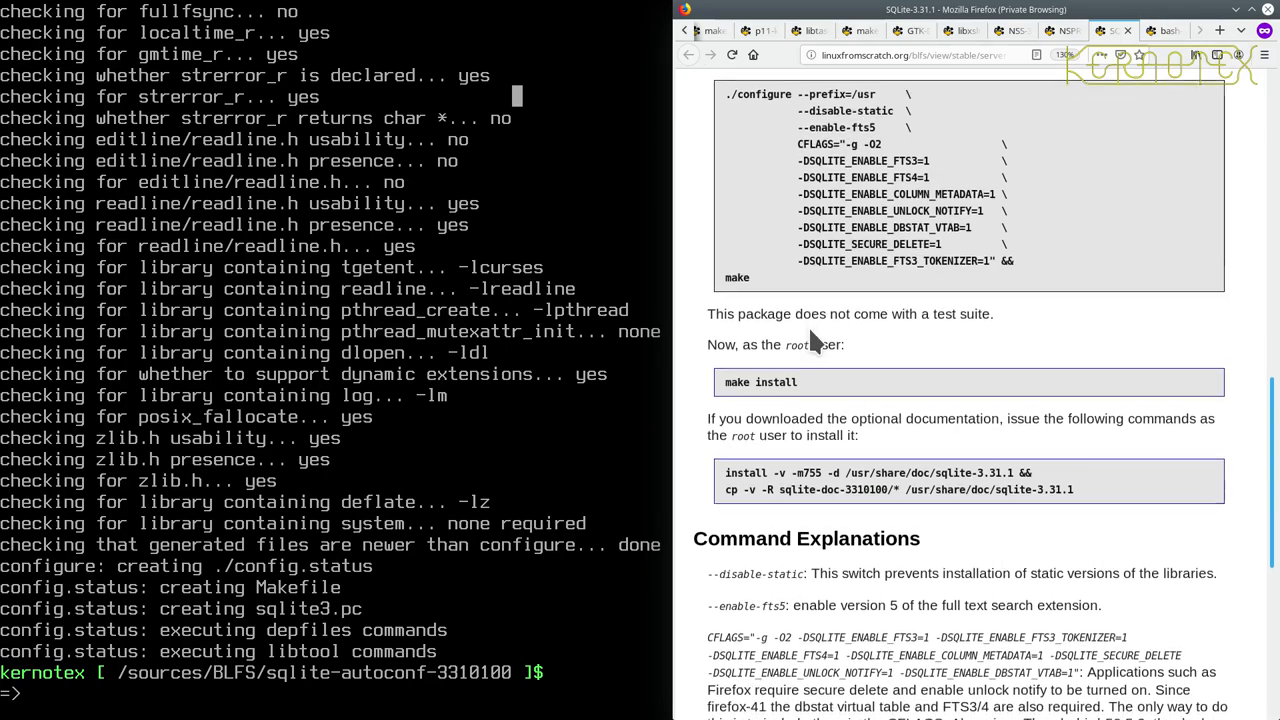
scroll("down", 3)
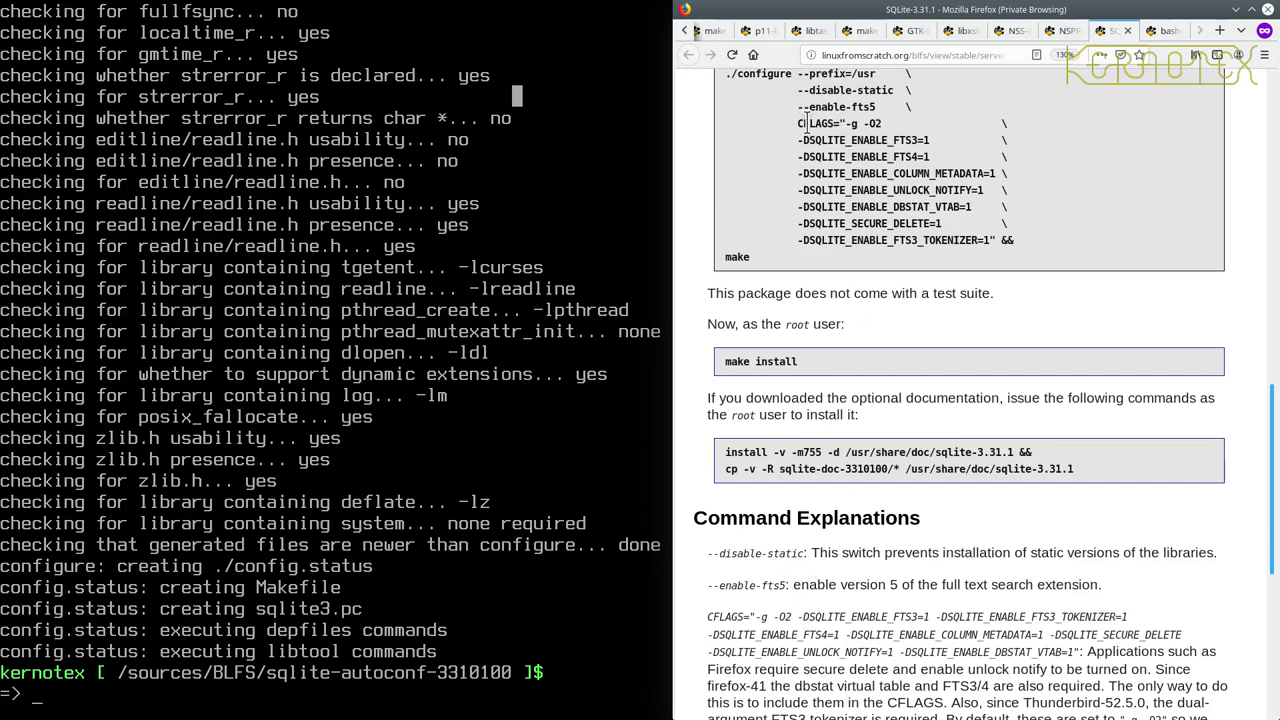
scroll("down", 3)
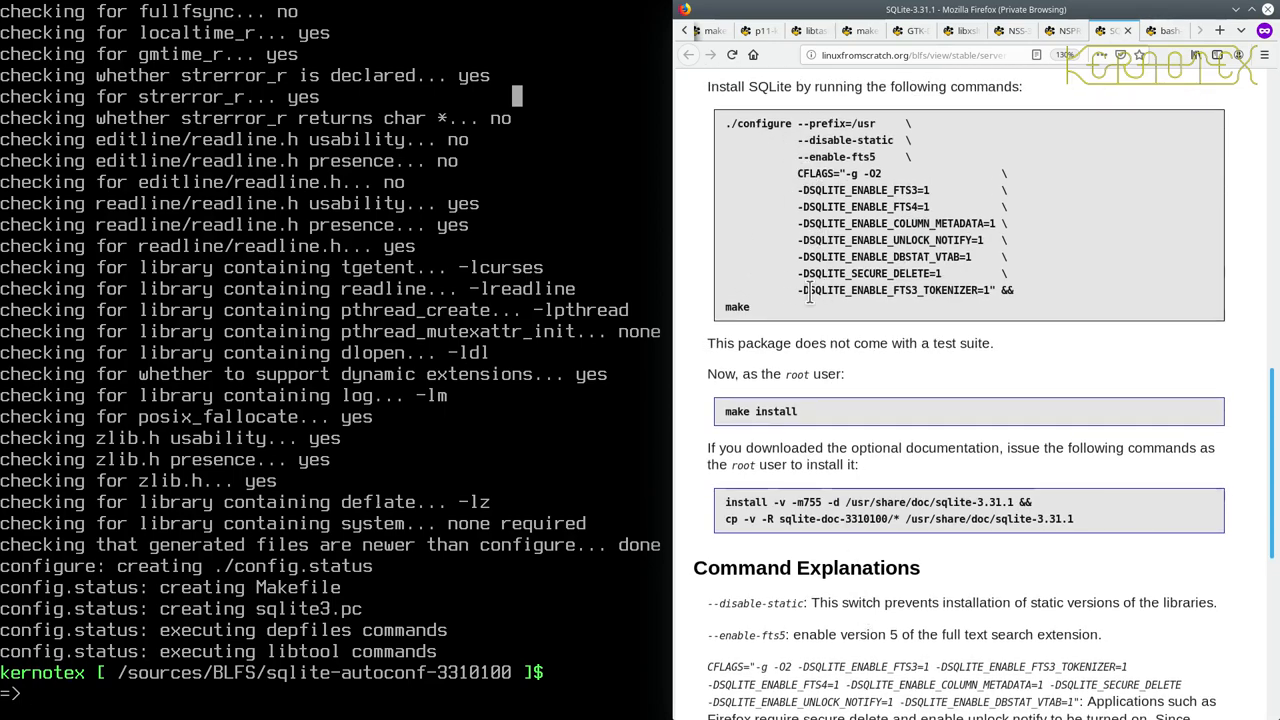
type("m")
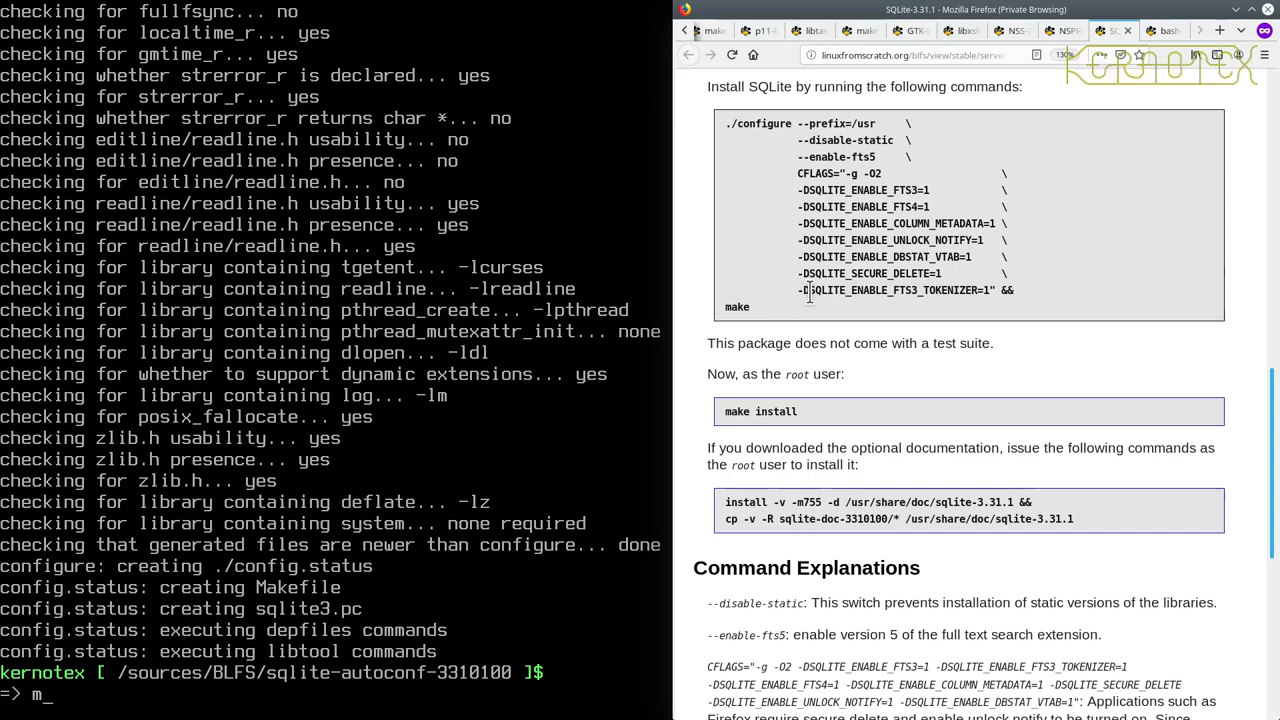
Step: Run make and wait until libsqlite3 and the sqlite3 shell finish building
type("ake")
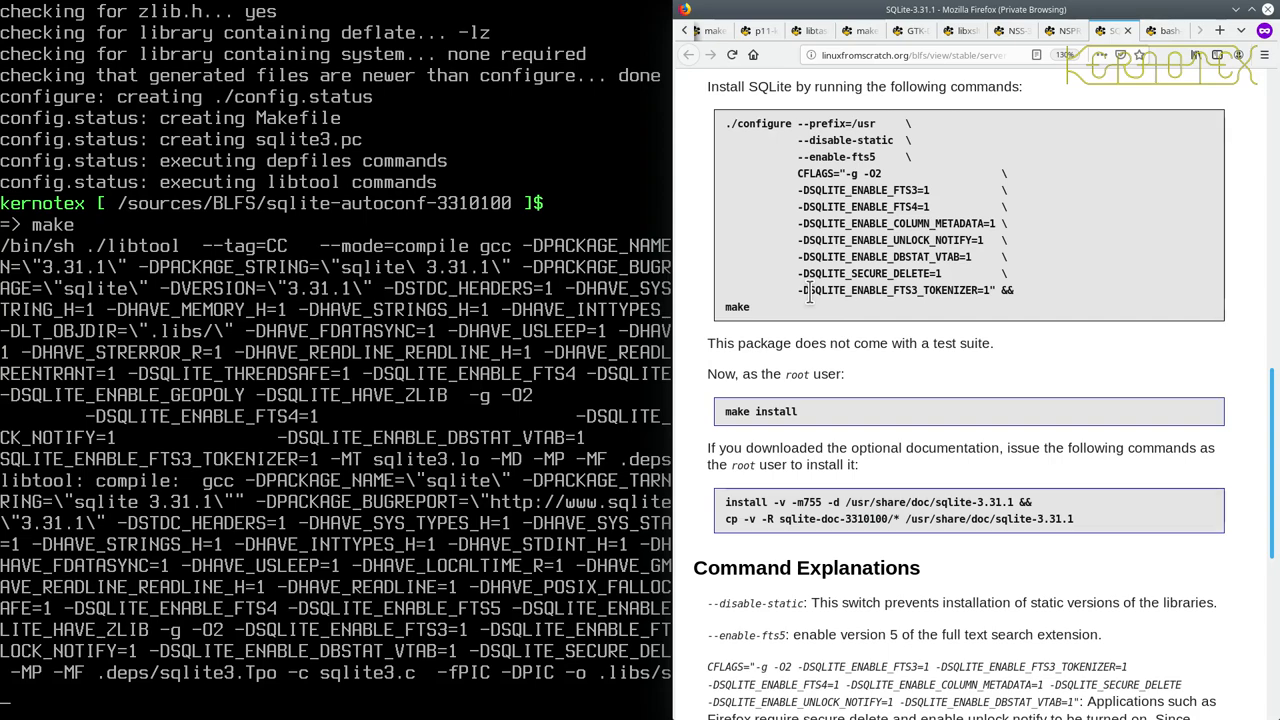
scroll("up", 3)
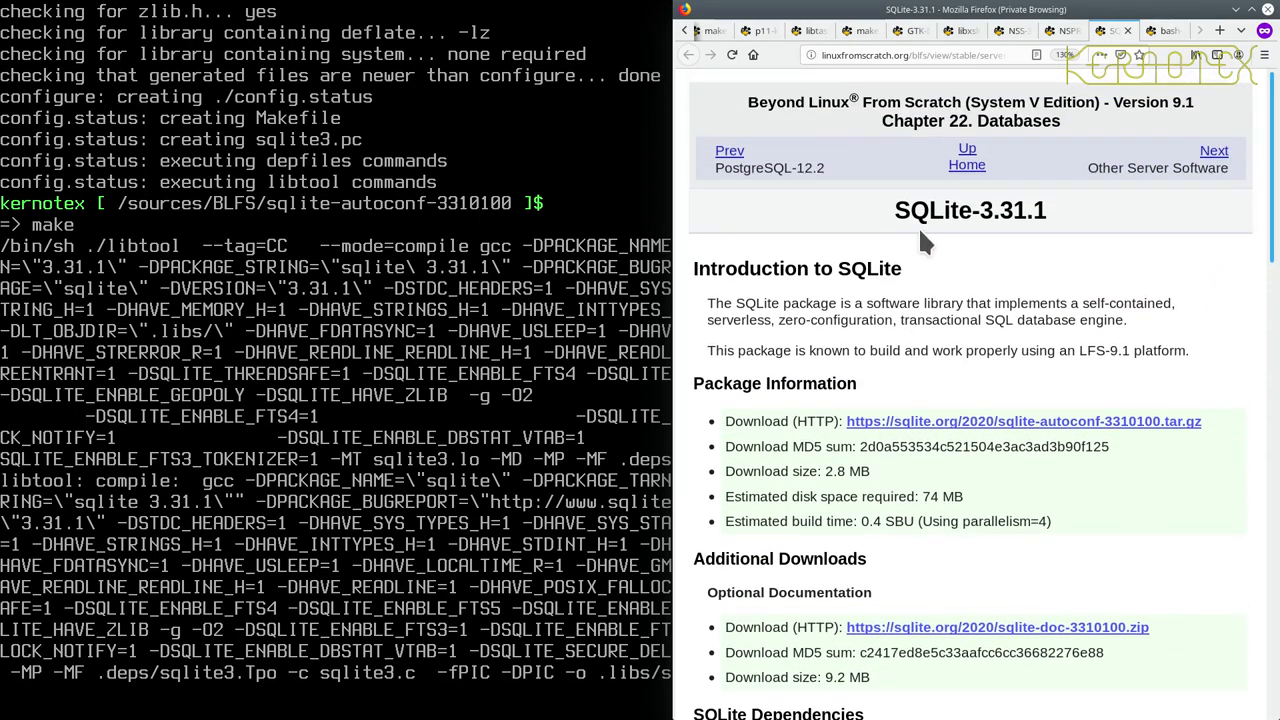
scroll("down", 3)
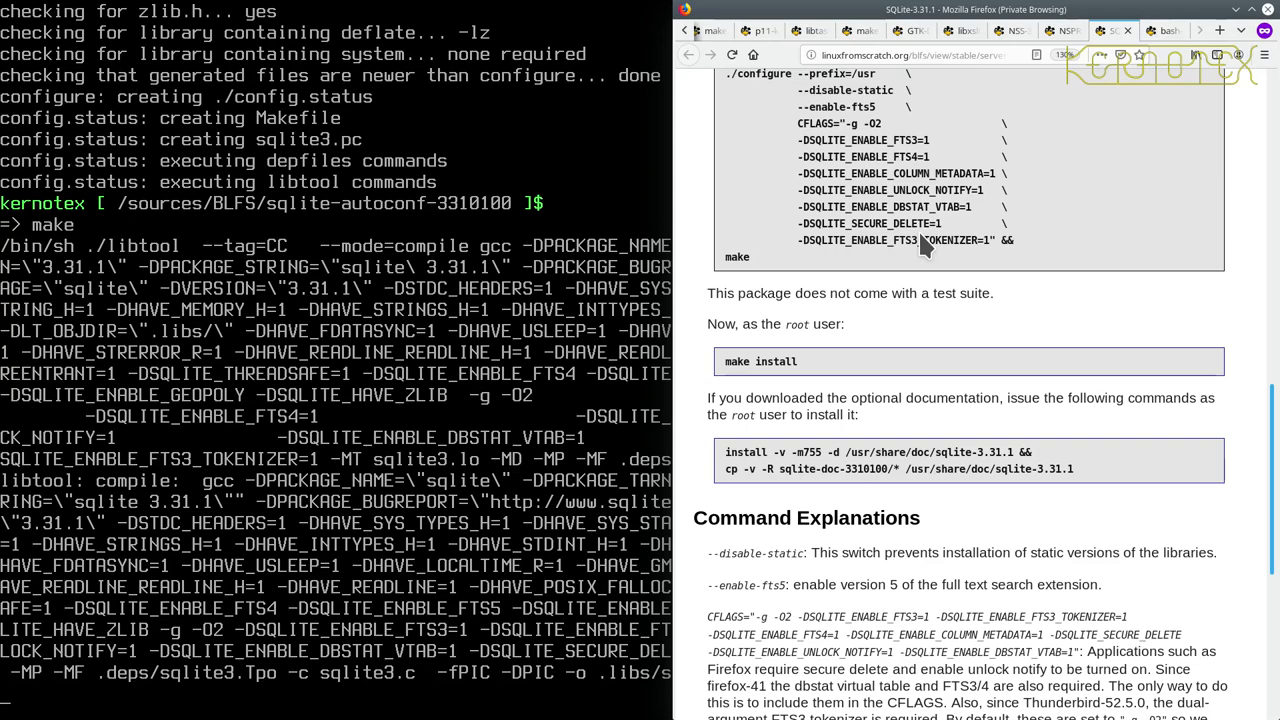
scroll("down", 3)
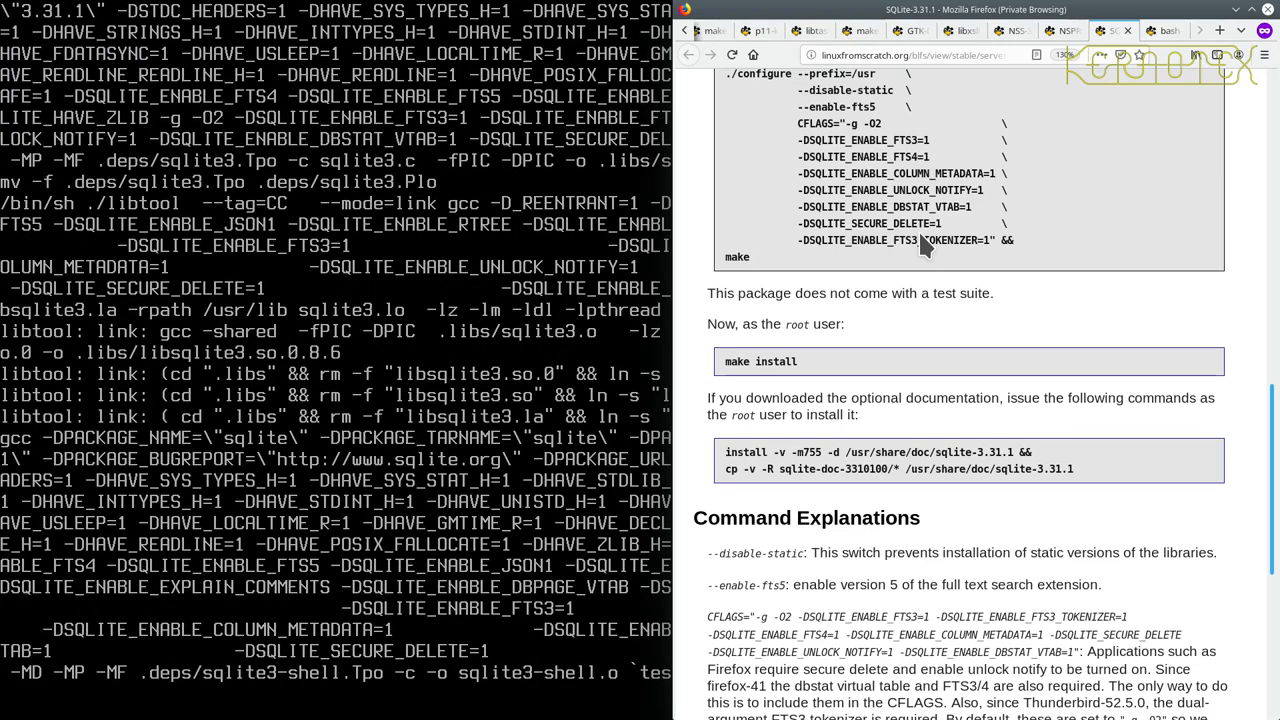
scroll("down", 3)
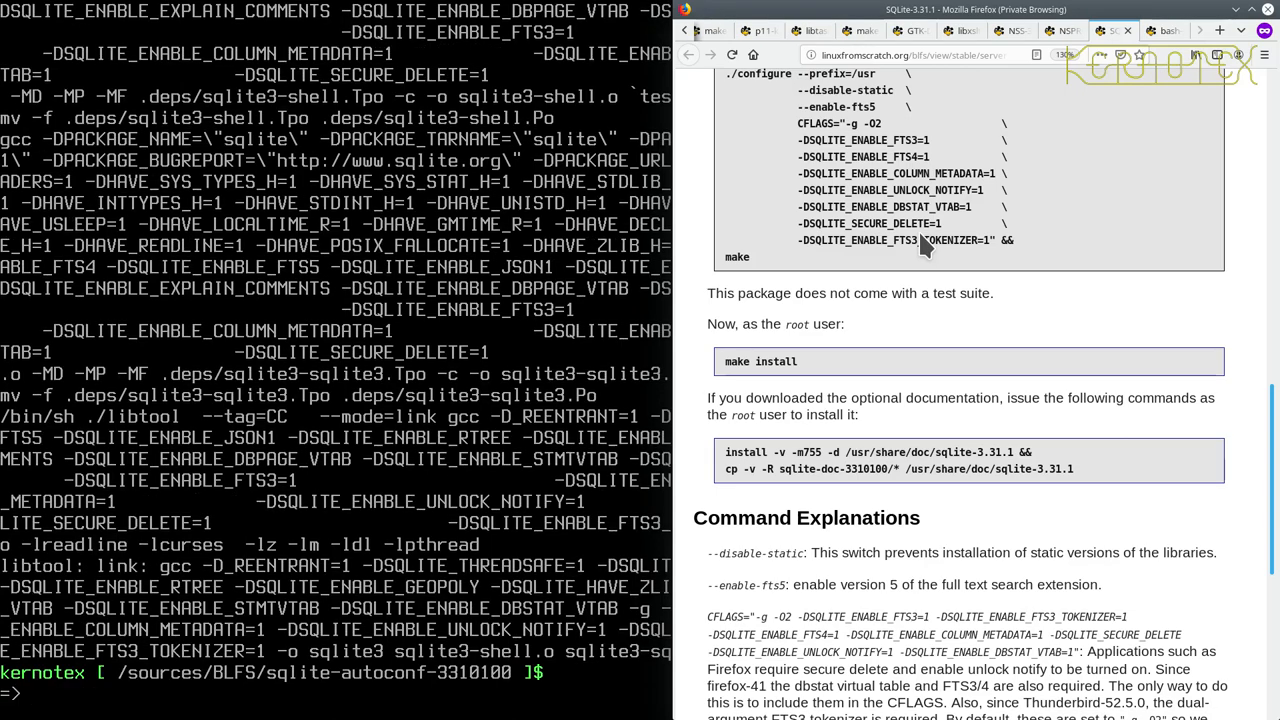
Step: Switch to root with su and page down to the SQLite page's Contents section
type("su")
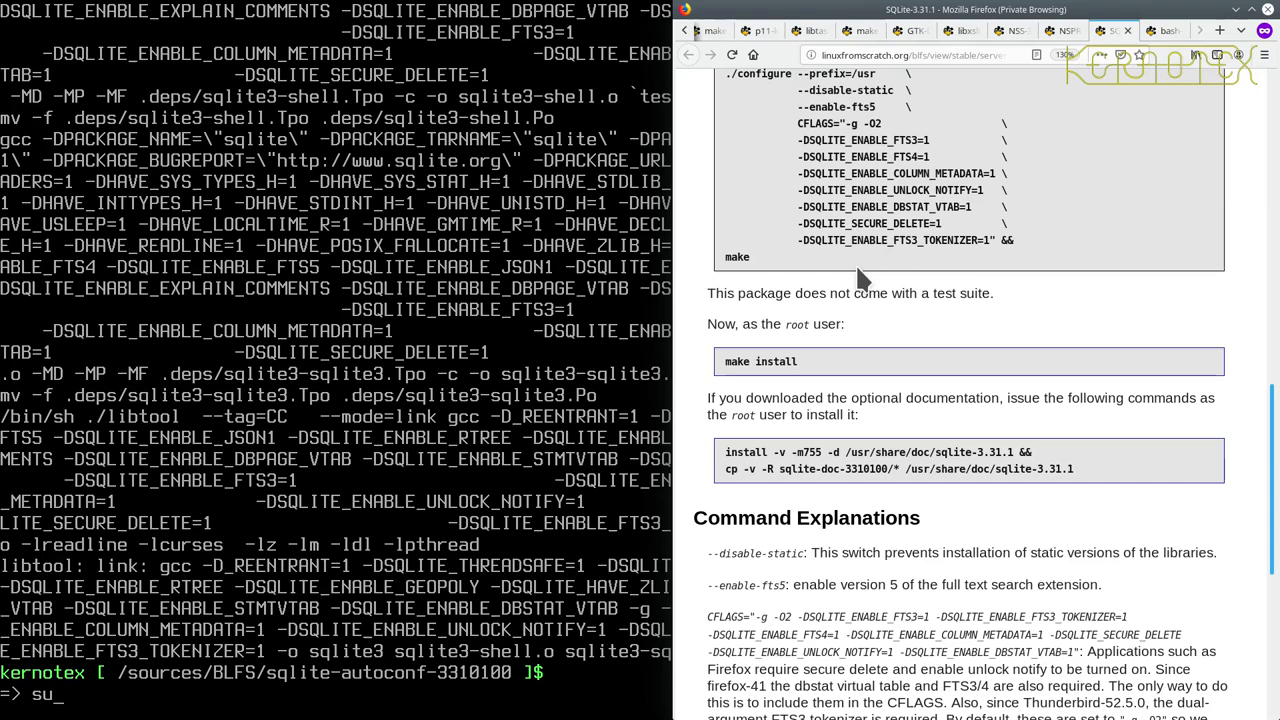
key("Return")
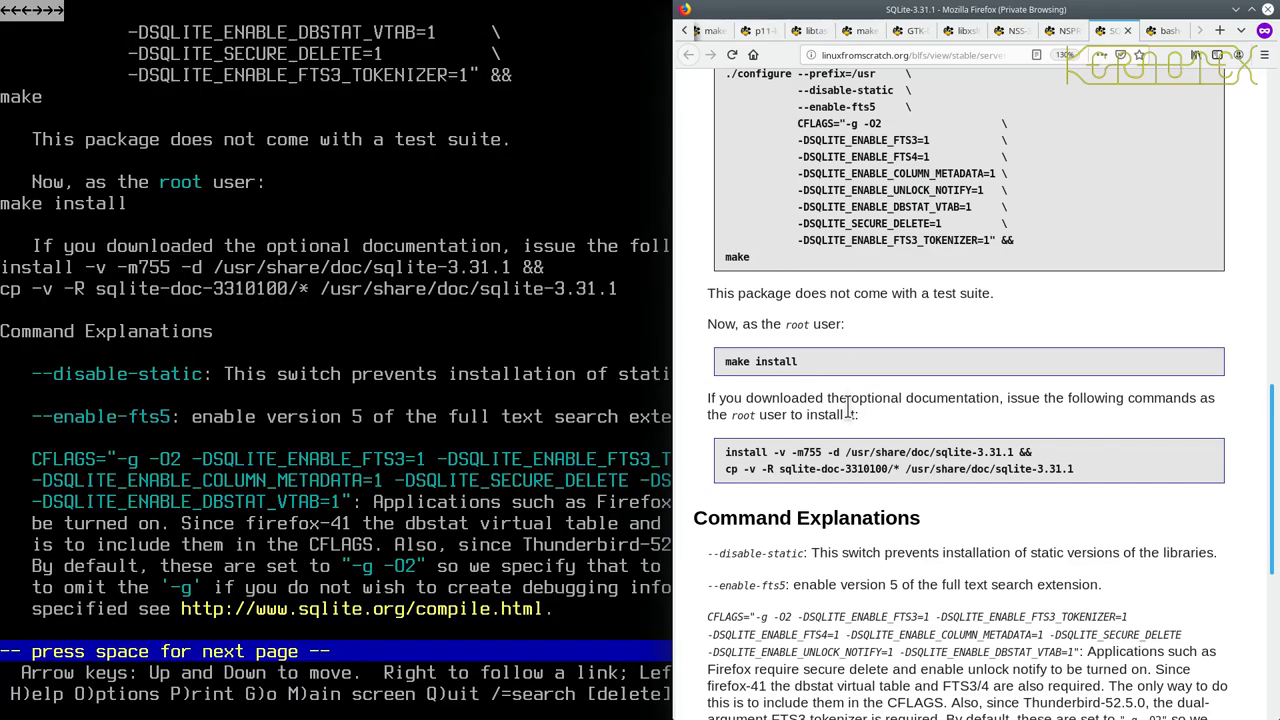
key("space")
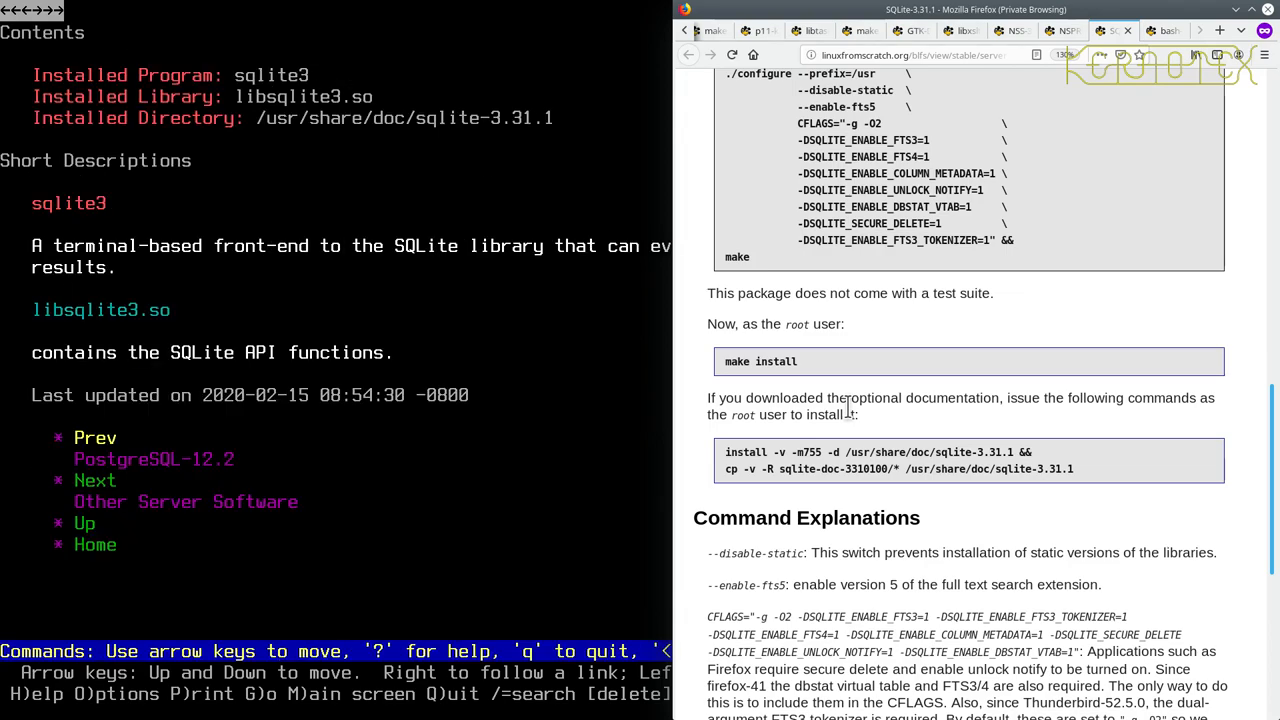
key("space")
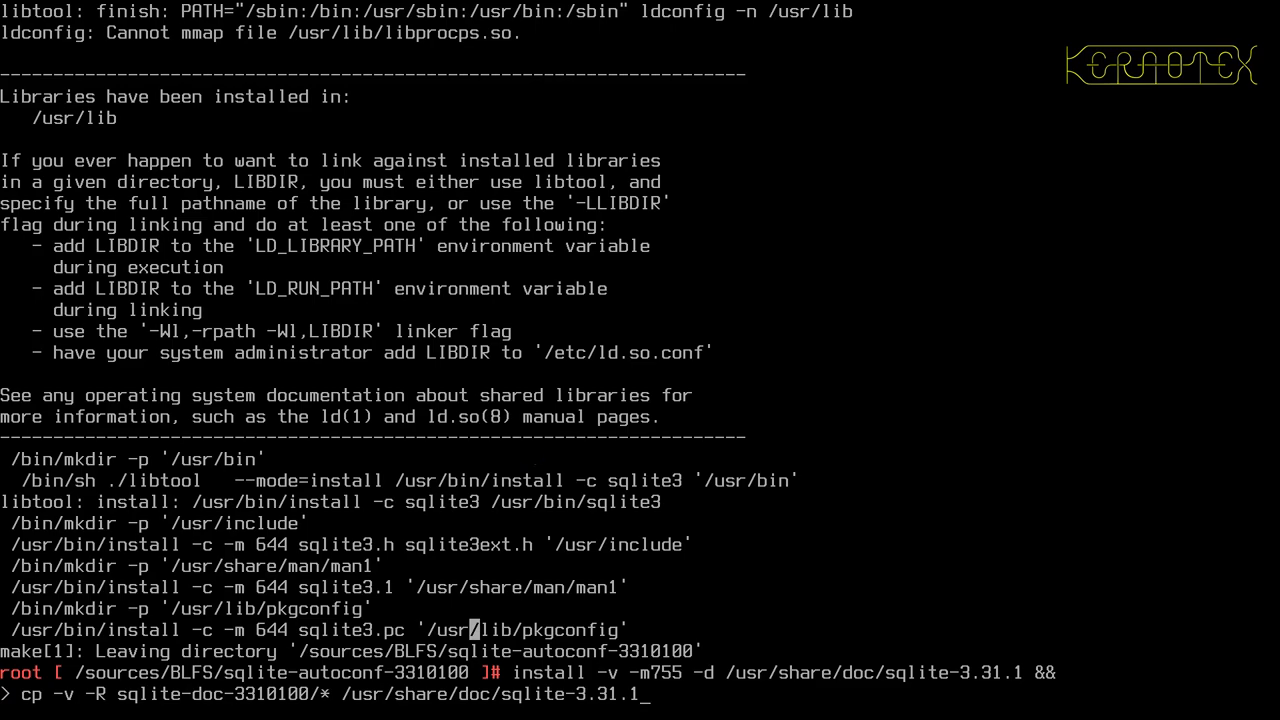
mouse_move(528, 498)
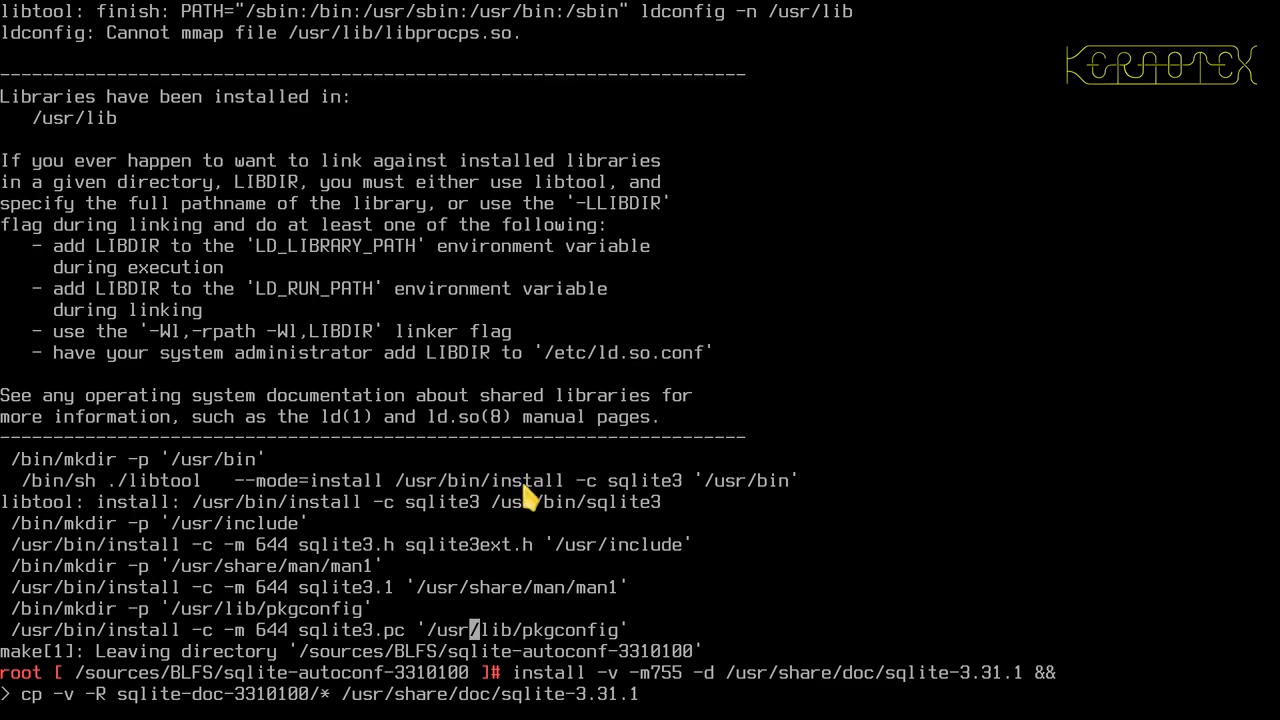
mouse_move(340, 685)
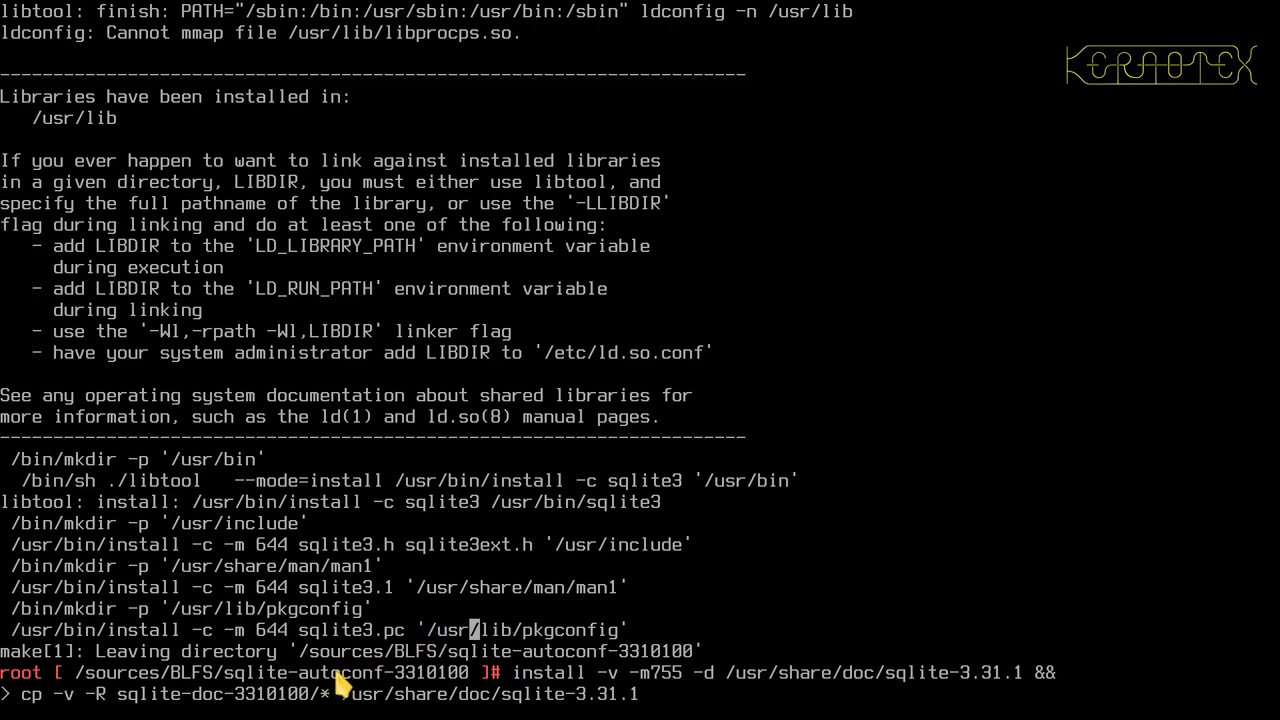
mouse_move(710, 650)
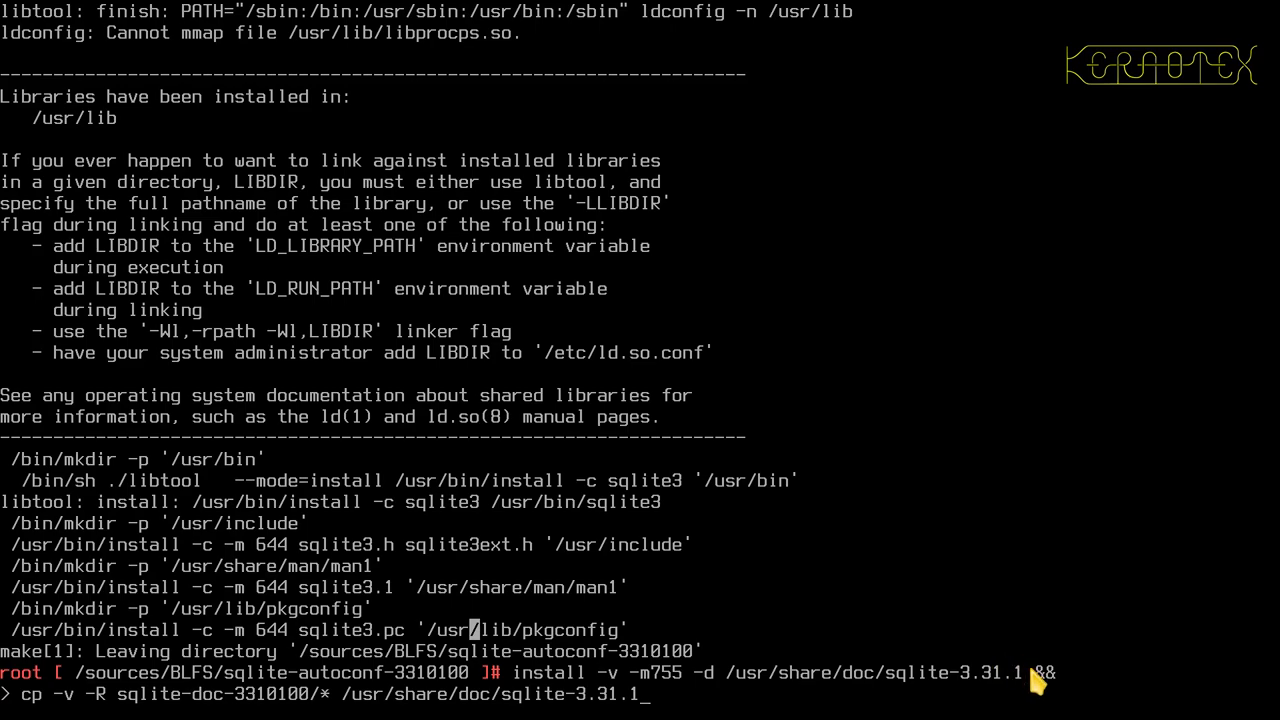
mouse_move(530, 690)
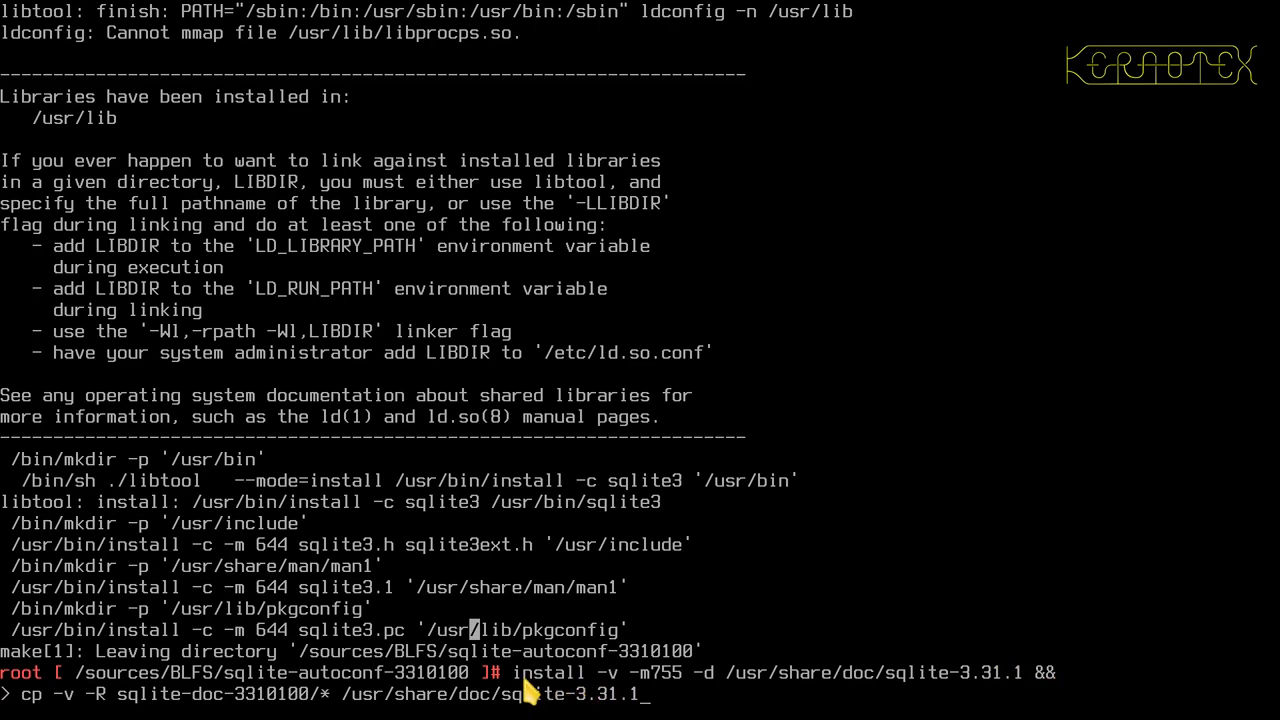
mouse_move(875, 682)
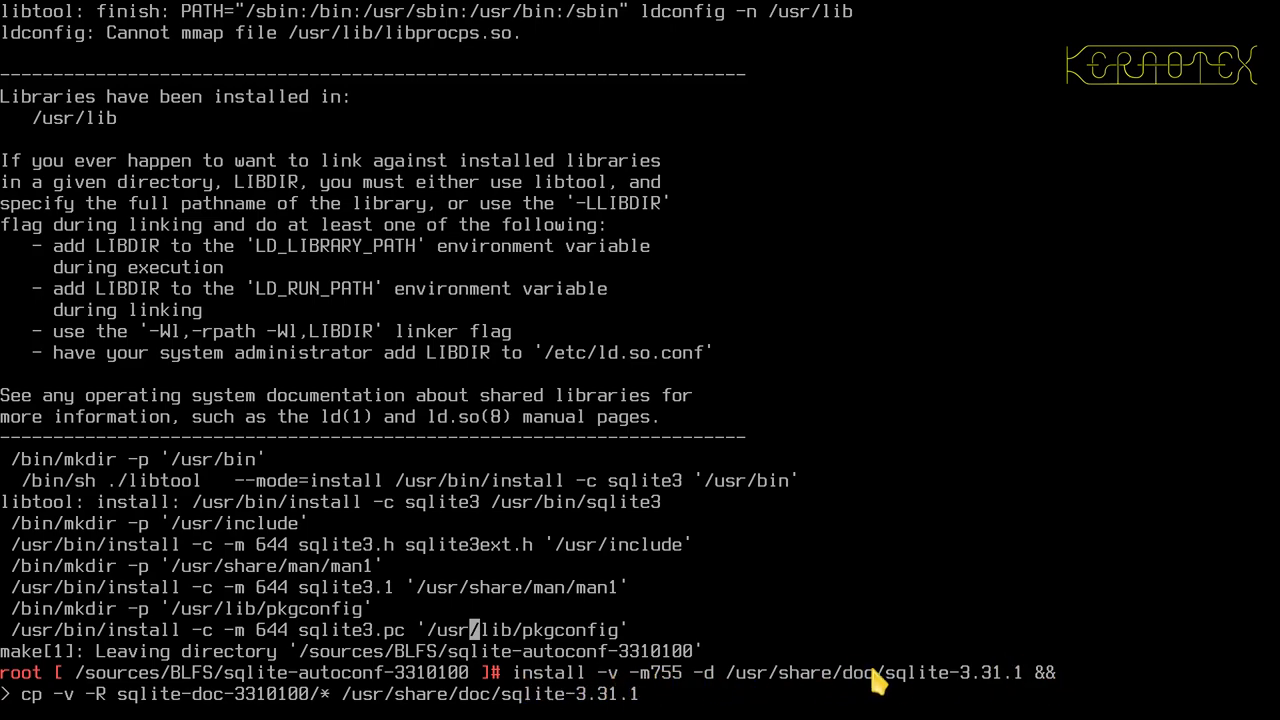
mouse_move(280, 708)
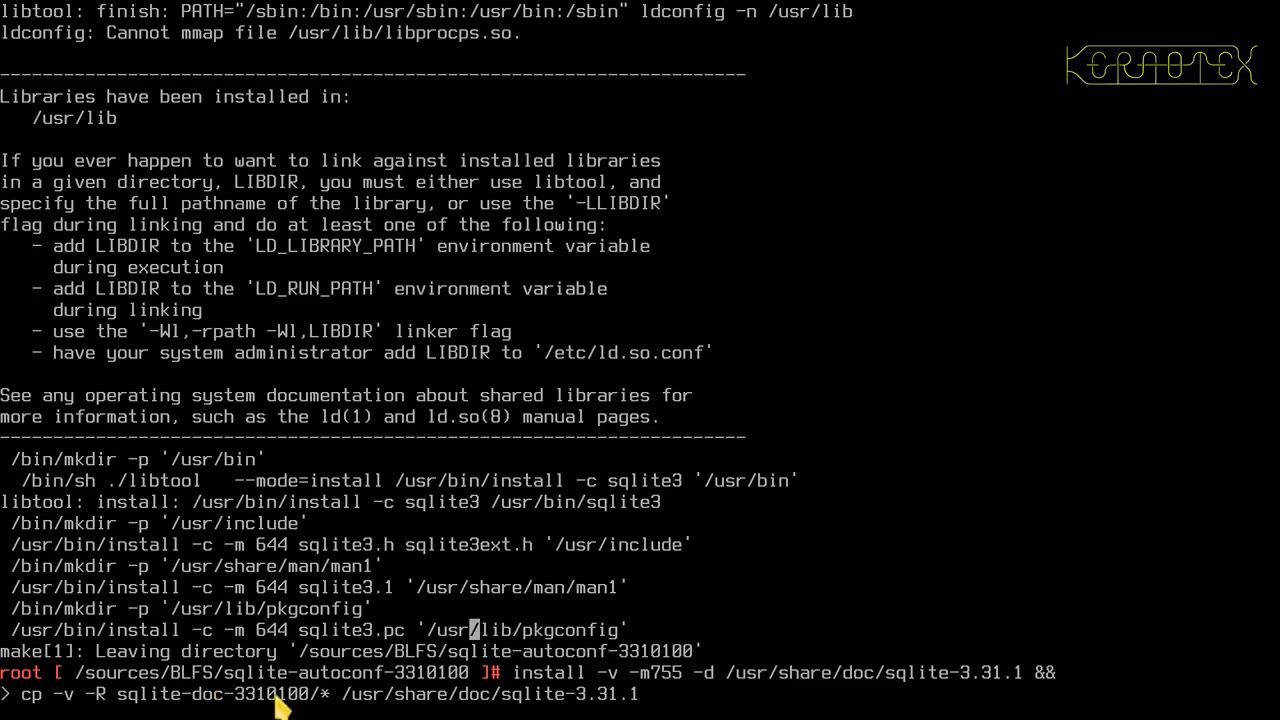
mouse_move(730, 688)
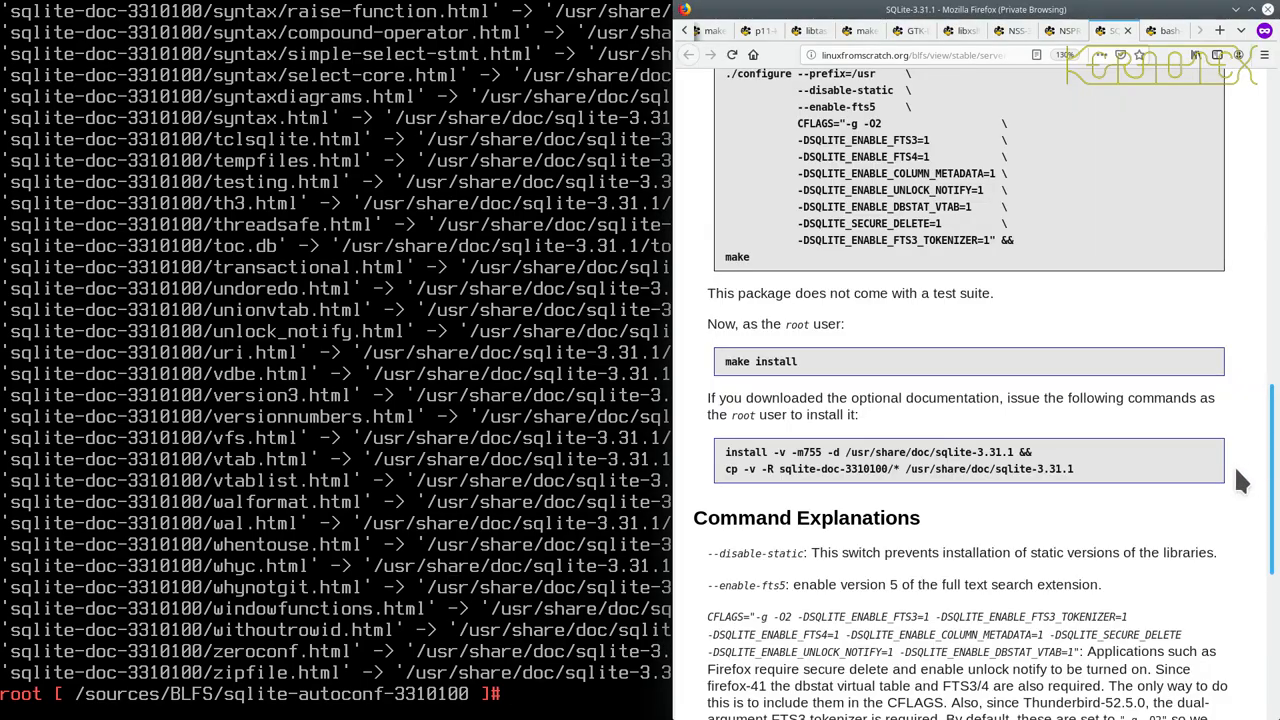
Step: Exit root, cd .., rm -Rf sqlite-autoconf-3310100, then source ~/.bashrc
scroll("down", 3)
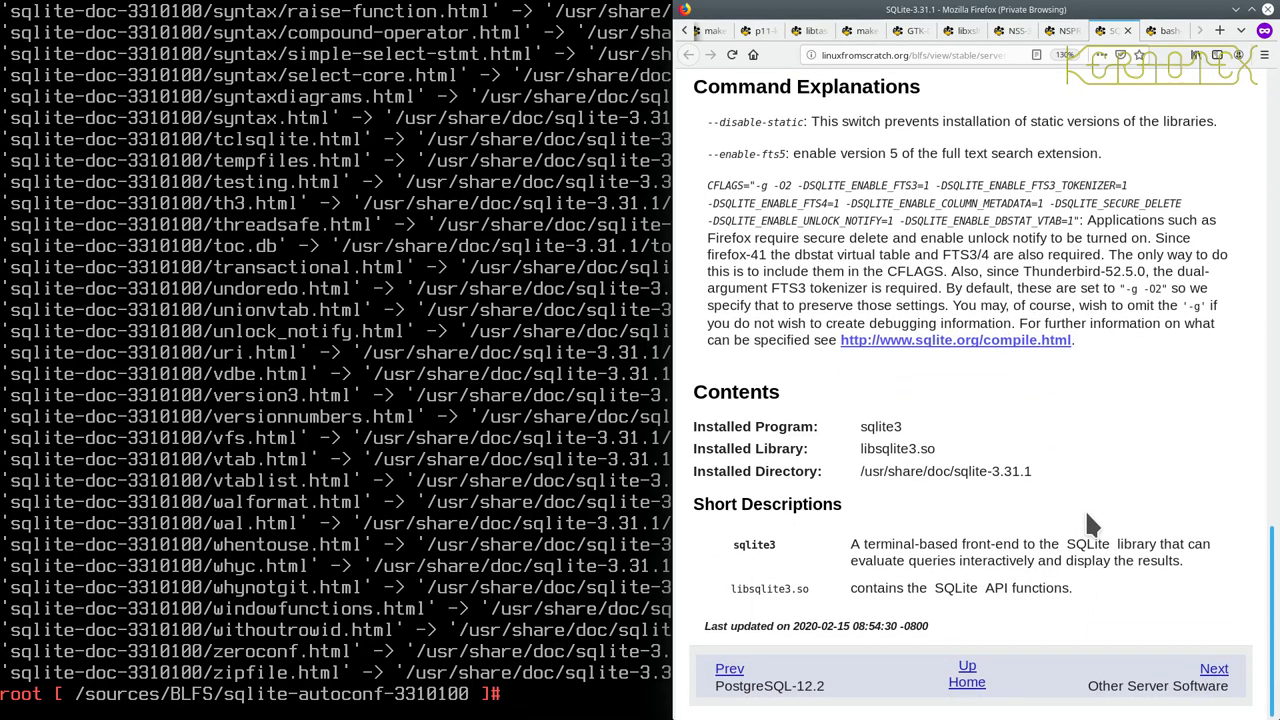
type("exit")
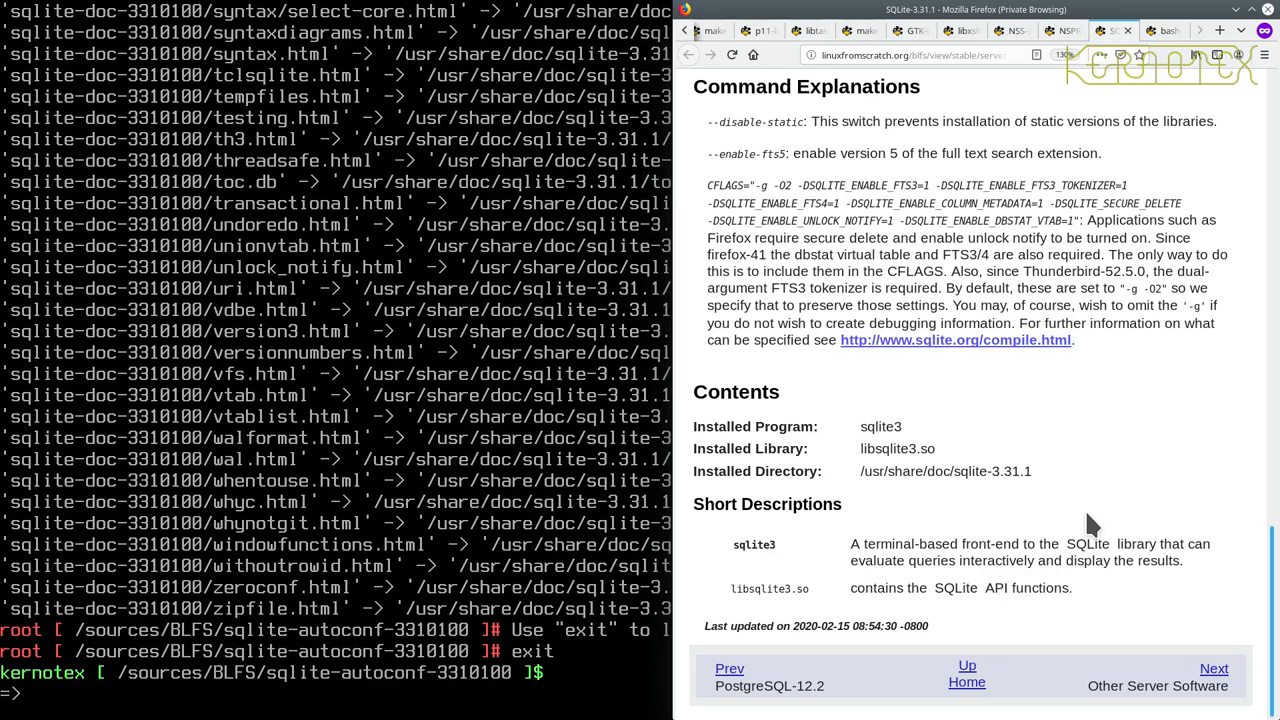
type("cd ..")
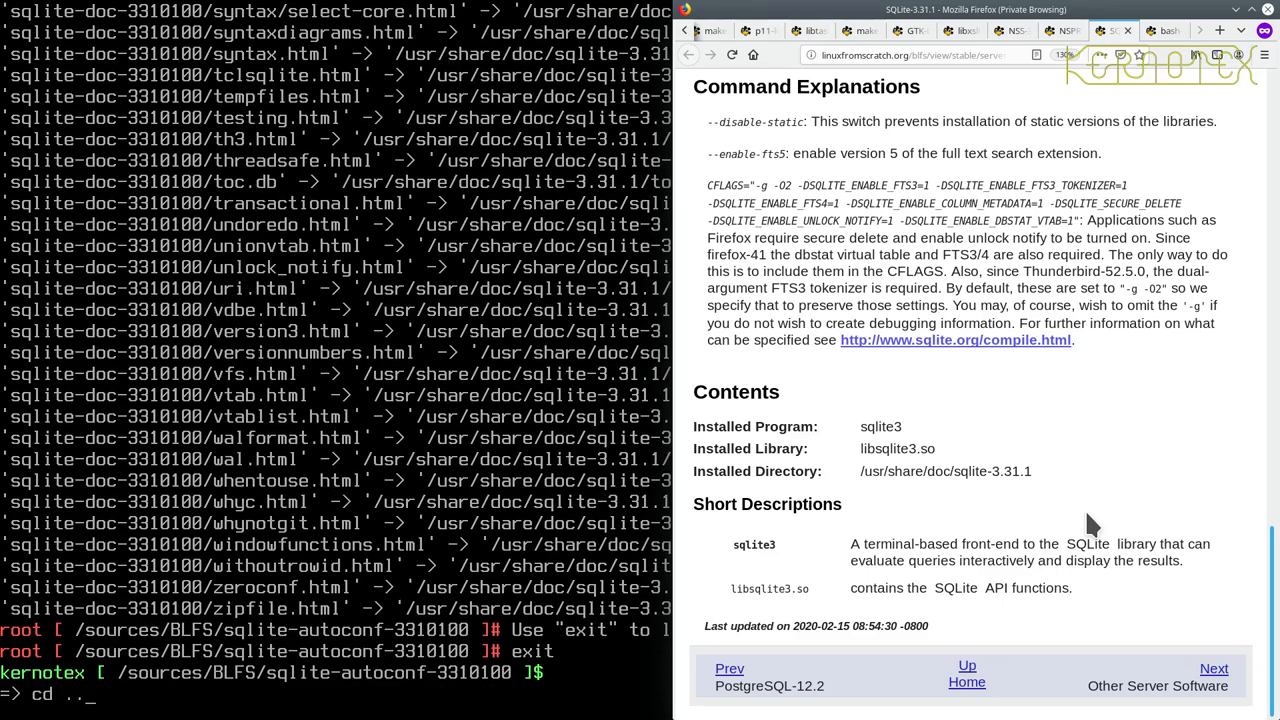
key("Return")
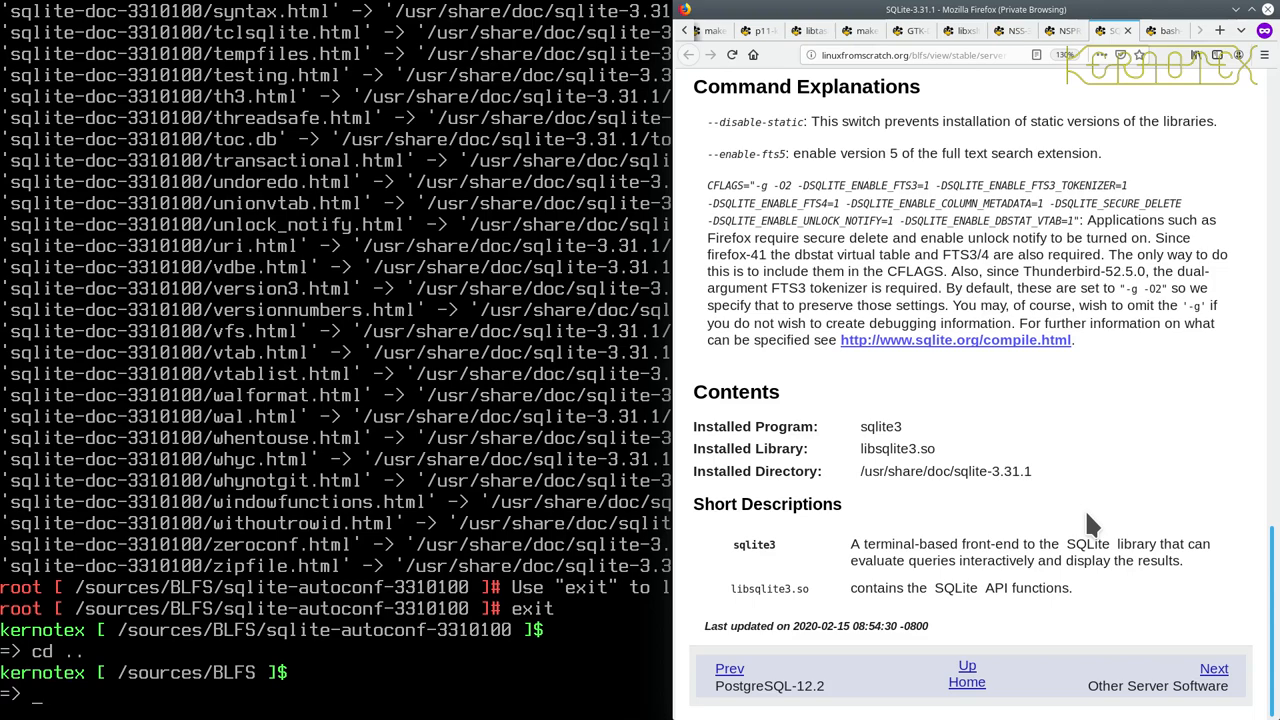
type("rm -Rf")
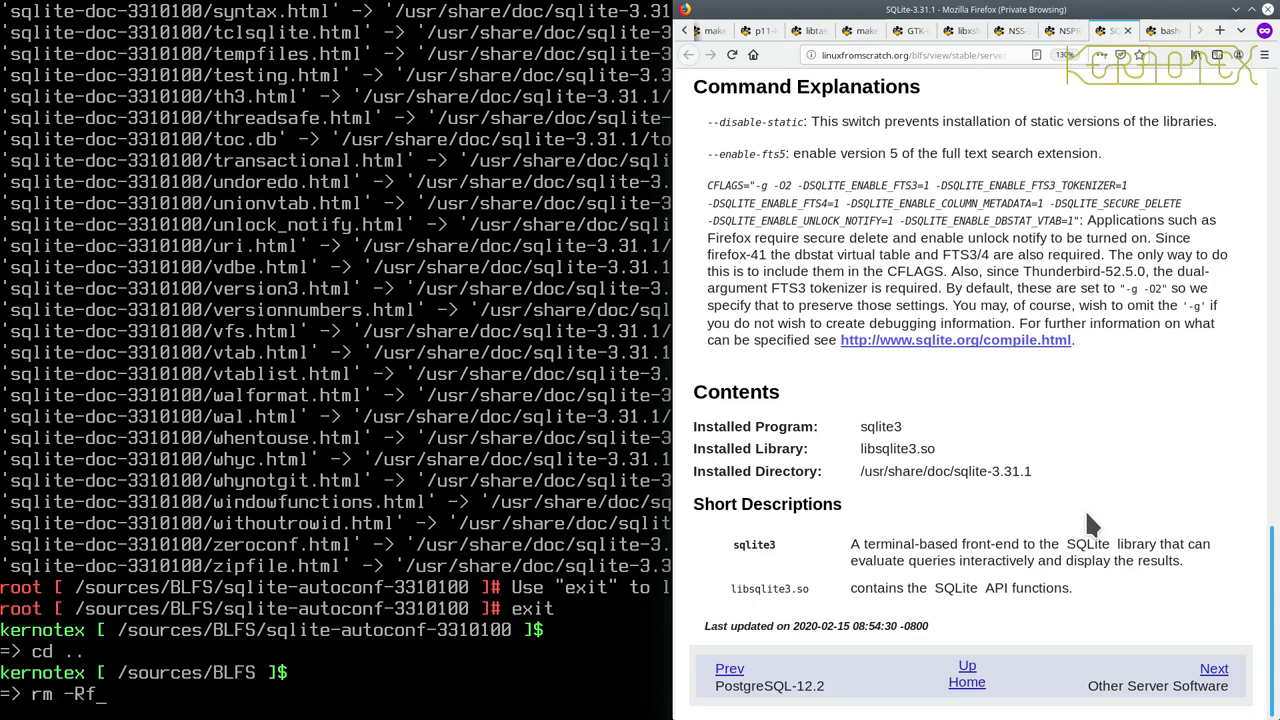
type("s")
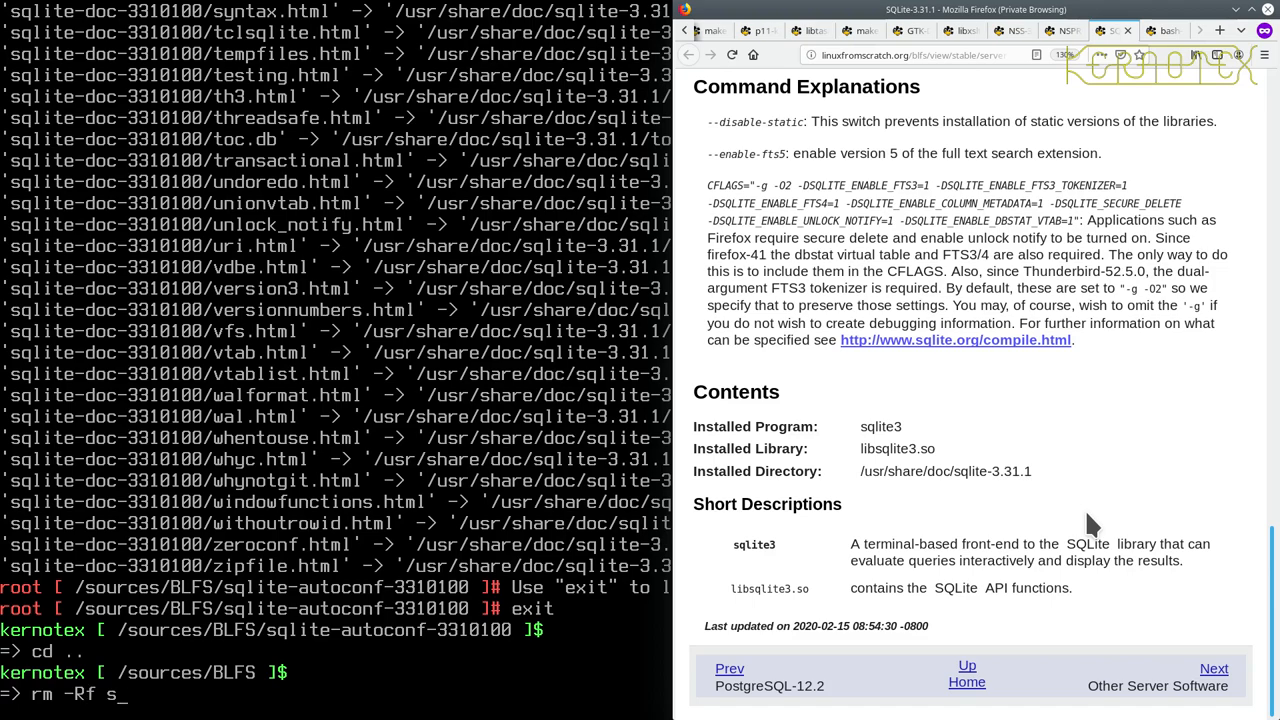
type("qlite-autoconf-3310100")
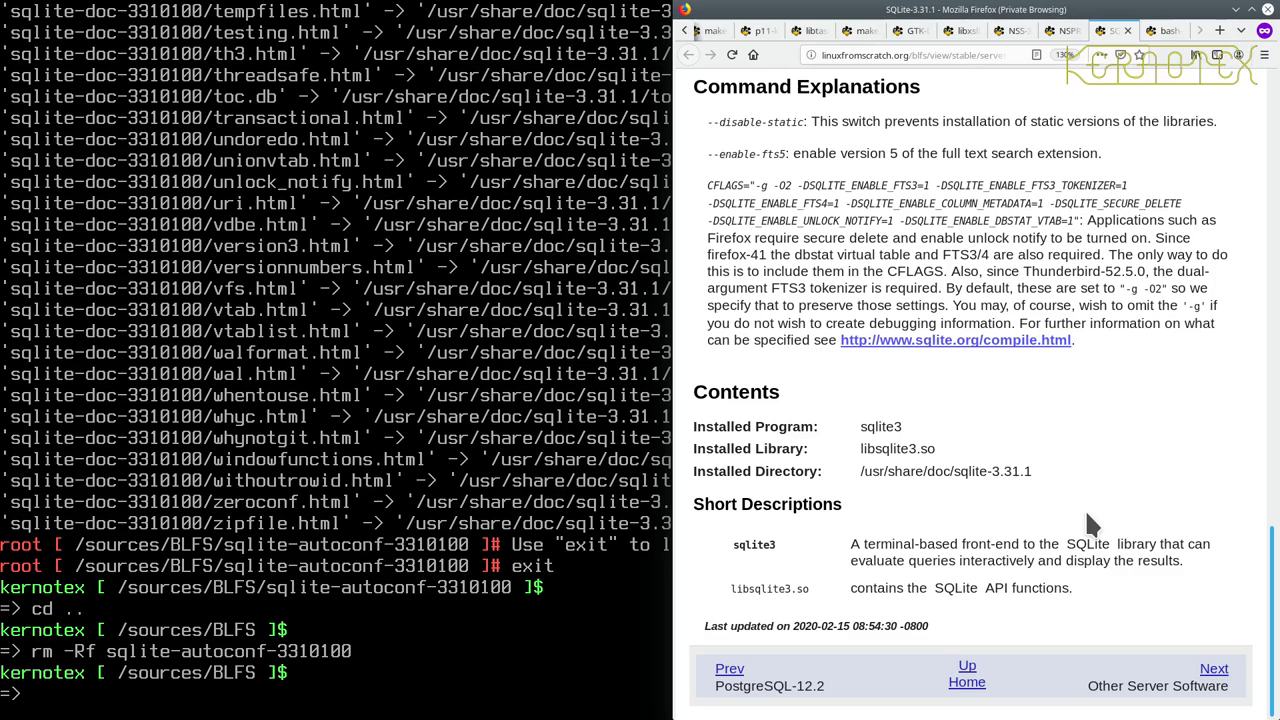
type("make")
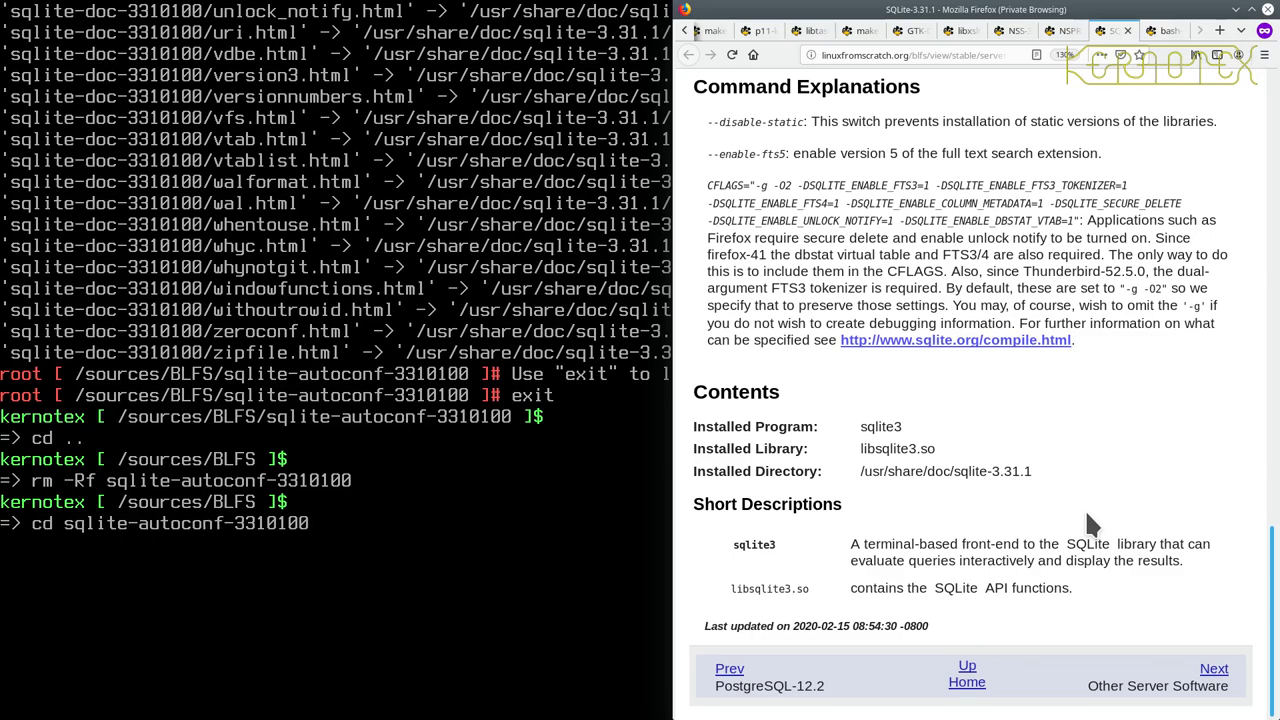
type("source ~/.bashrc")
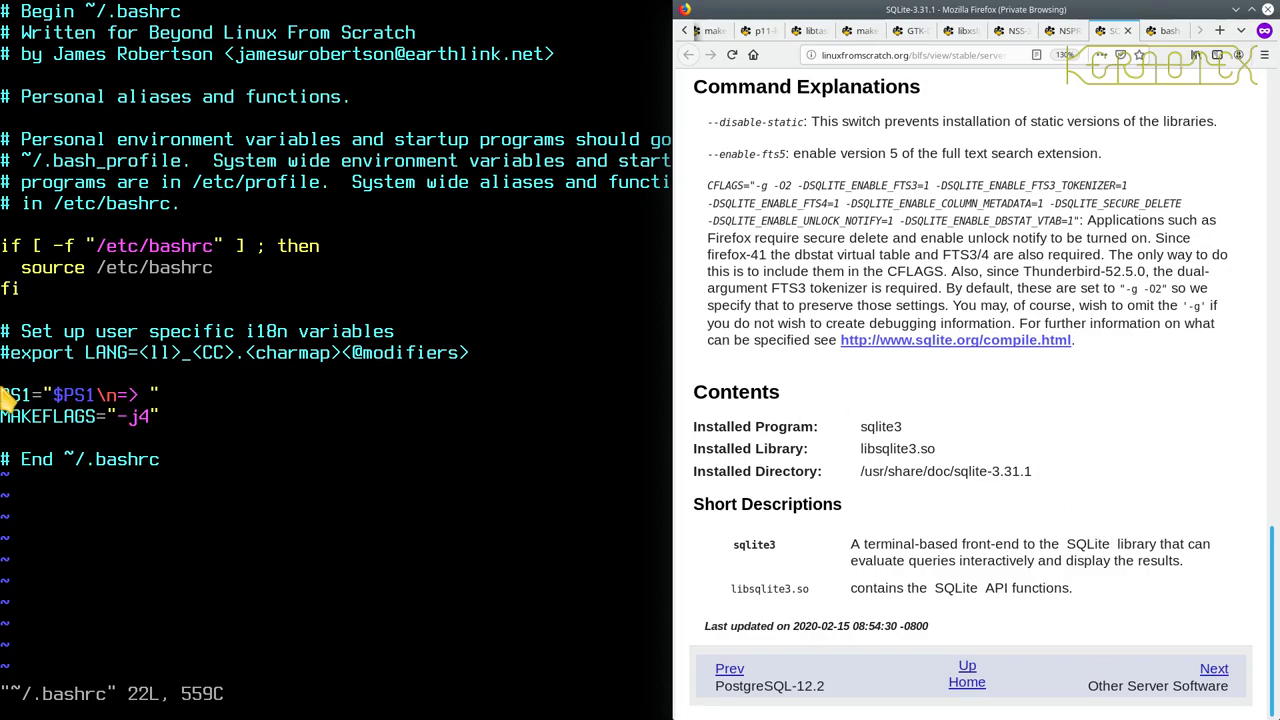
mouse_move(470, 393)
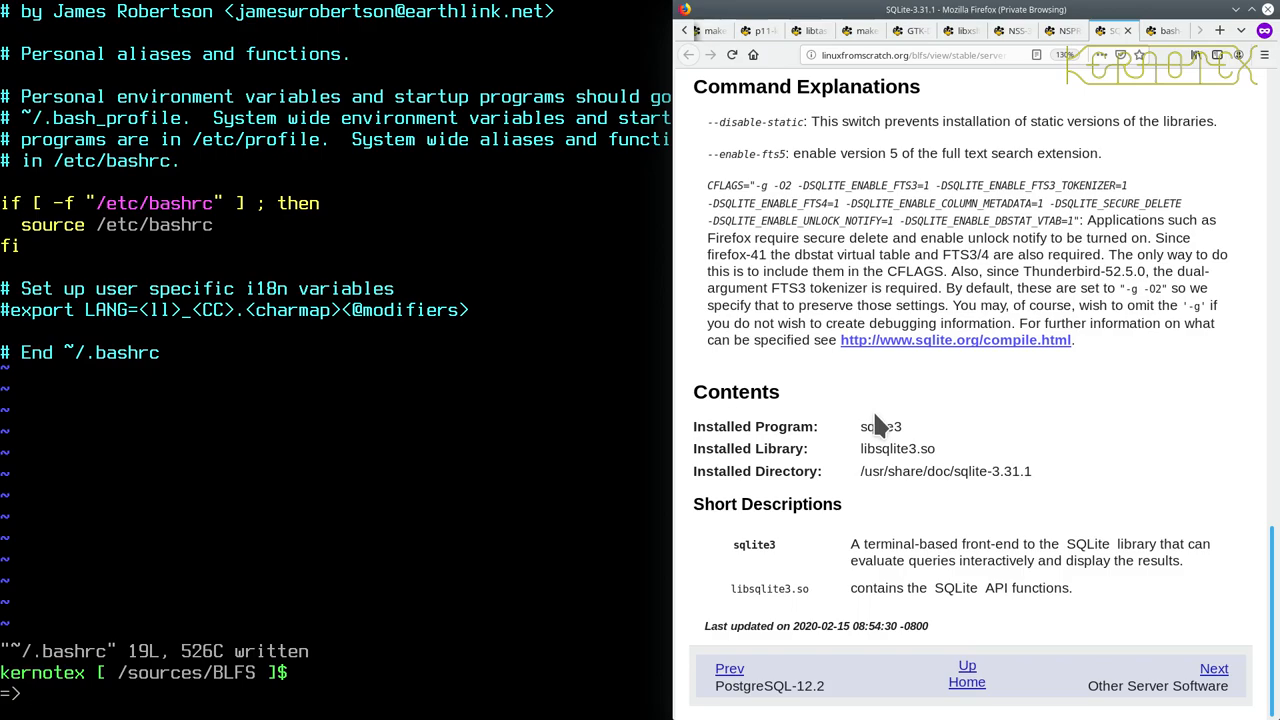
Step: As root, open /etc/bashrc in vi and start a new line below the colour definitions
type("su -")
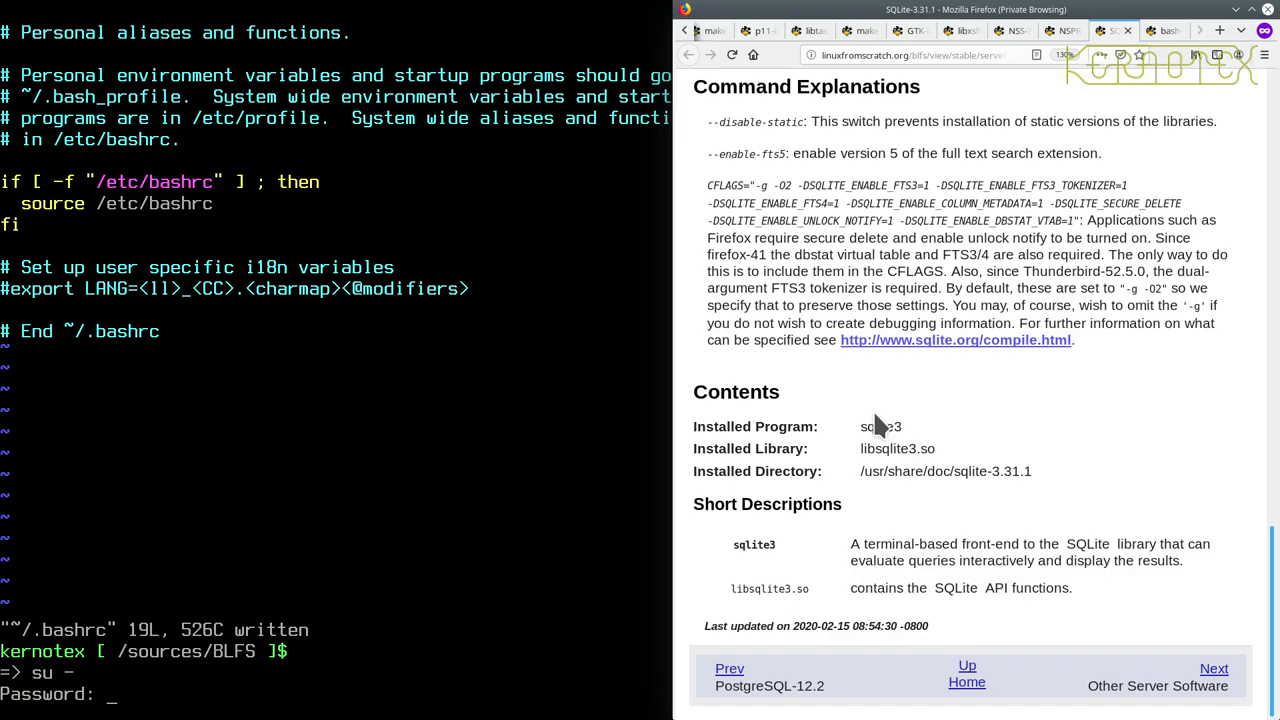
type("vi /etc/bash")
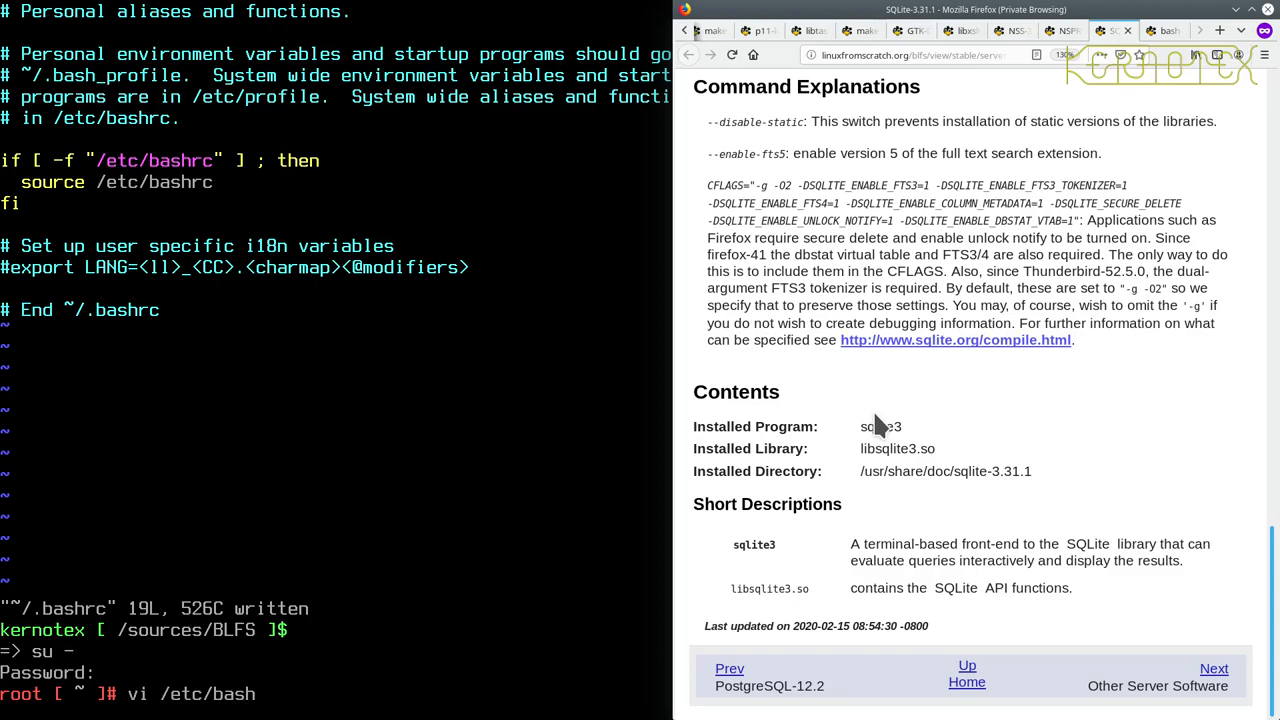
type("rc")
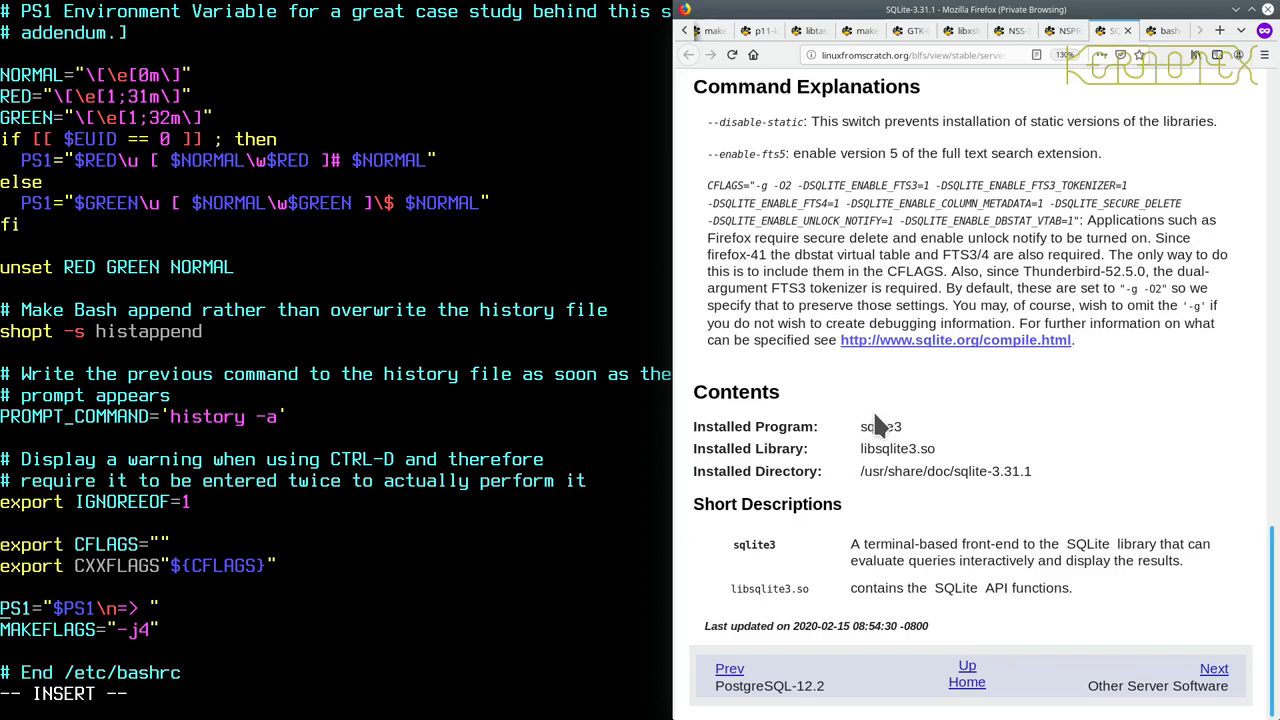
type("dd")
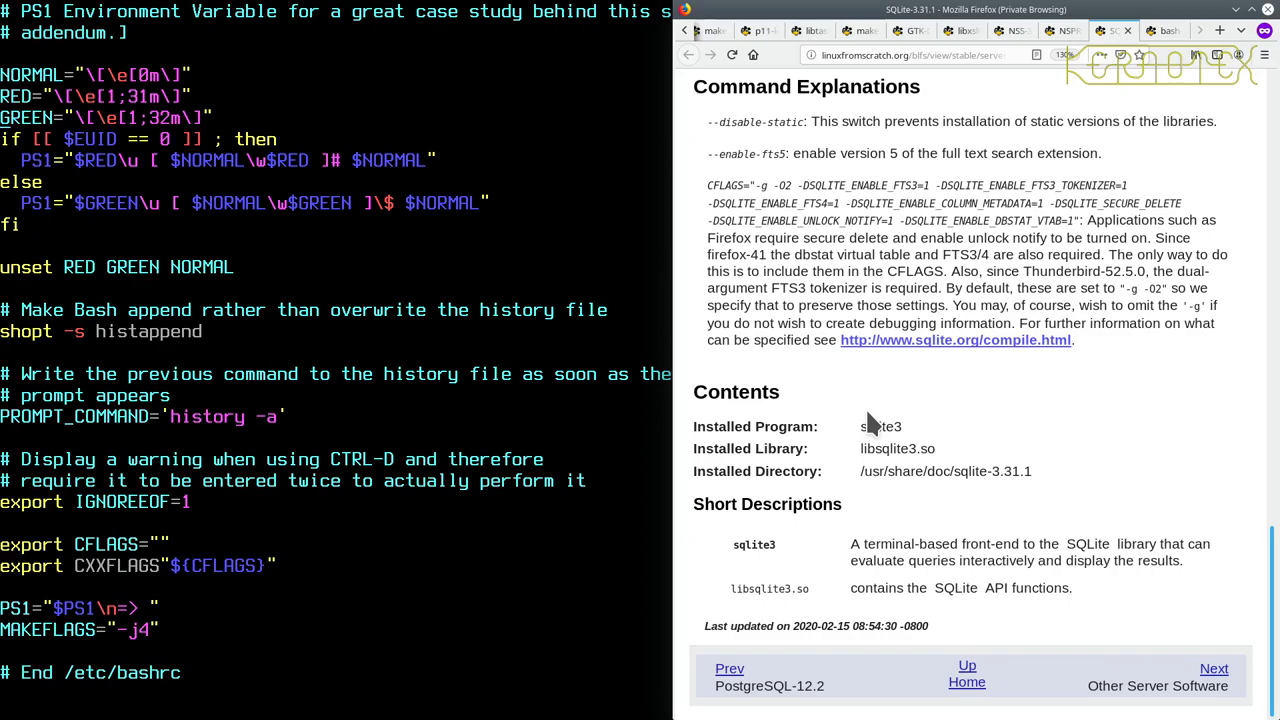
key("i")
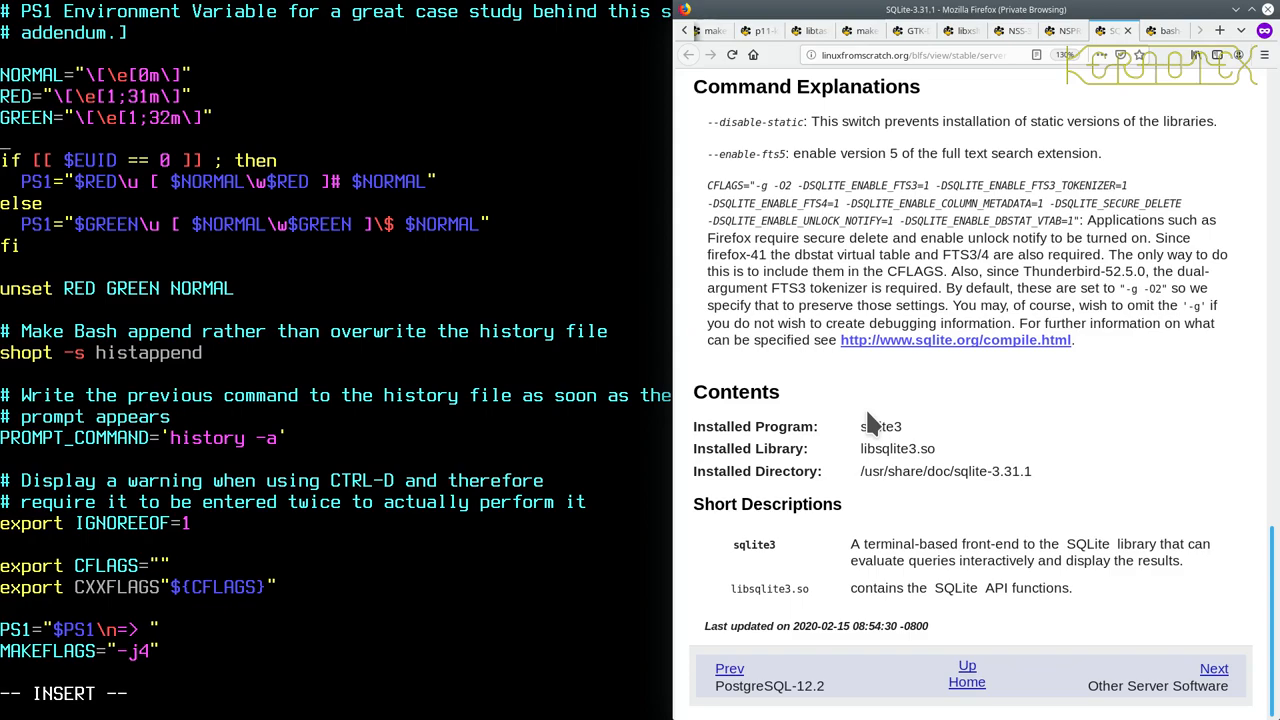
type("PM")
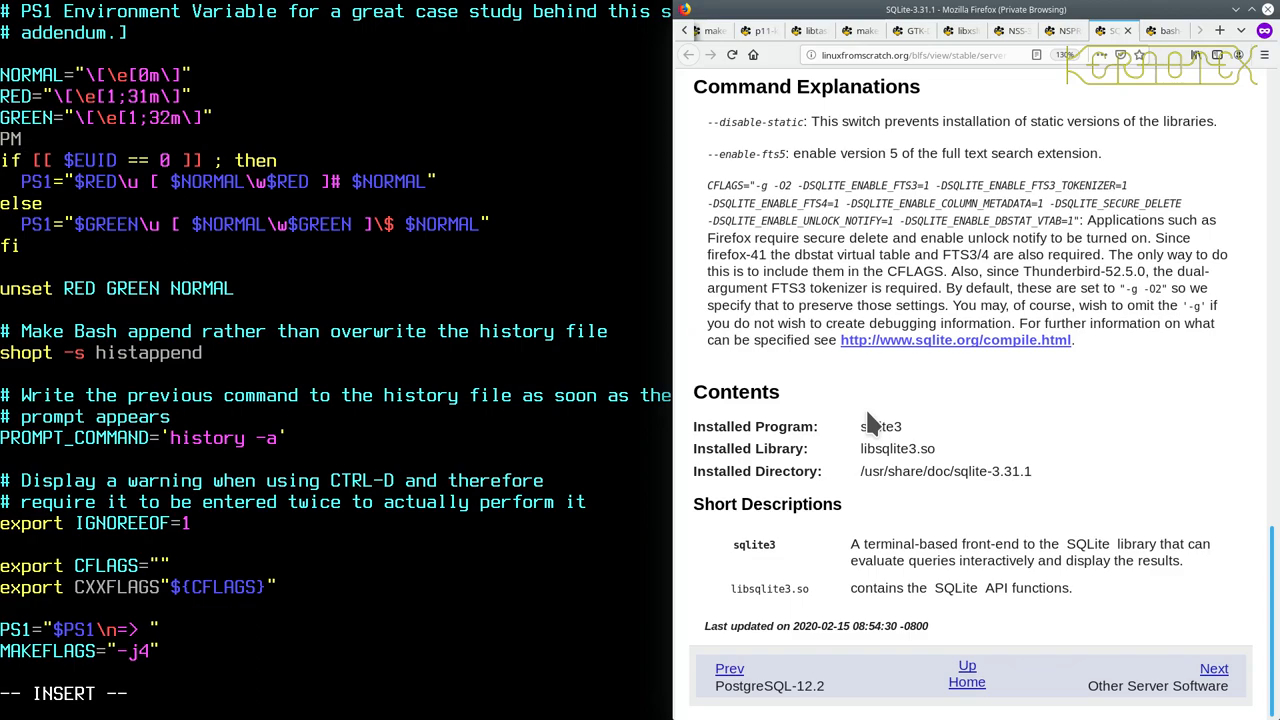
type("PT=\"")
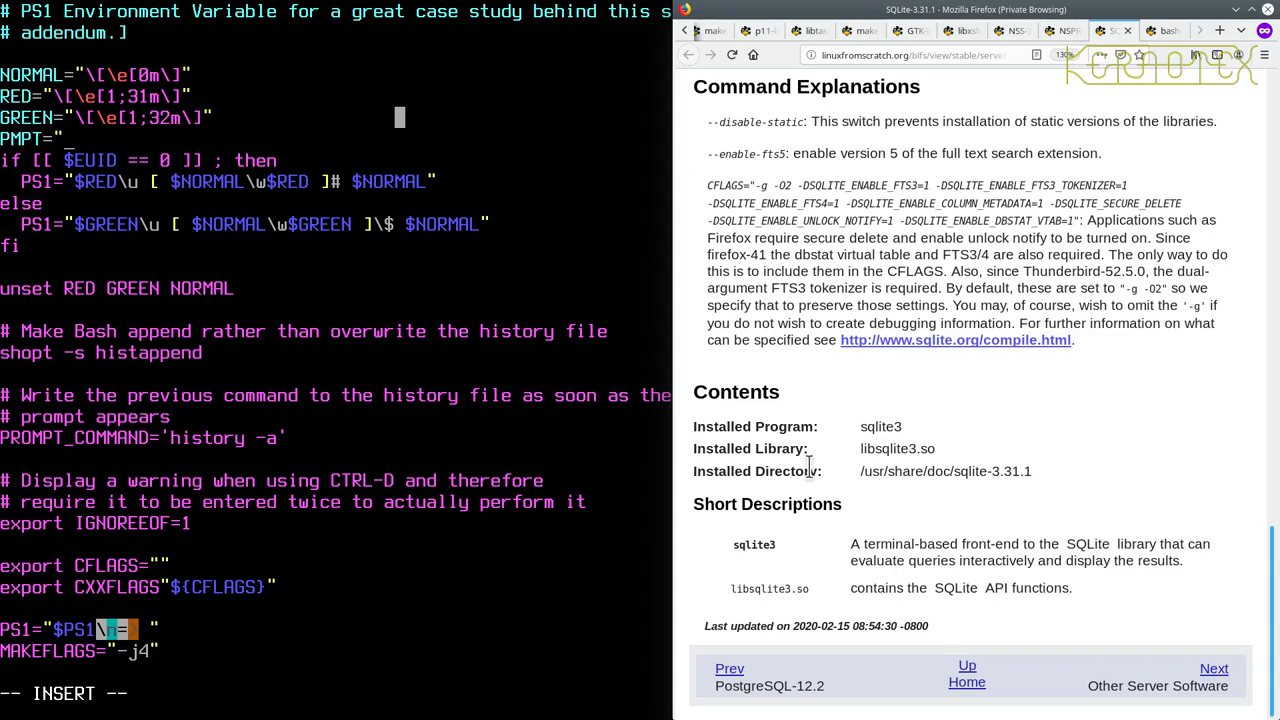
type("\\n=>")
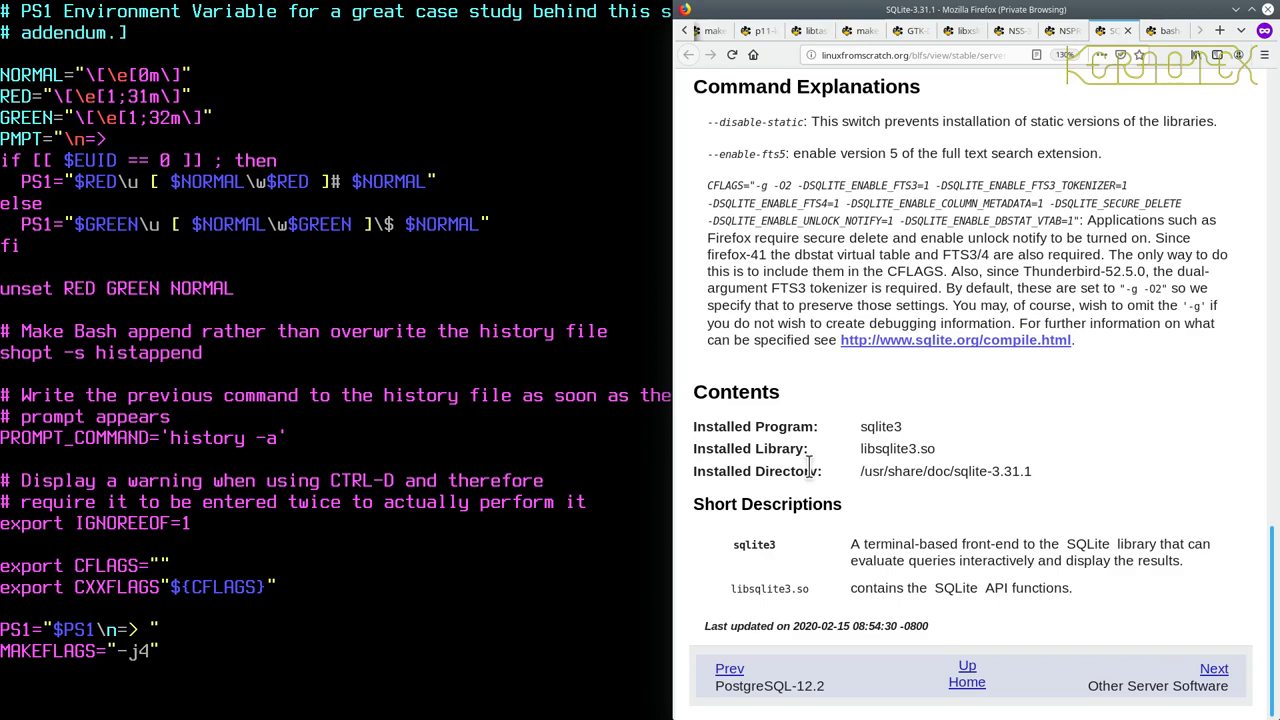
scroll("down", 3)
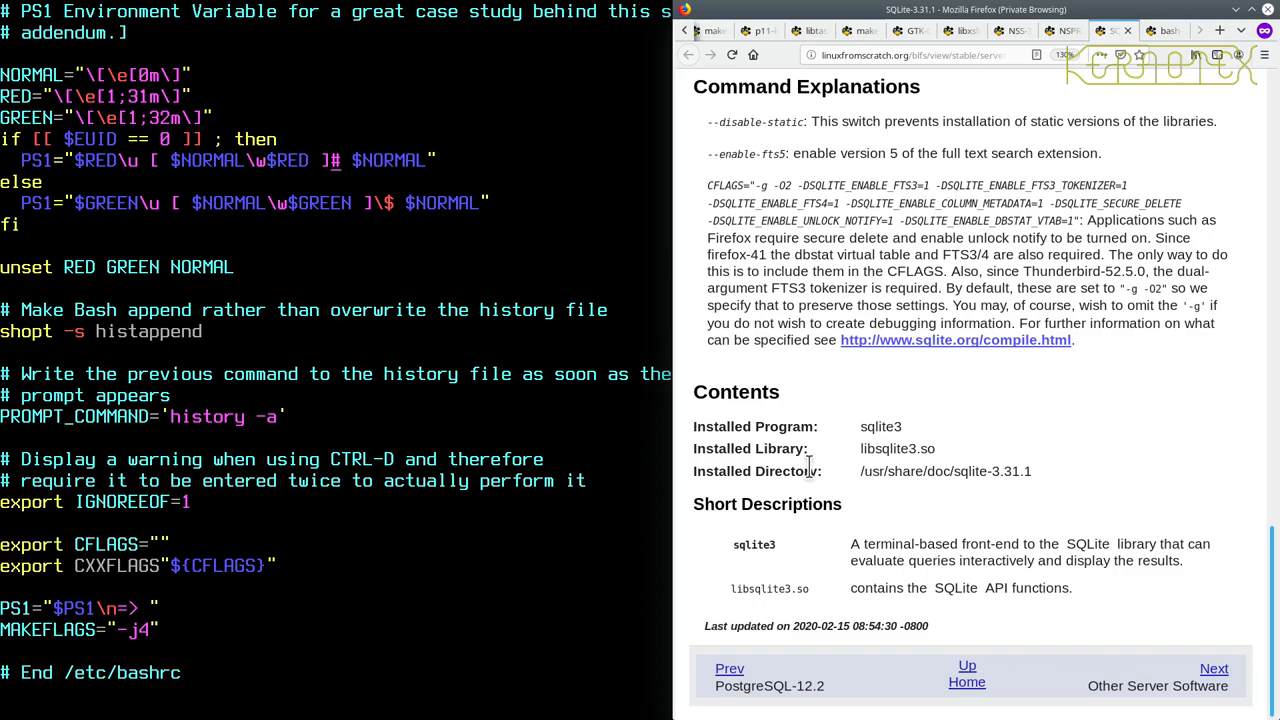
Step: Enter insert mode on the root PS1 line to add $NORMAL before \n and $RED before #
key("i")
type("\\n")
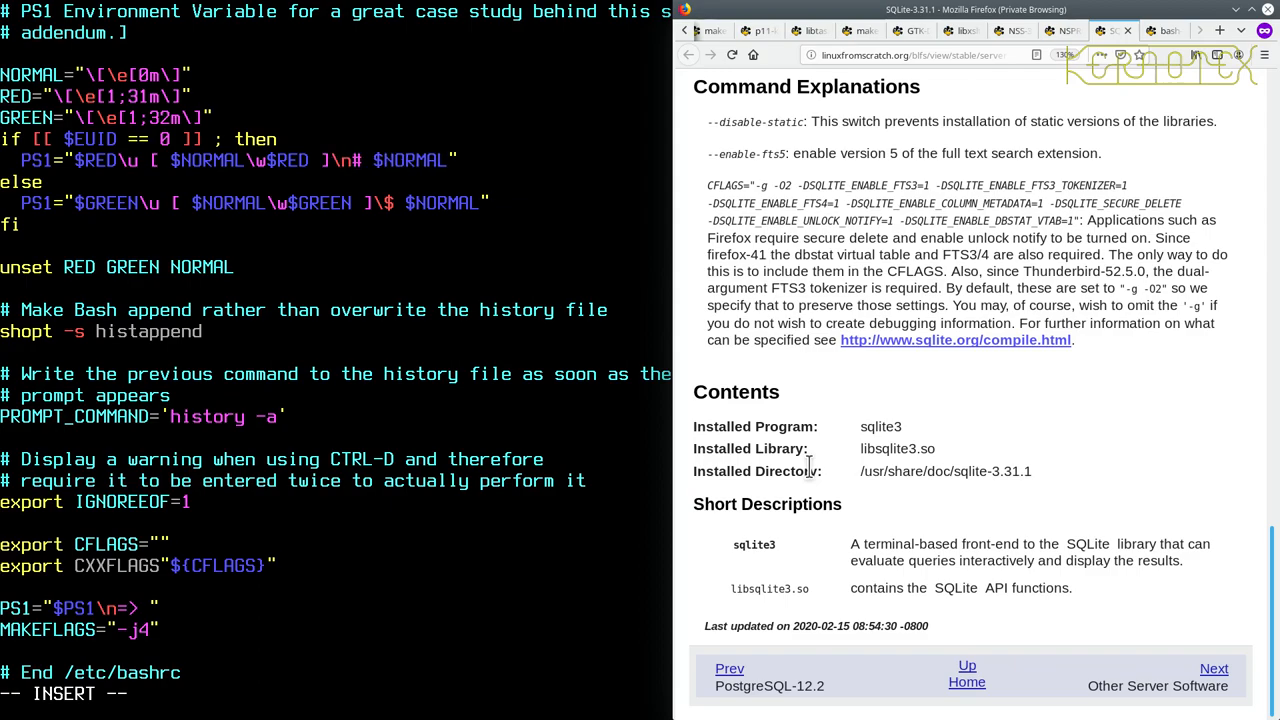
mouse_move(128, 175)
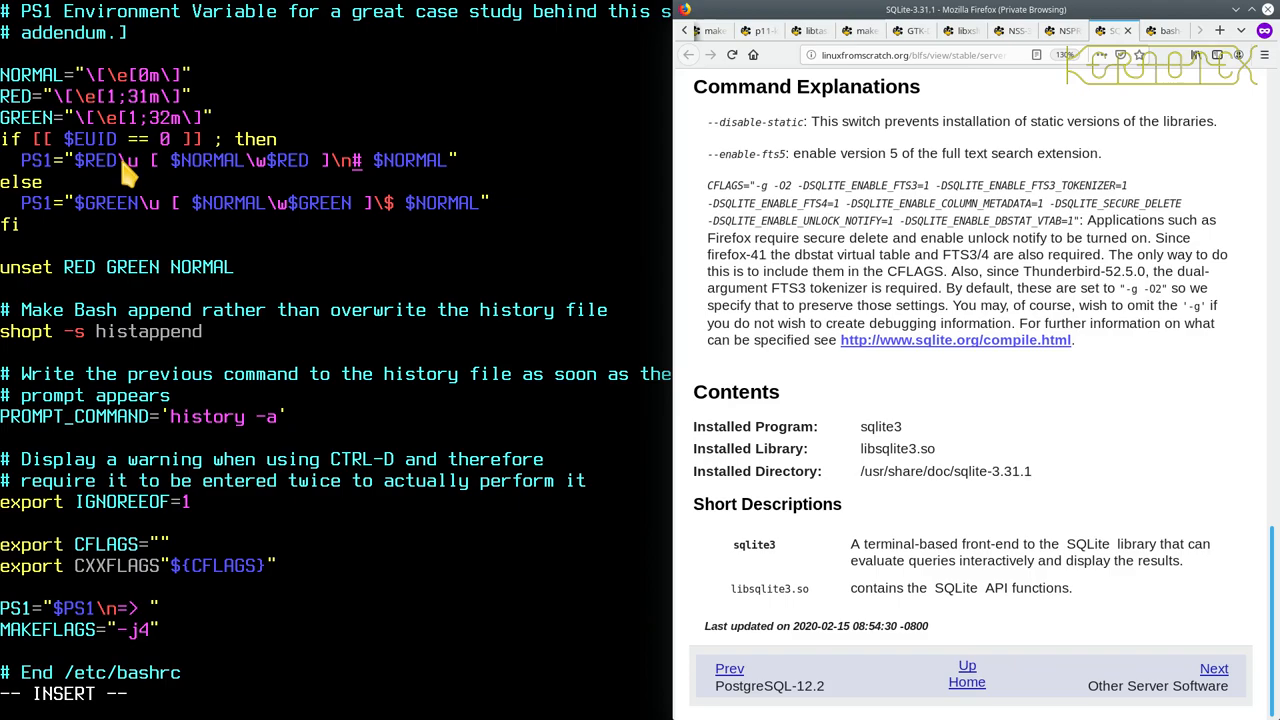
mouse_move(260, 175)
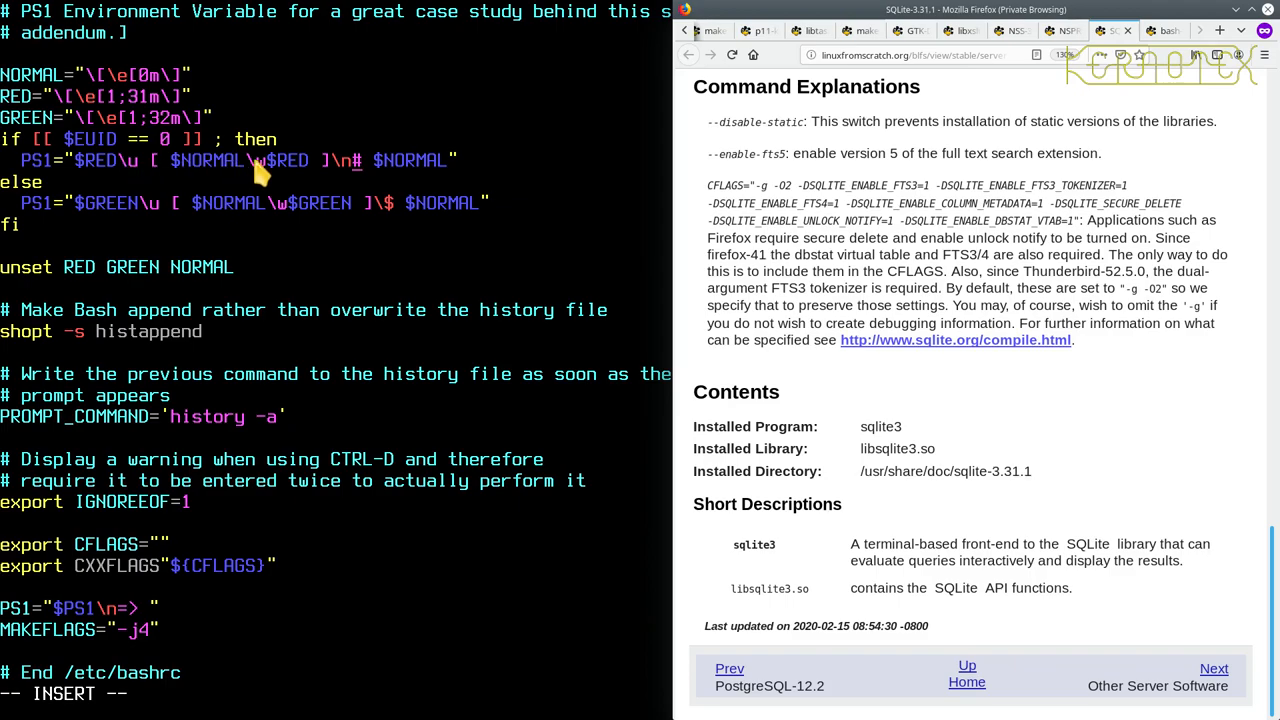
mouse_move(310, 178)
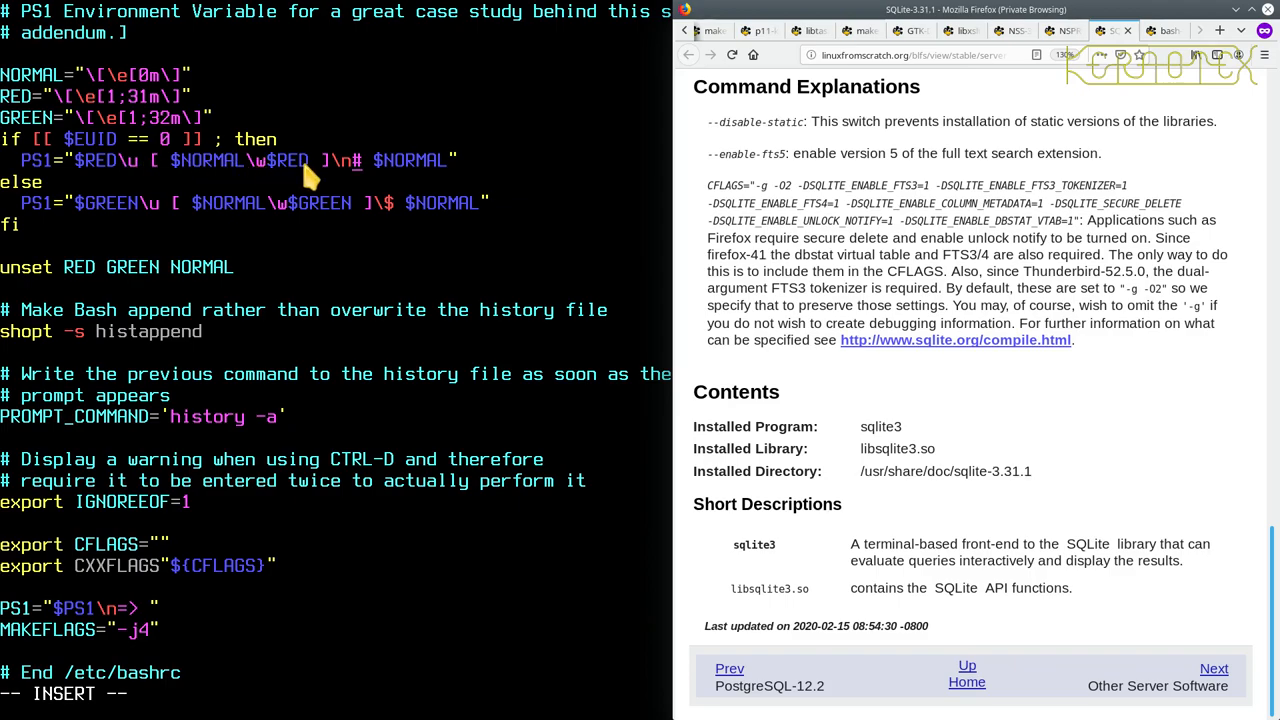
mouse_move(355, 178)
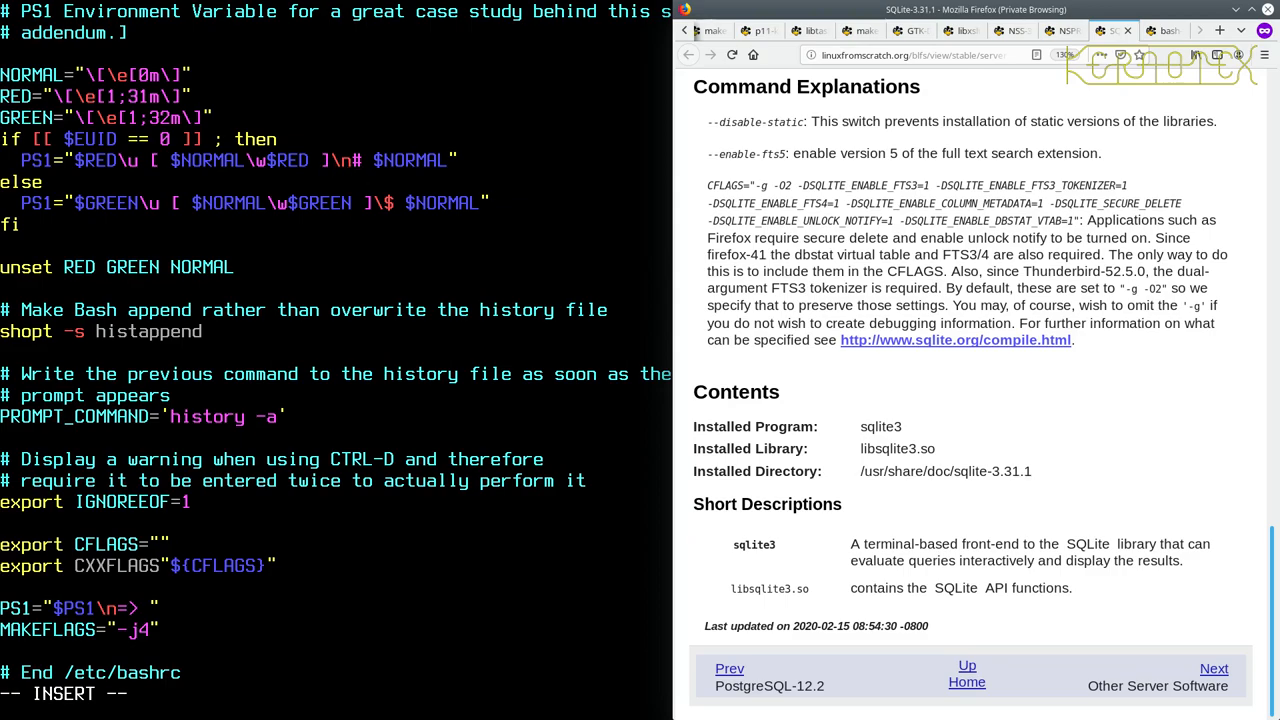
mouse_move(320, 180)
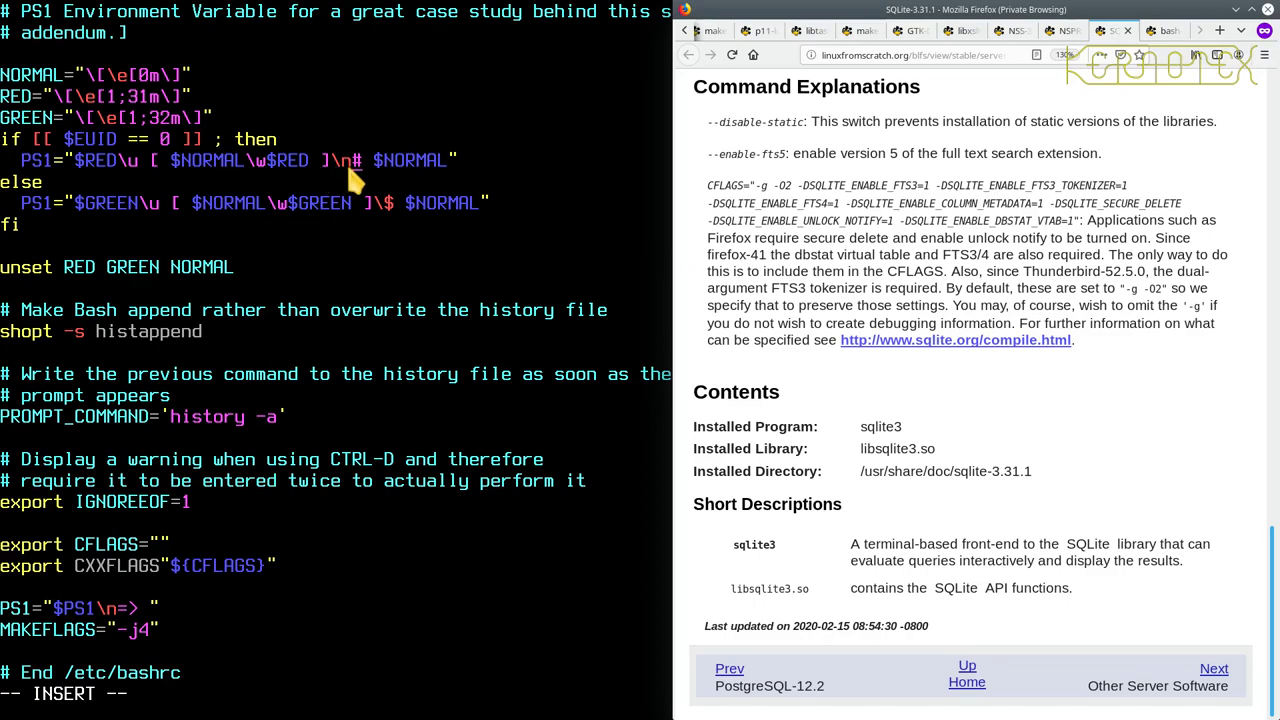
mouse_move(352, 180)
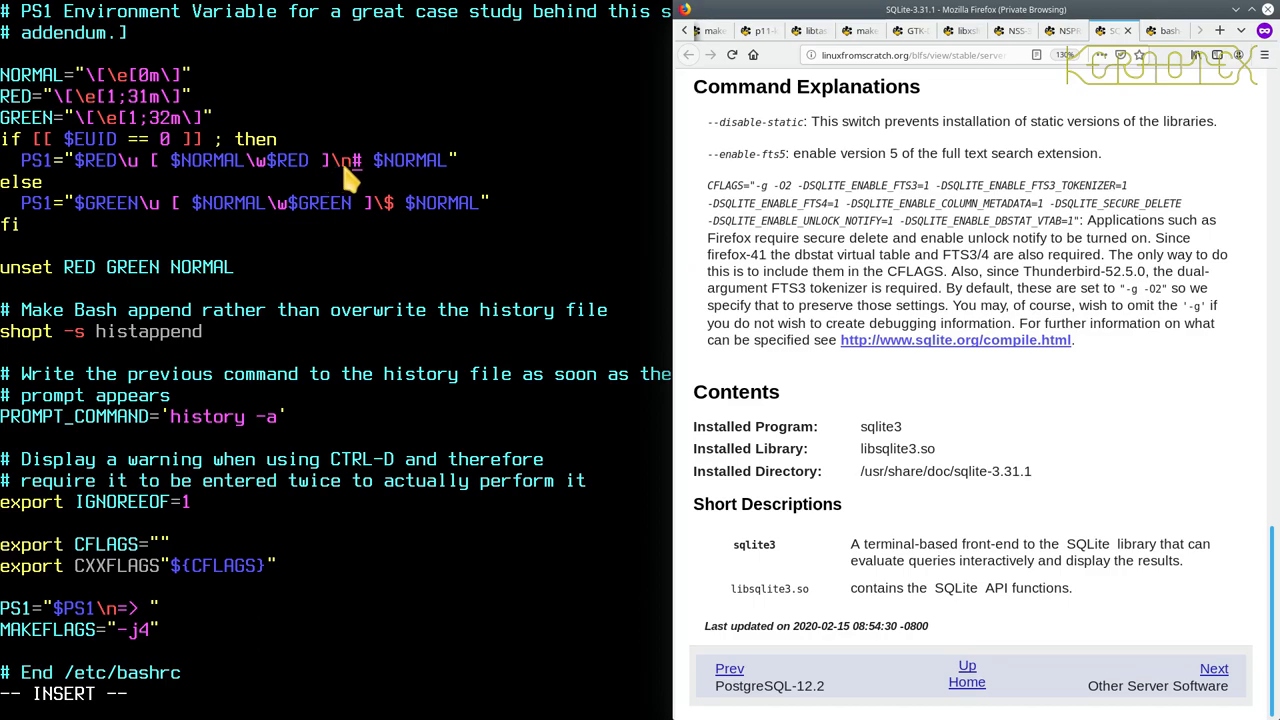
mouse_move(345, 180)
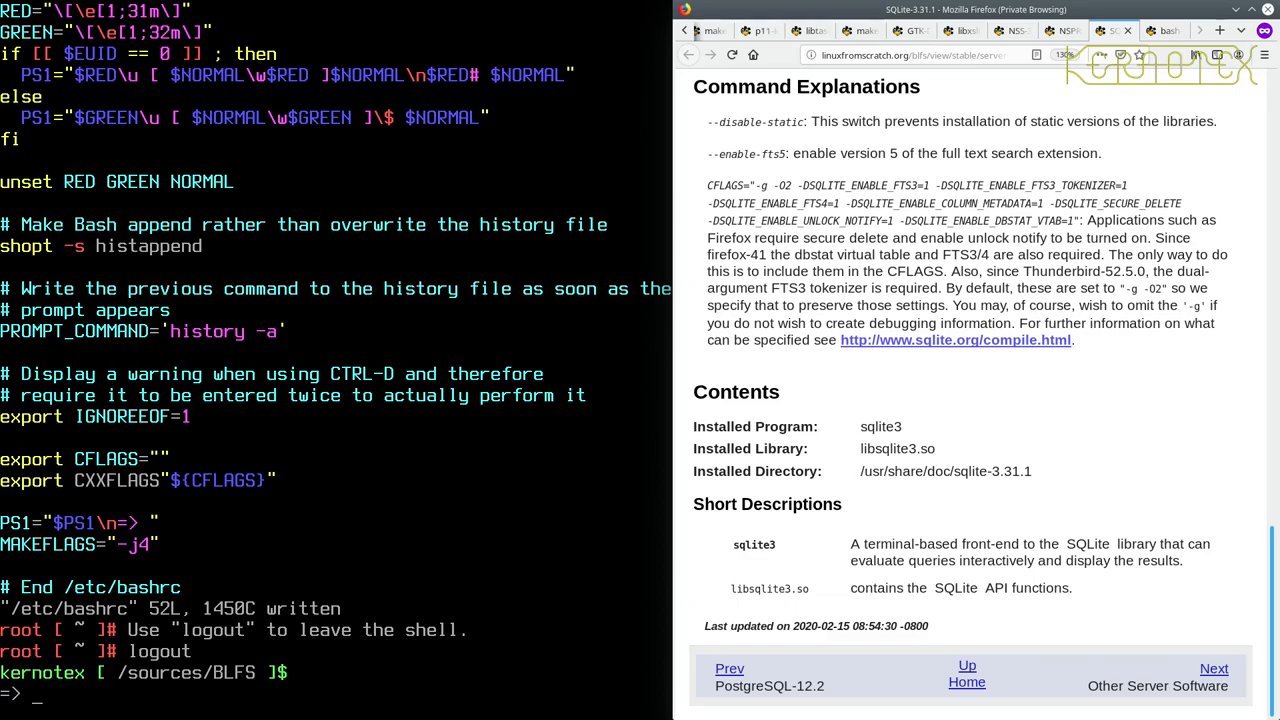
Step: Switch to root with su - to see the red two-line prompt, then reopen /etc/bashrc in vi
type("su -")
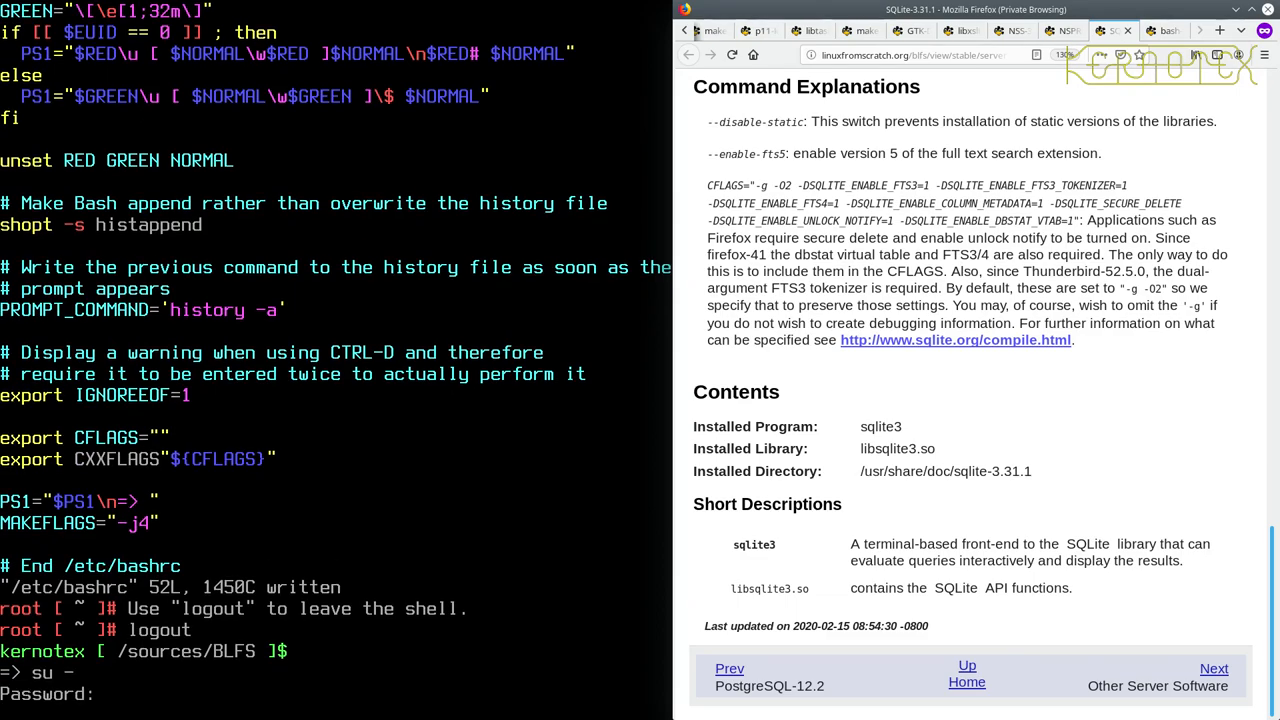
key("Return")
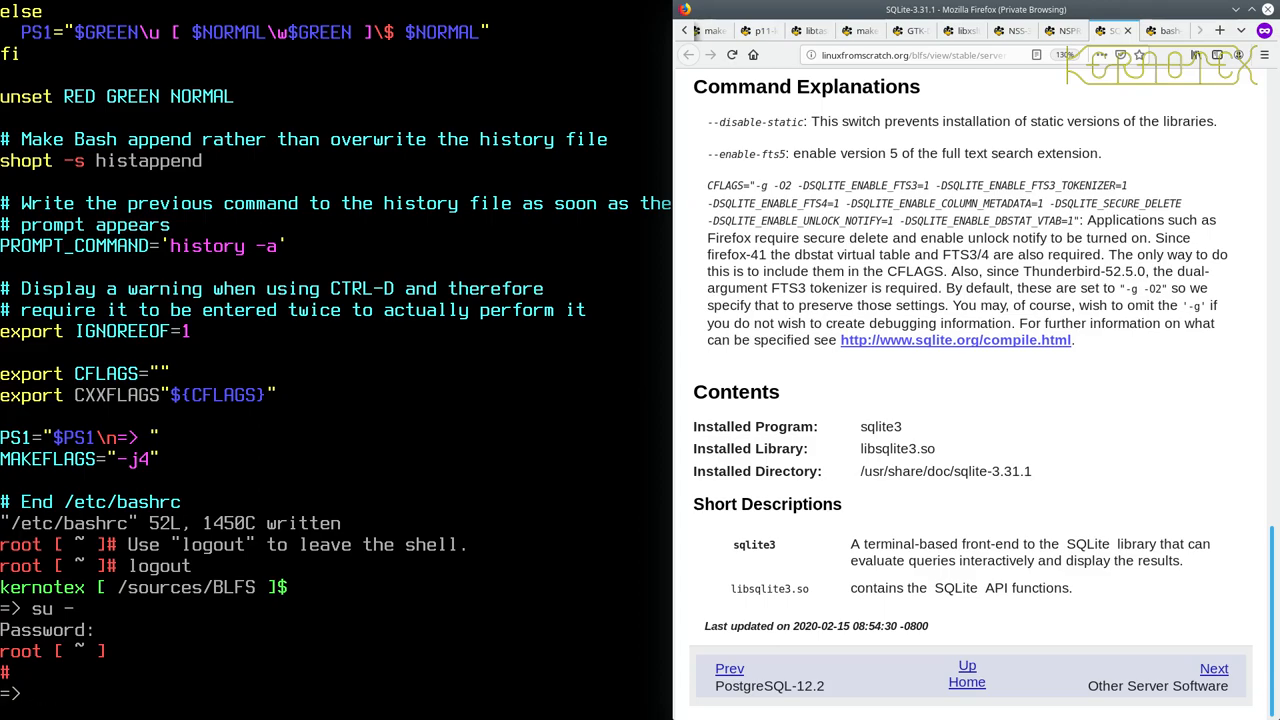
type("vi /etc/")
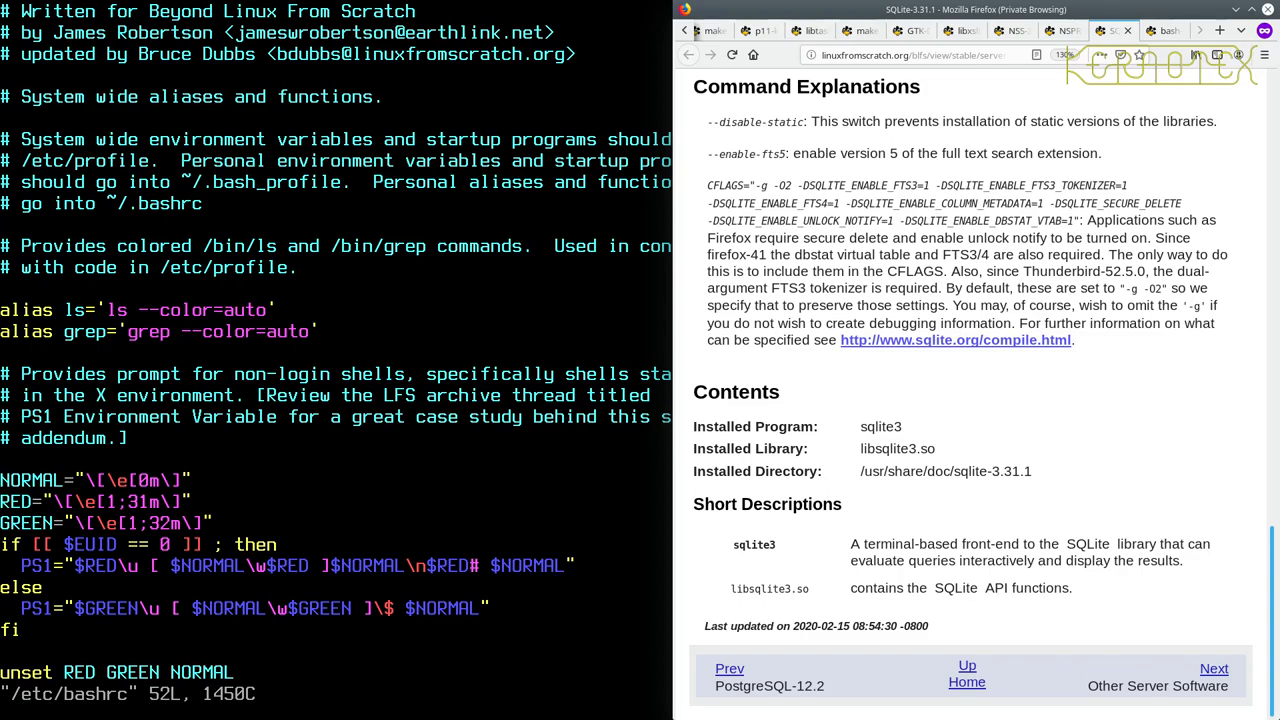
Step: Scroll down through /etc/bashrc to the green PS1 and MAKEFLAGS lines
scroll("down", 3)
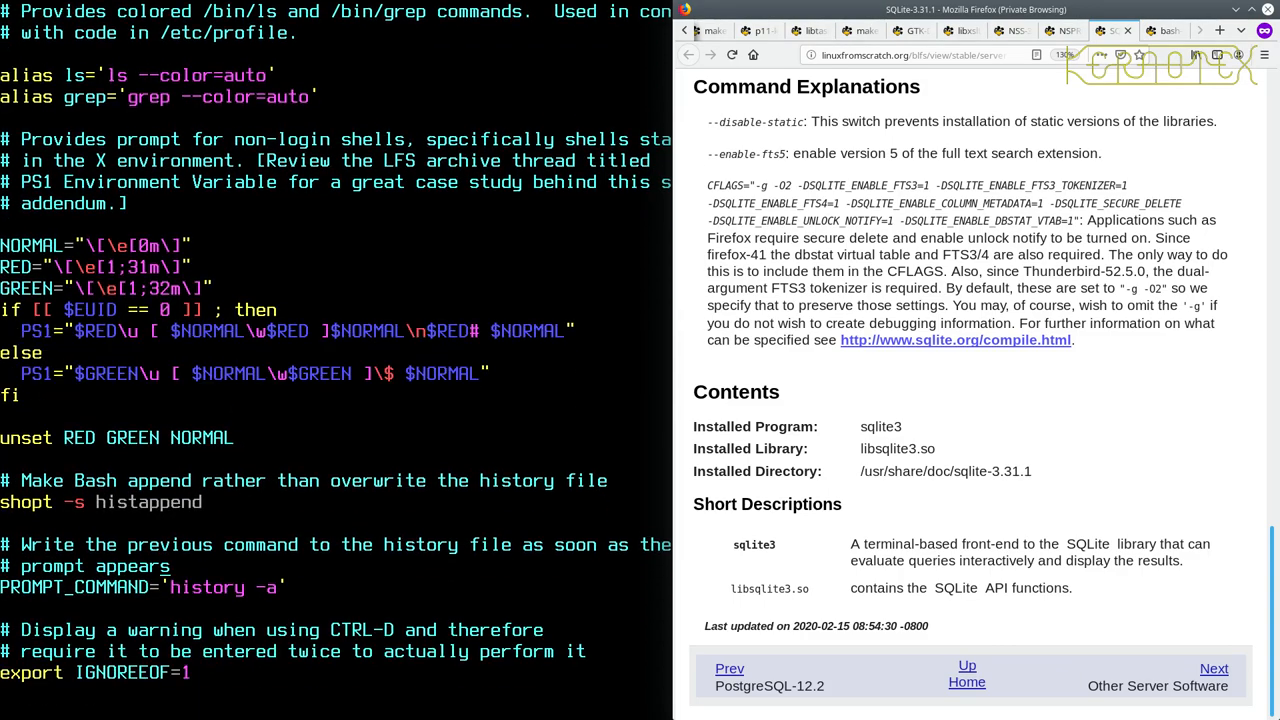
scroll("down", 3)
type("$NORMAL\\n$GREEN")
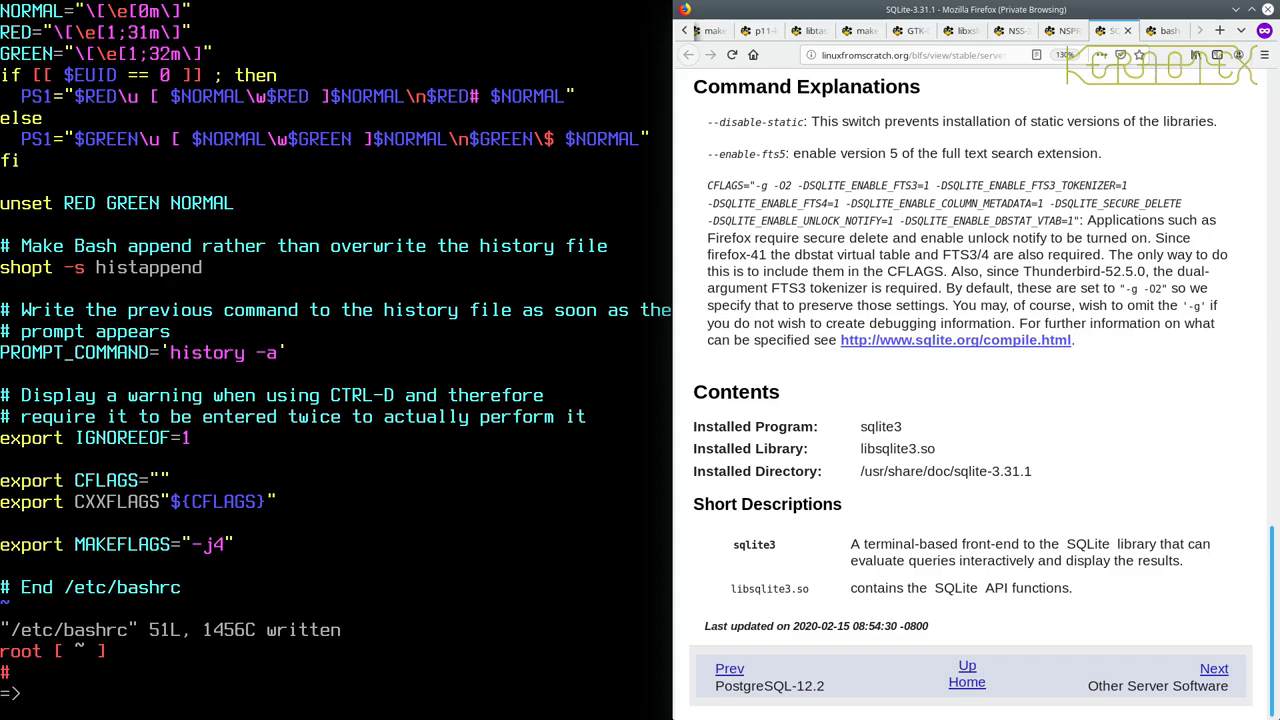
Step: Log out, log back in as kernotex, and confirm echo $MAKEFLAGS prints -j4
type("logout")
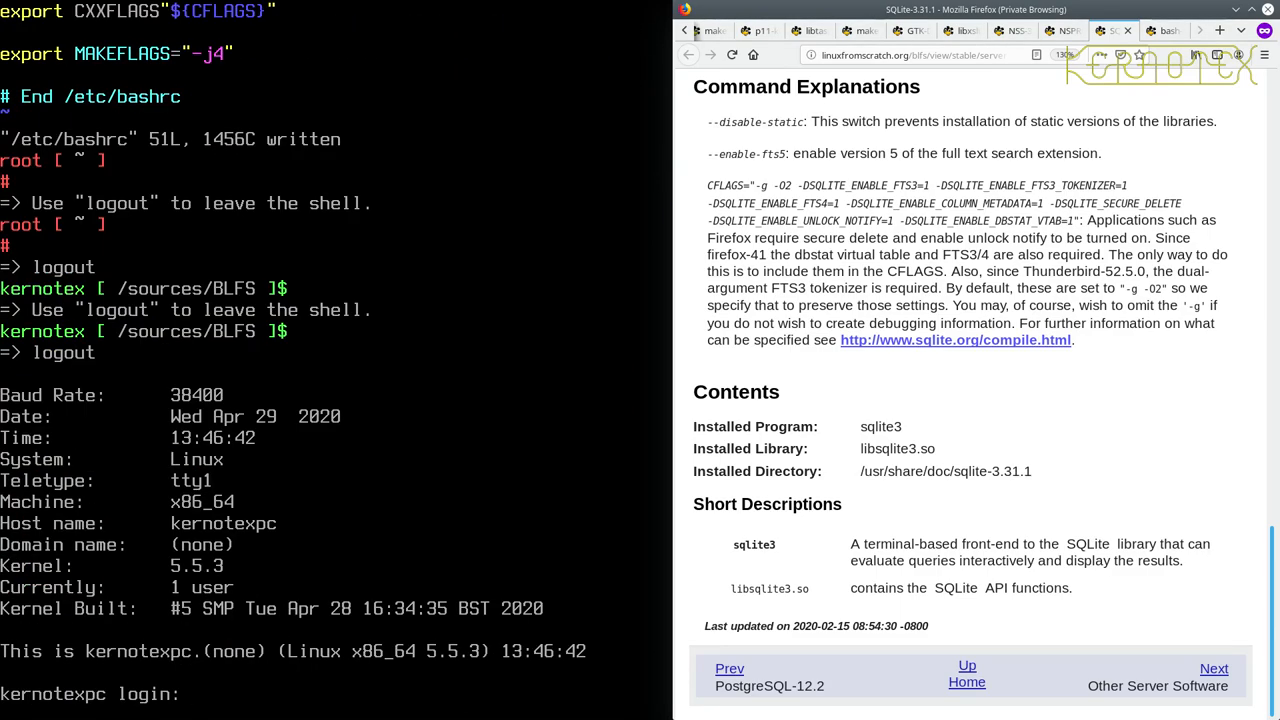
type("kernotex")
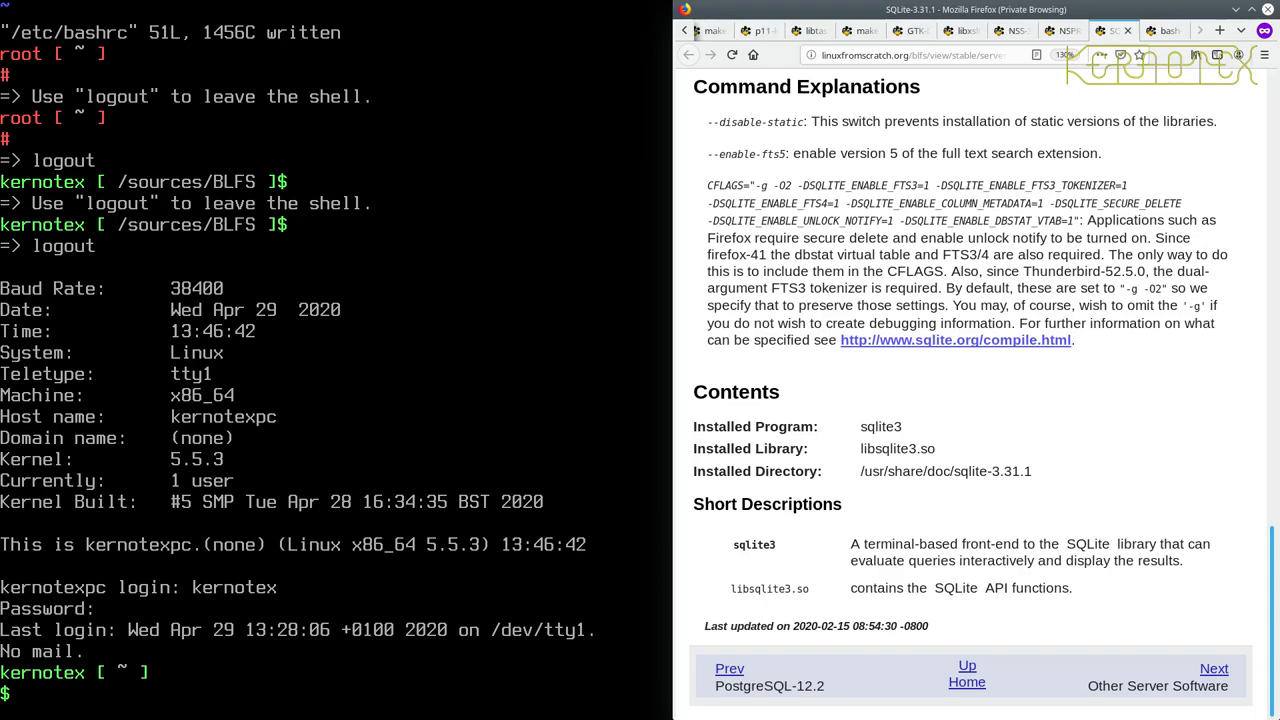
type("echo $MAKEFLAGS")
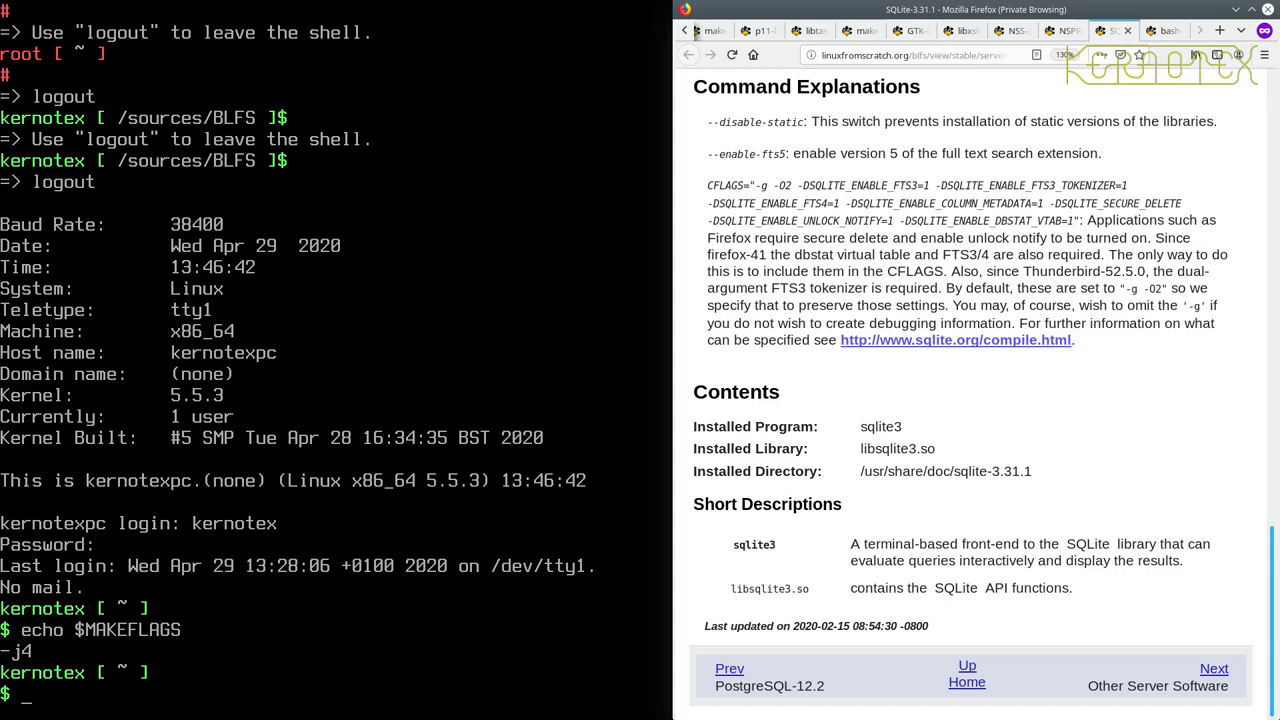
type("su -")
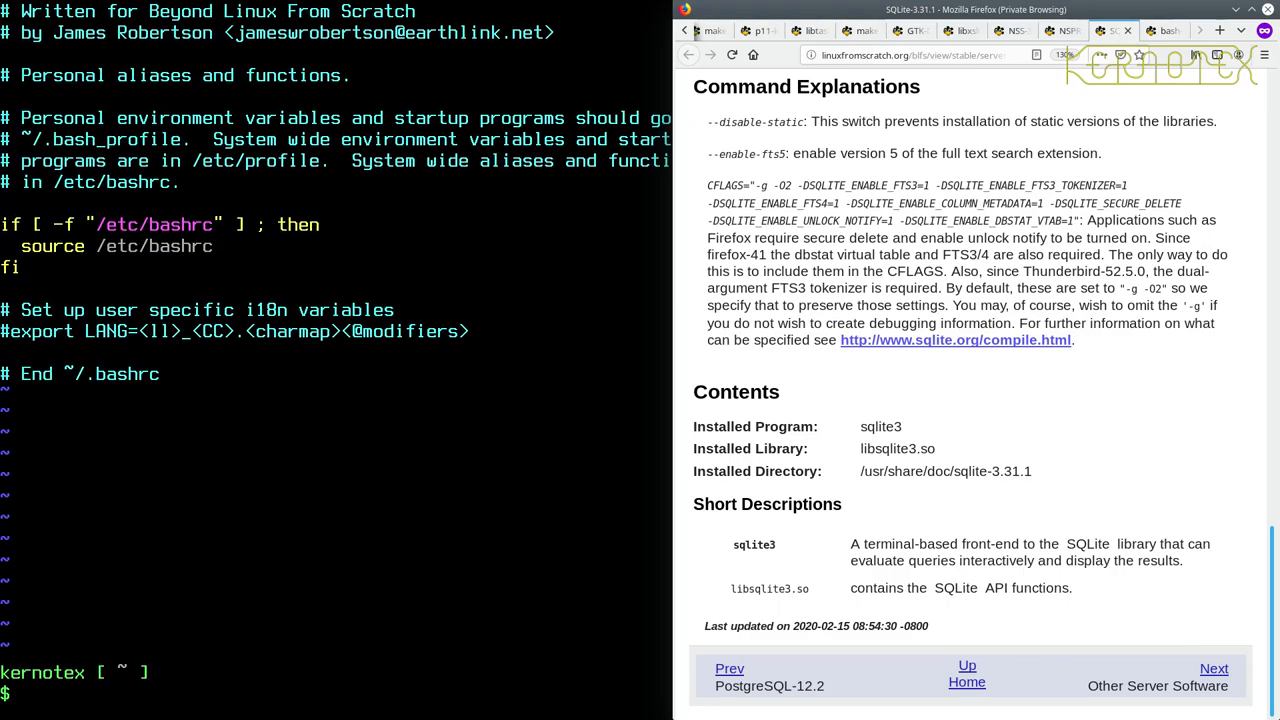
type("echo $MAKEFLAGS")
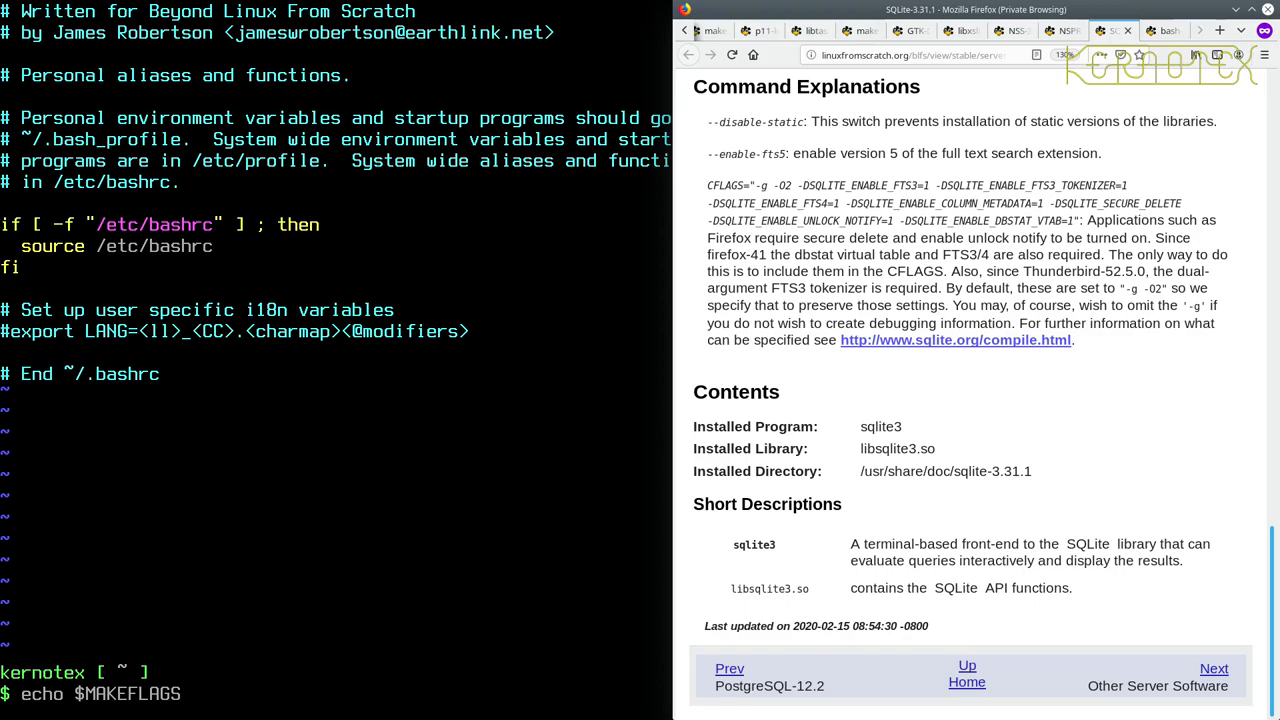
key("Return")
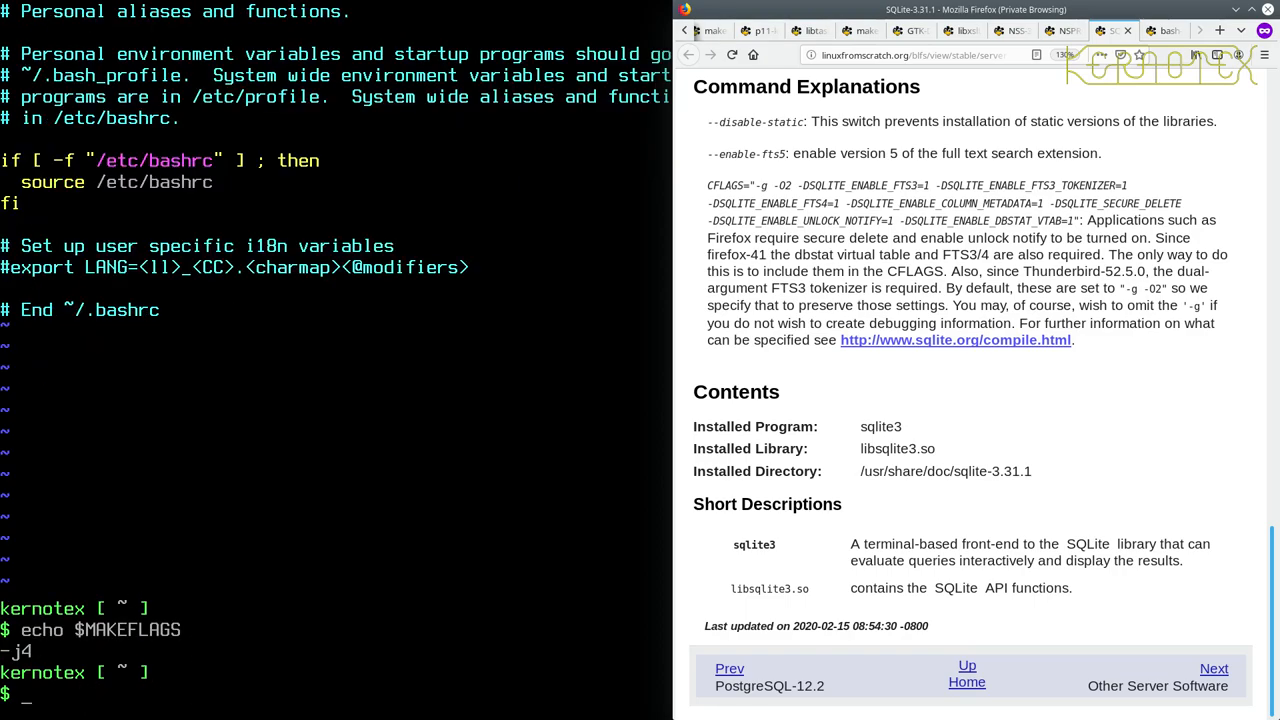
type("su -")
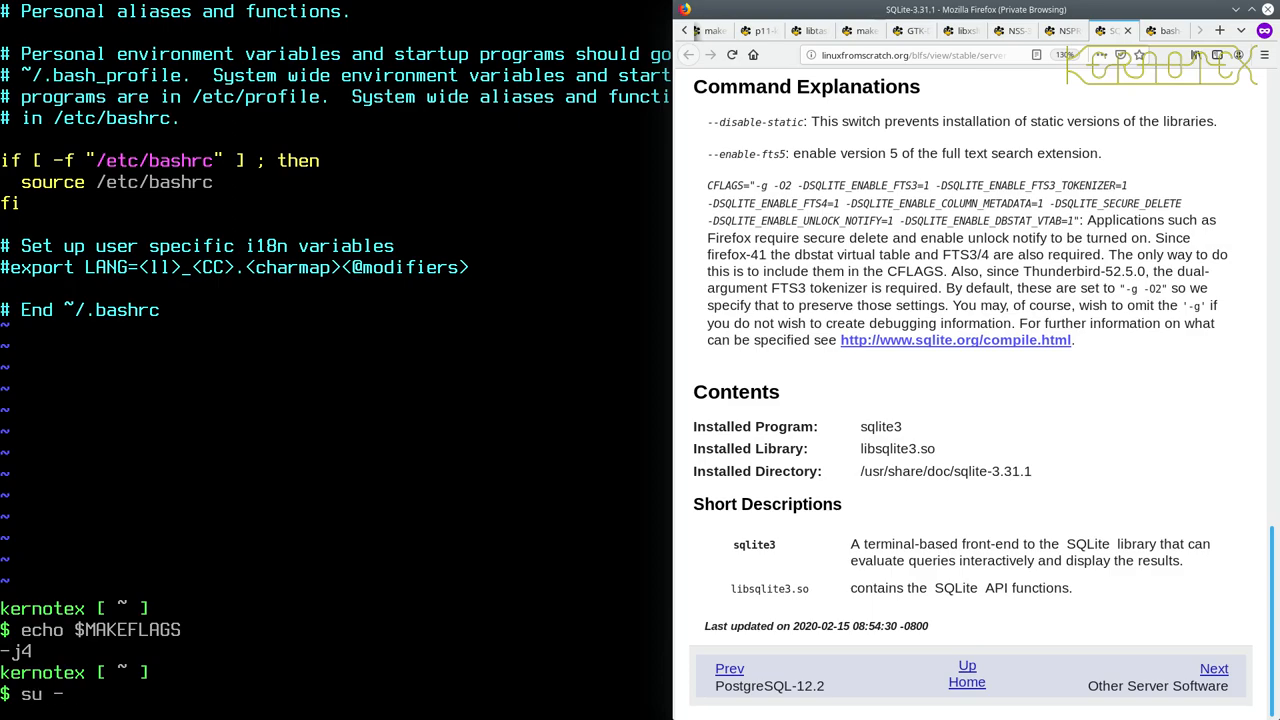
Step: Enter root via su - to view the red prompt, trigger the IGNOREEOF warning, then log out
key("Return")
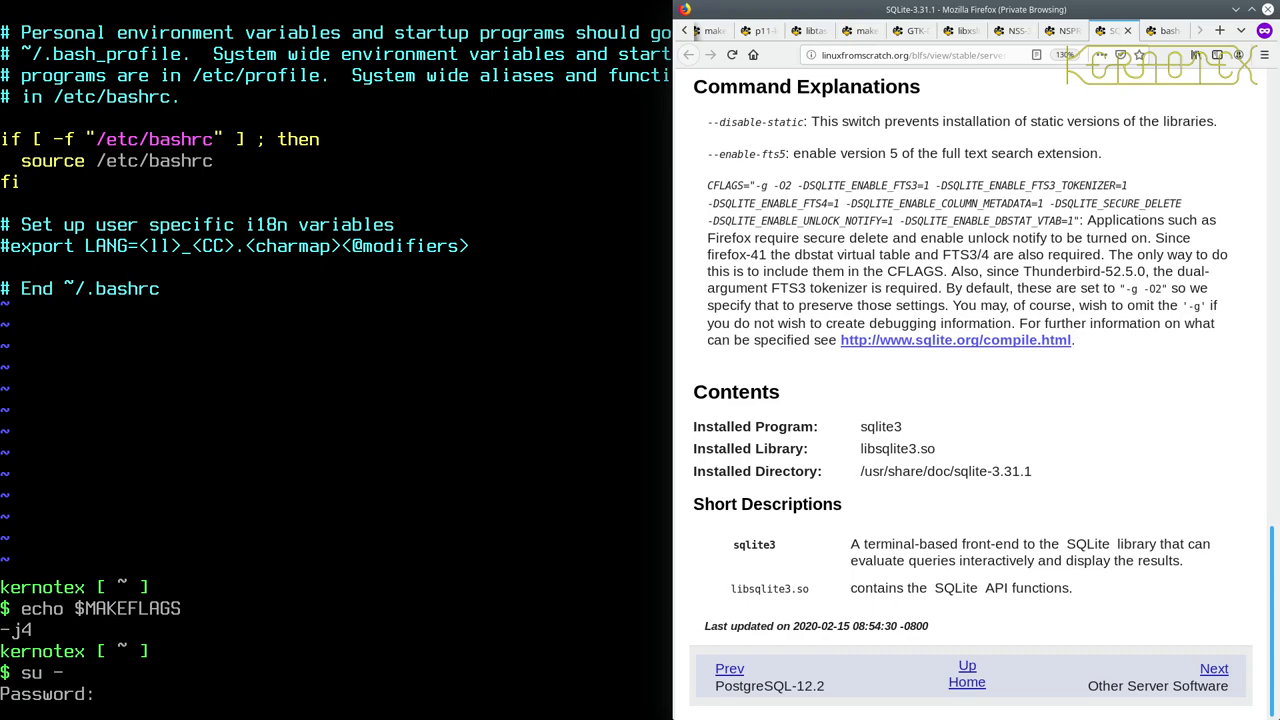
key("Return")
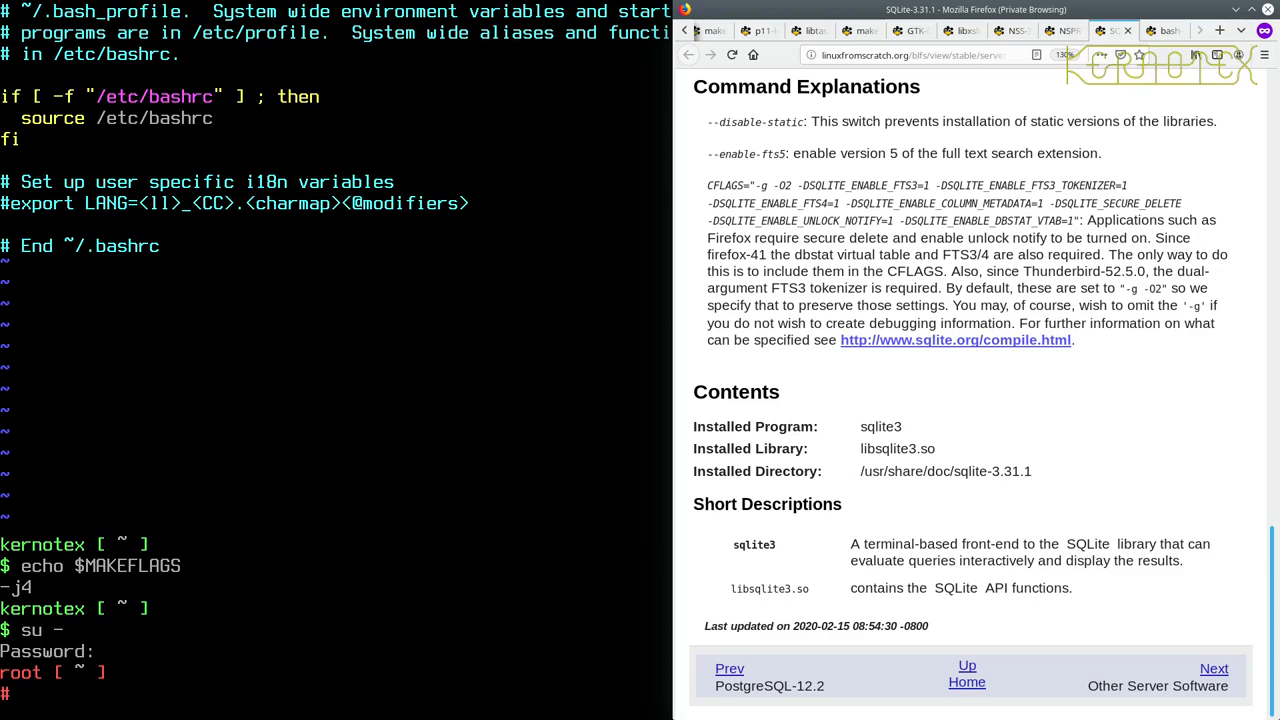
mouse_move(345, 180)
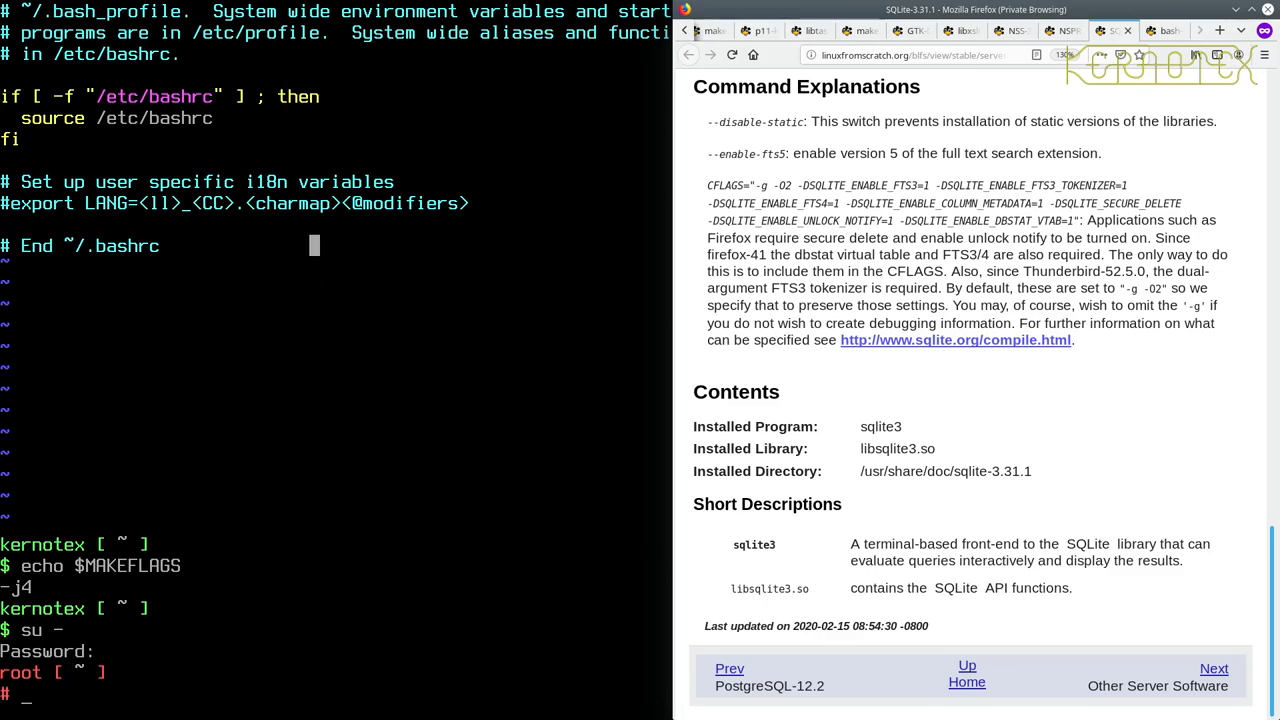
key("Return")
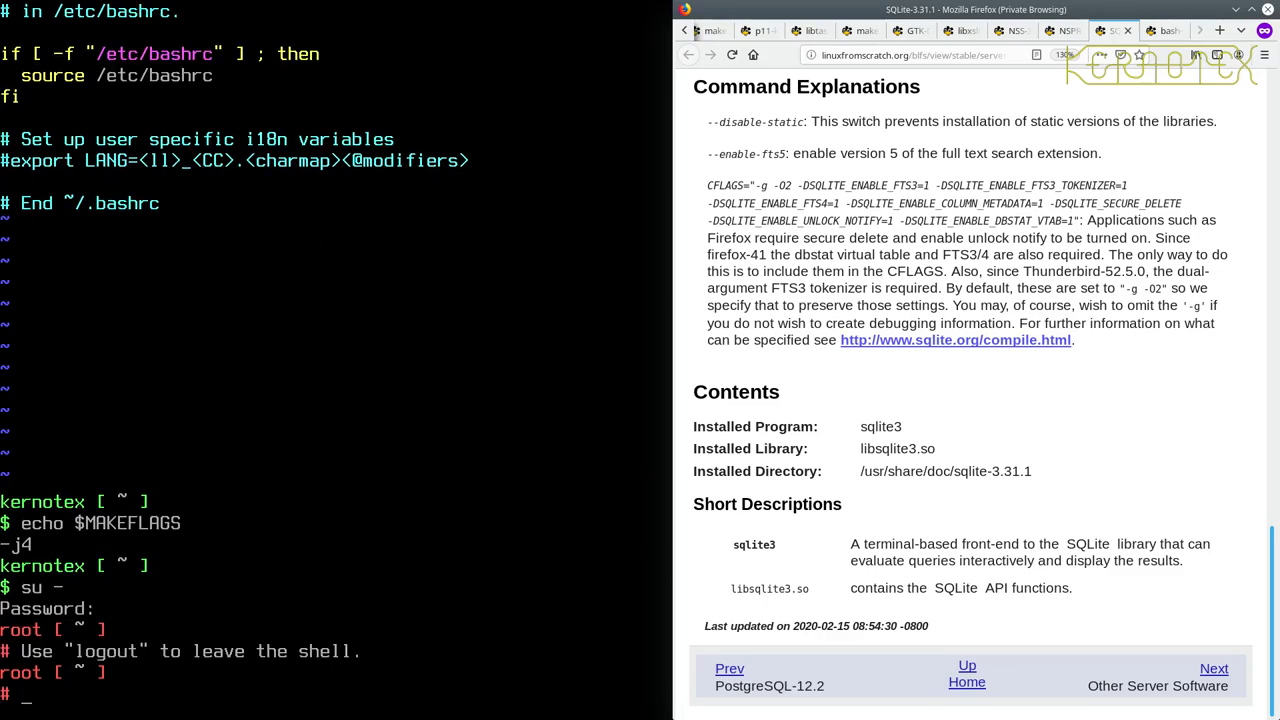
type("logout")
type("cd /sources/BLFS")
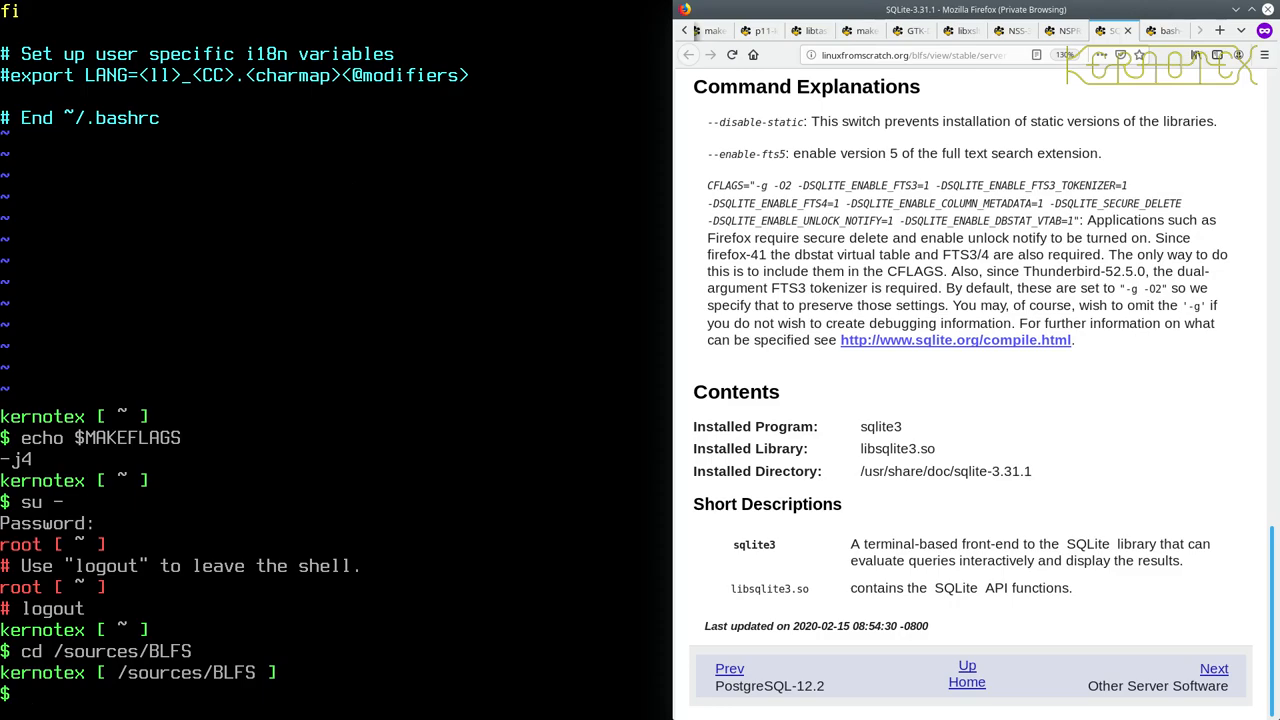
mouse_move(1130, 55)
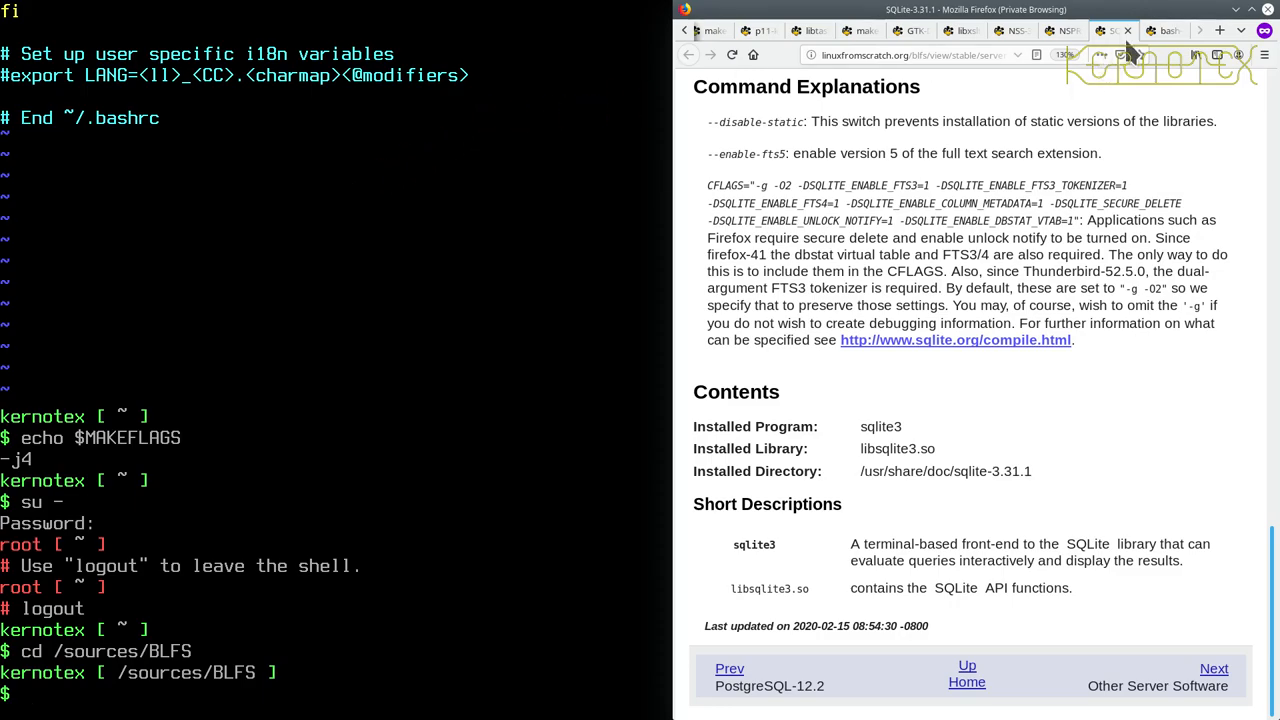